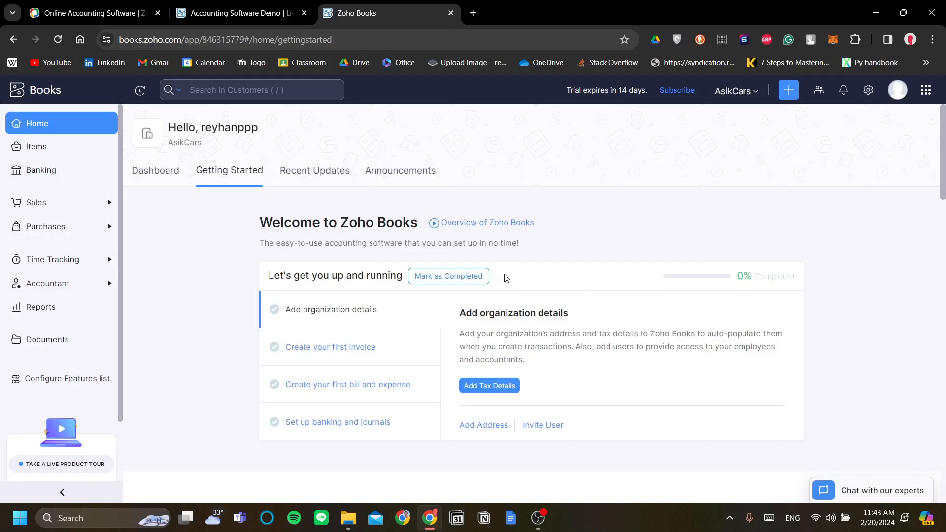
mouse_move(739, 264)
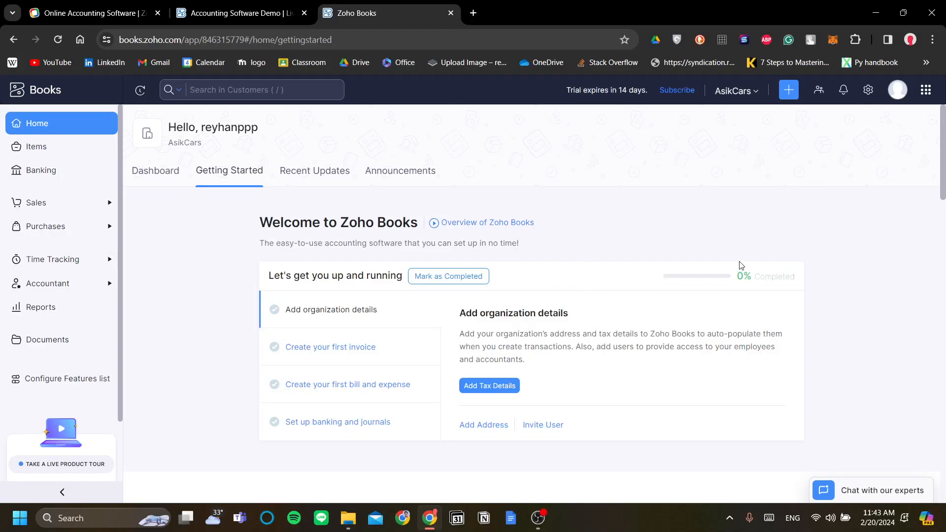
mouse_move(563, 179)
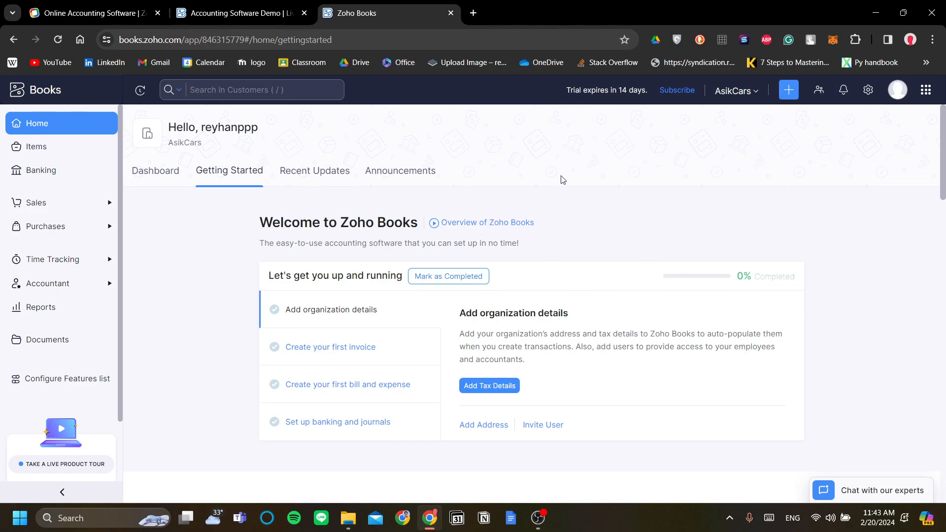
mouse_move(413, 186)
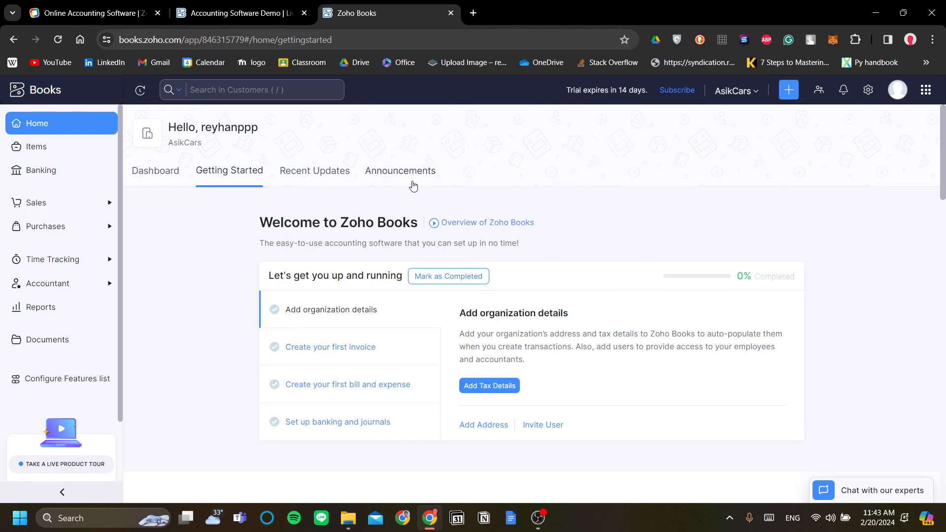
mouse_move(560, 168)
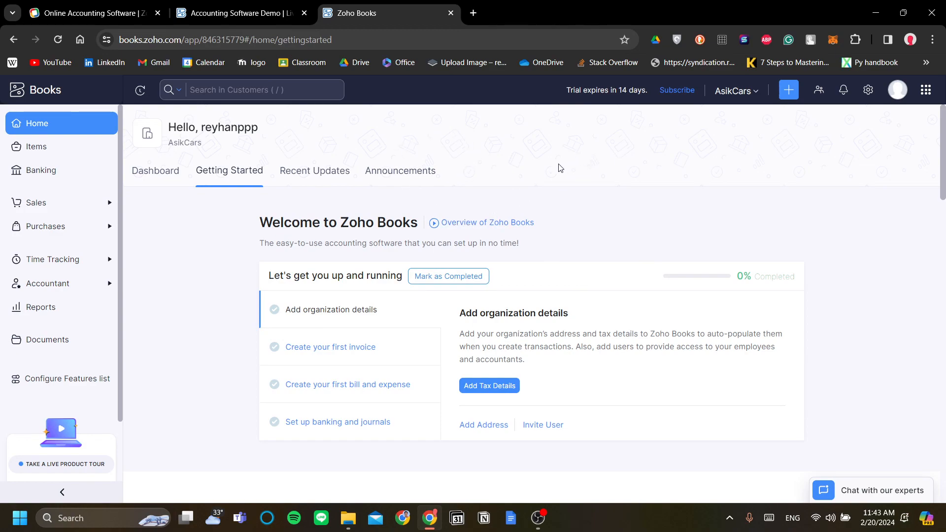
mouse_move(426, 181)
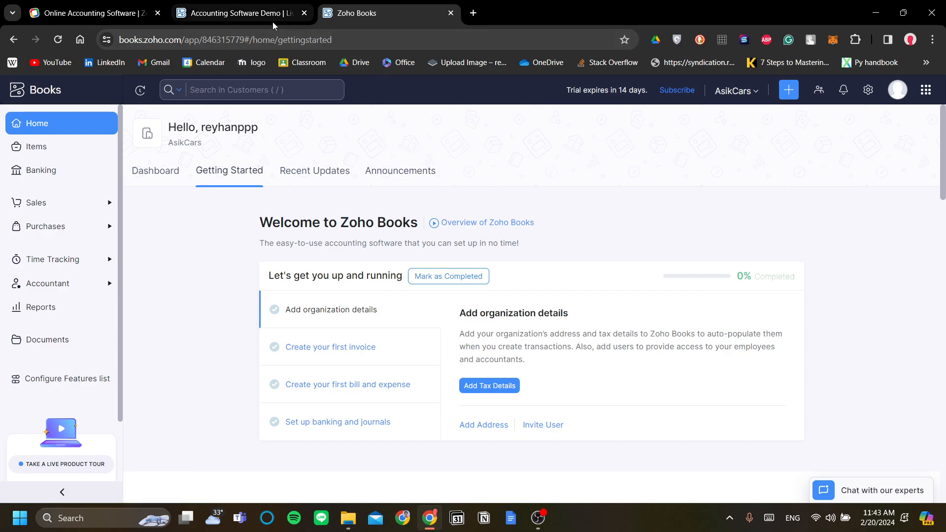
Switch to the Zoho Books product page and scroll to the Free-to-Ultimate pricing plans
left_click(94, 13)
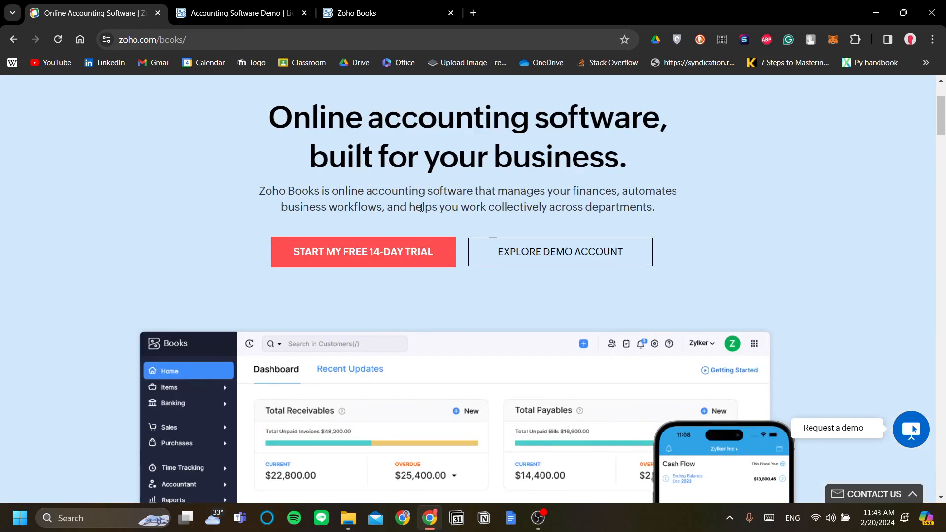
scroll("down", 3)
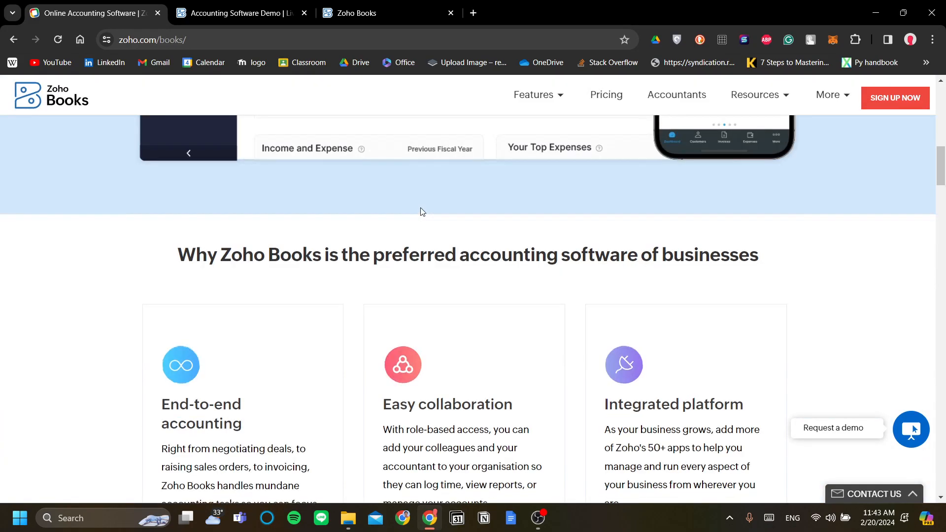
scroll("down", 3)
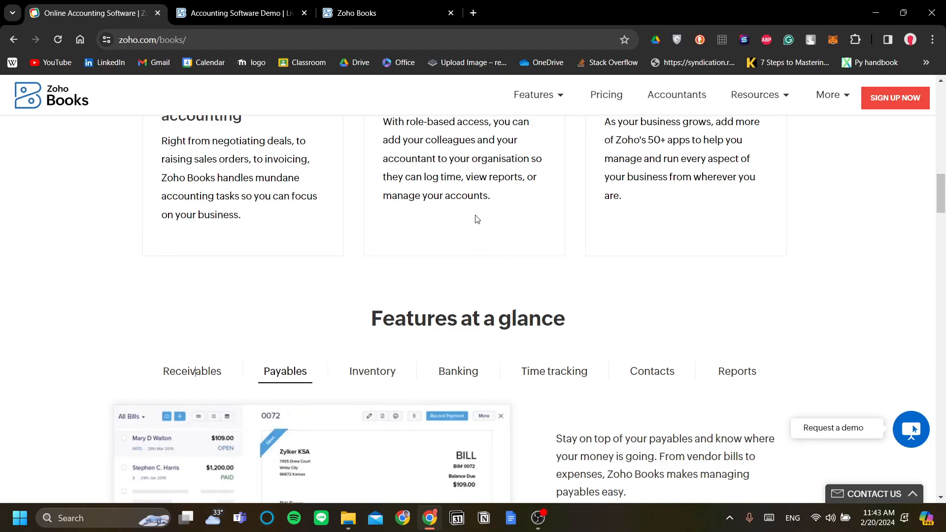
mouse_move(497, 223)
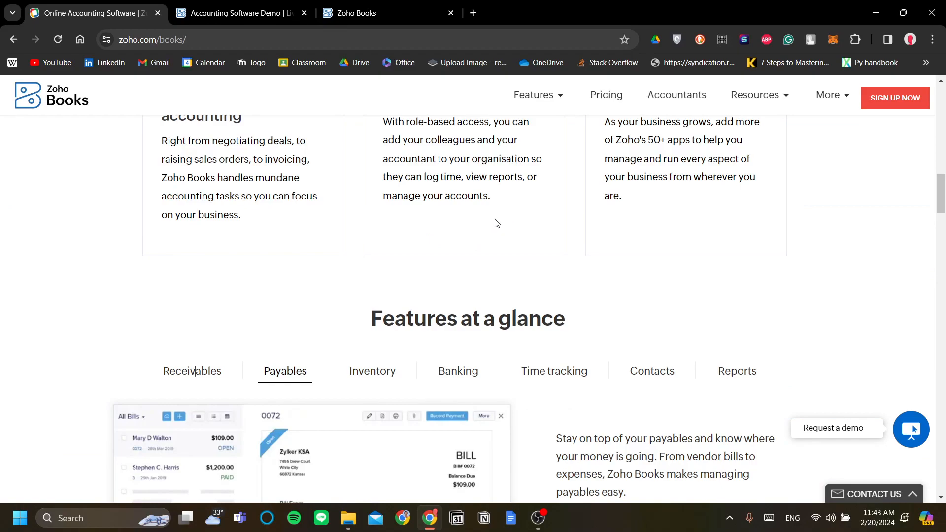
scroll("down", 3)
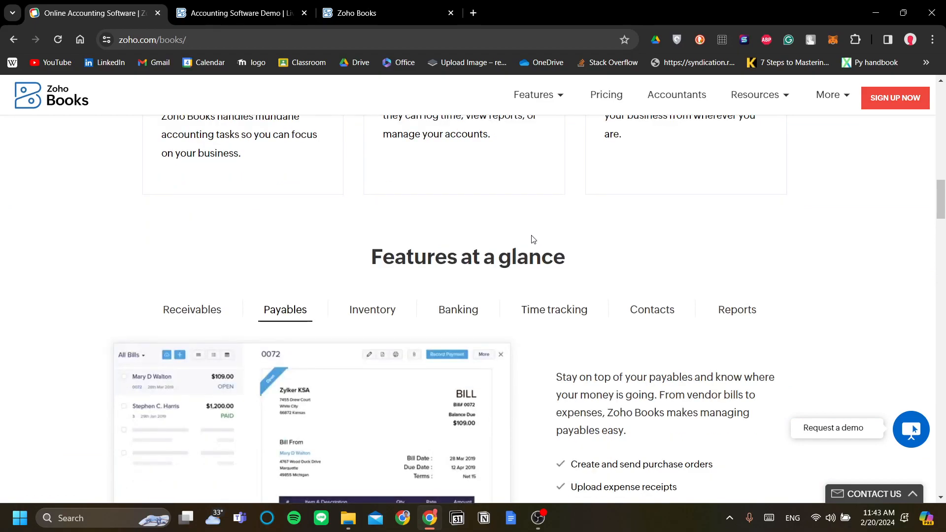
mouse_move(531, 245)
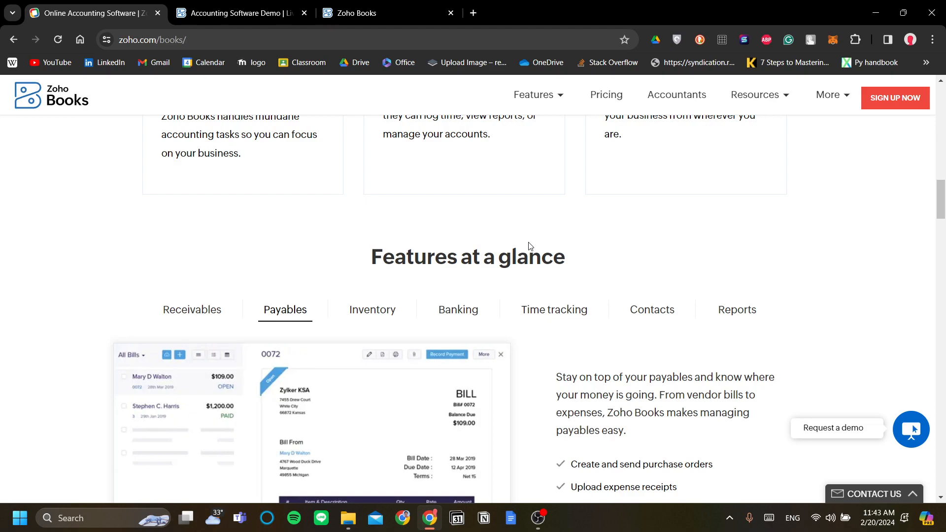
mouse_move(522, 220)
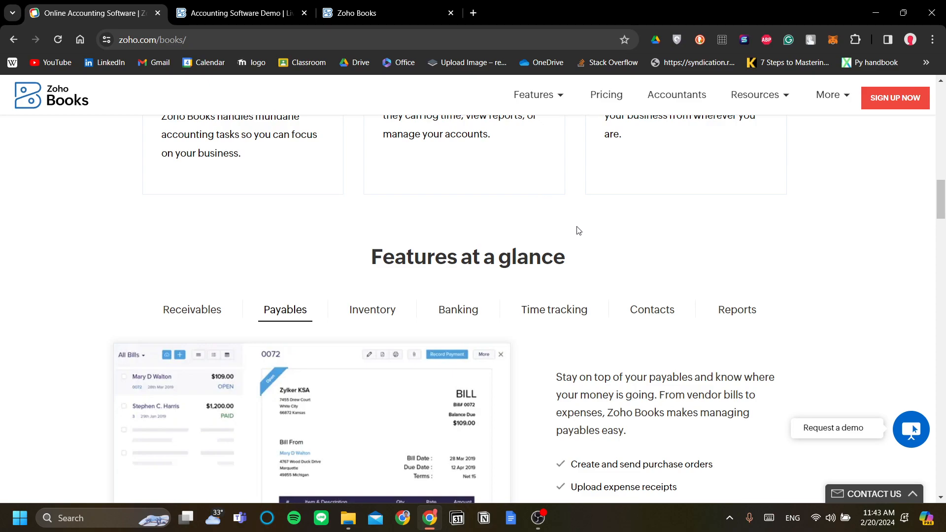
scroll("down", 3)
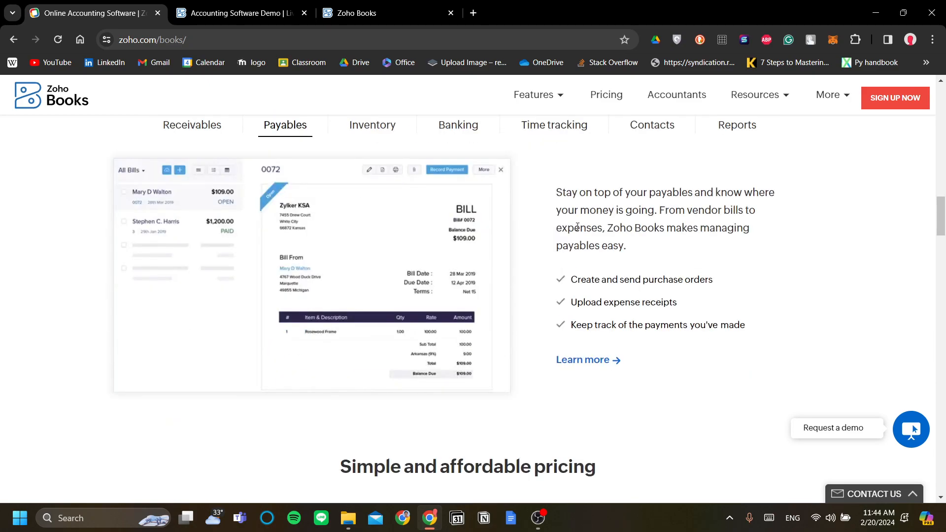
scroll("down", 3)
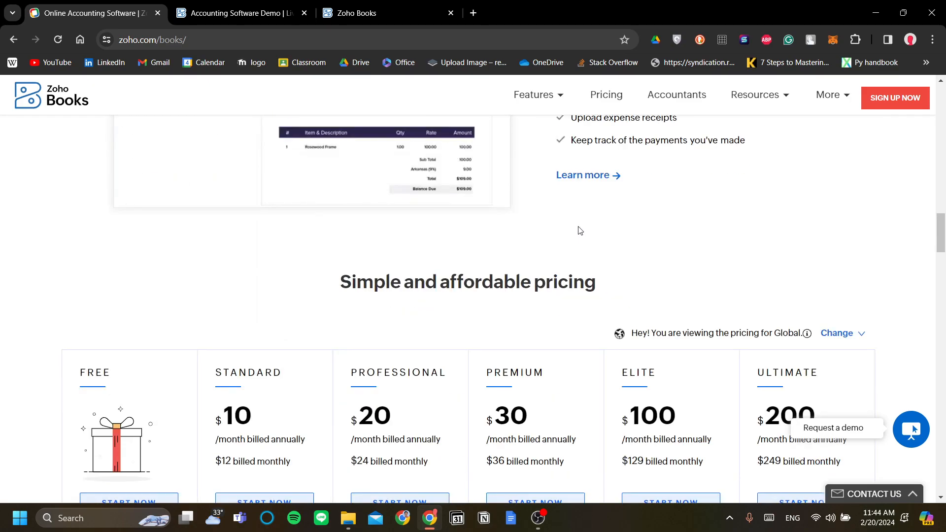
mouse_move(521, 235)
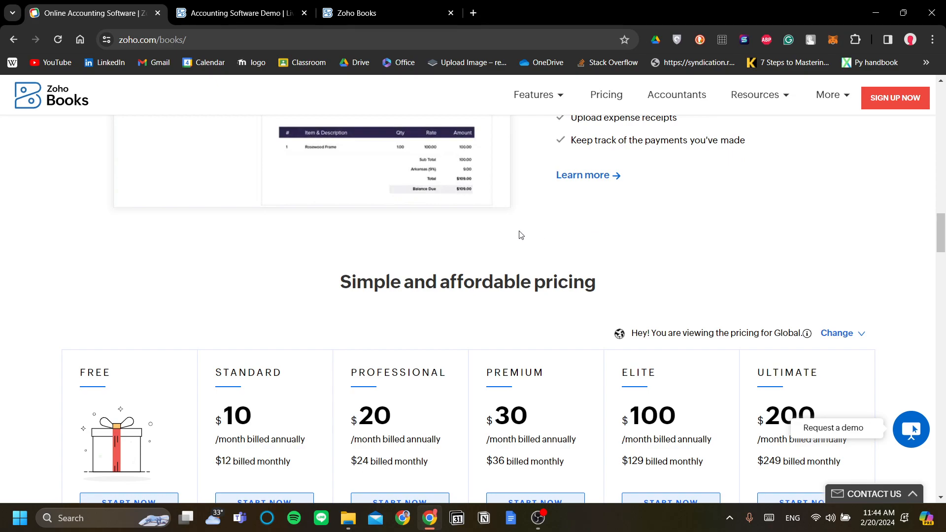
scroll("down", 3)
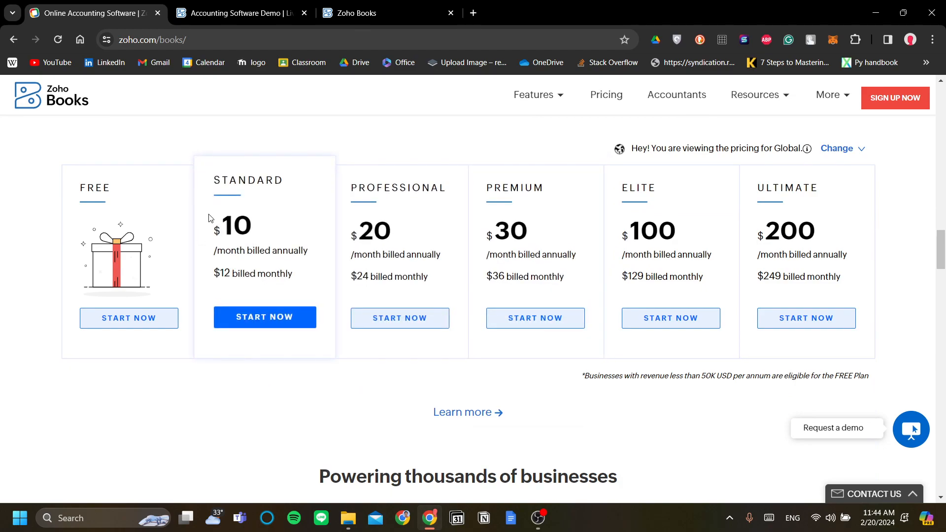
mouse_move(453, 321)
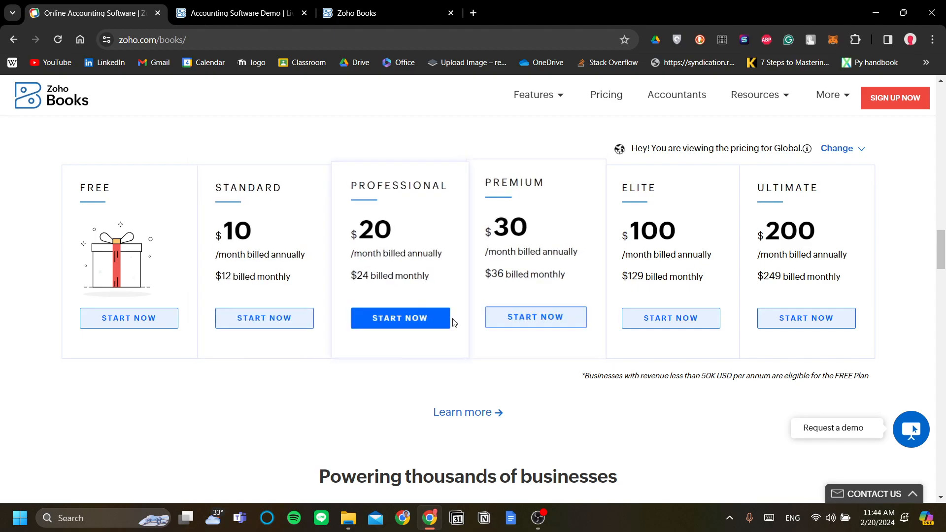
mouse_move(663, 349)
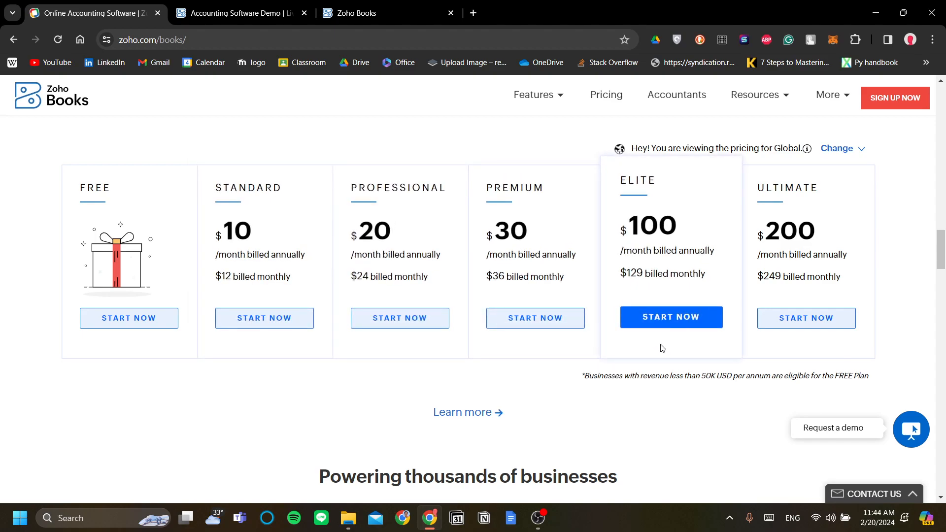
mouse_move(535, 387)
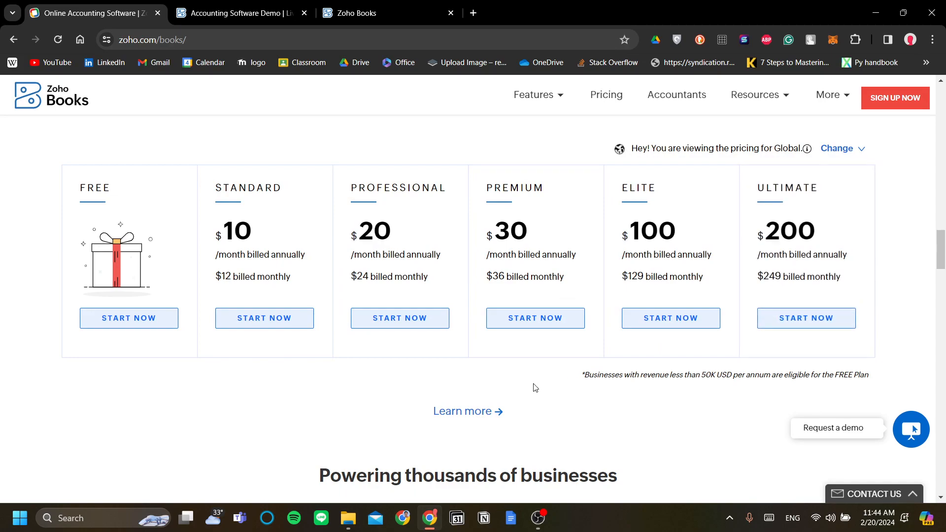
mouse_move(426, 311)
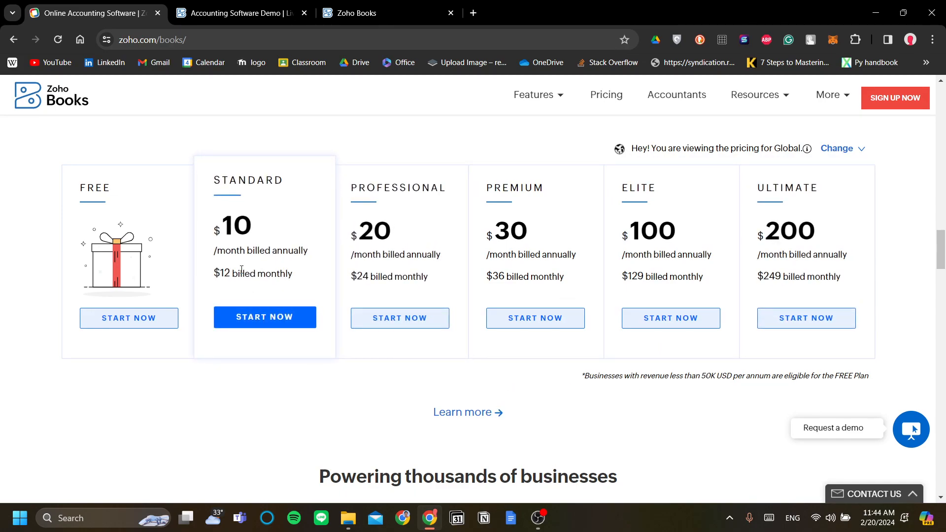
scroll("up", 3)
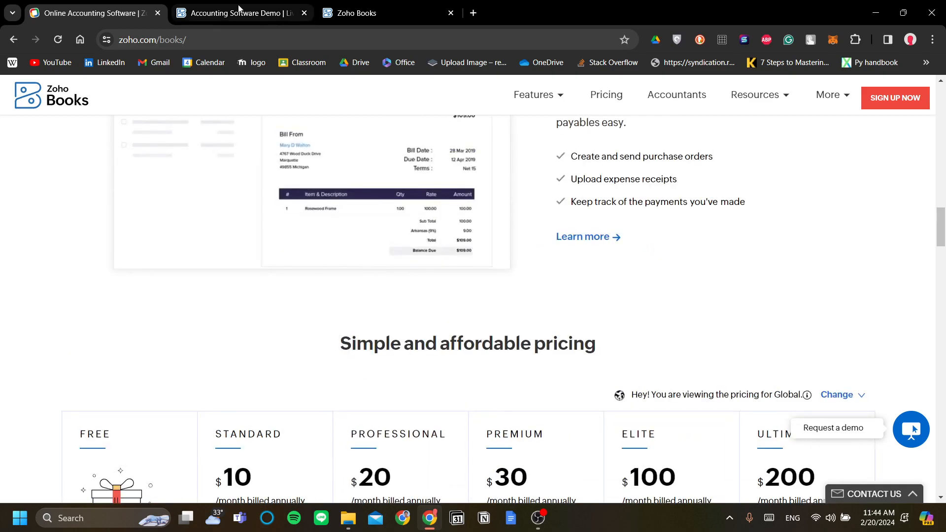
In the demo account, view the Home dashboard's receivables, payables and cash flow chart
left_click(245, 13)
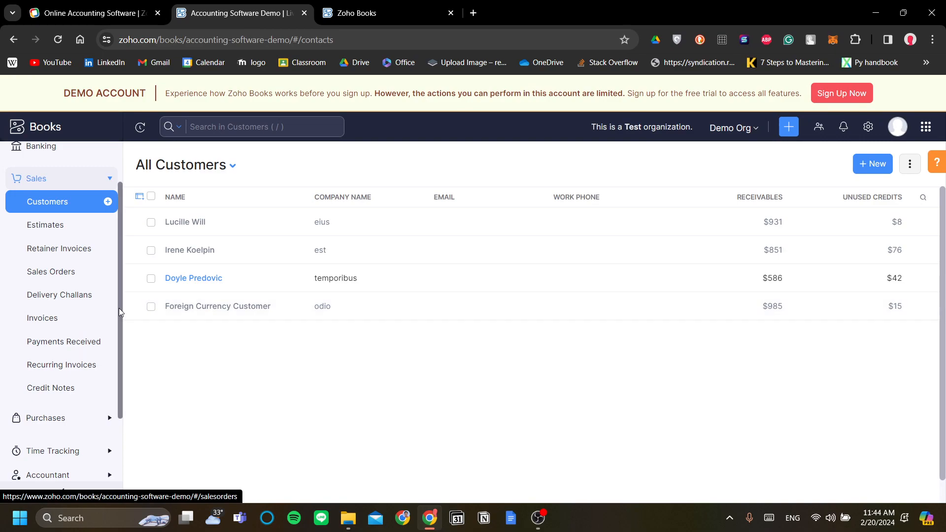
left_click(37, 160)
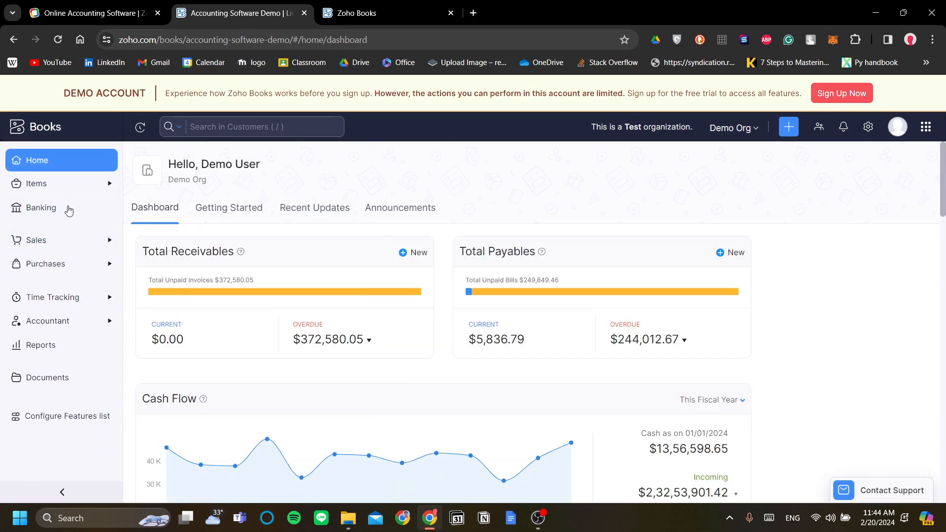
scroll("down", 3)
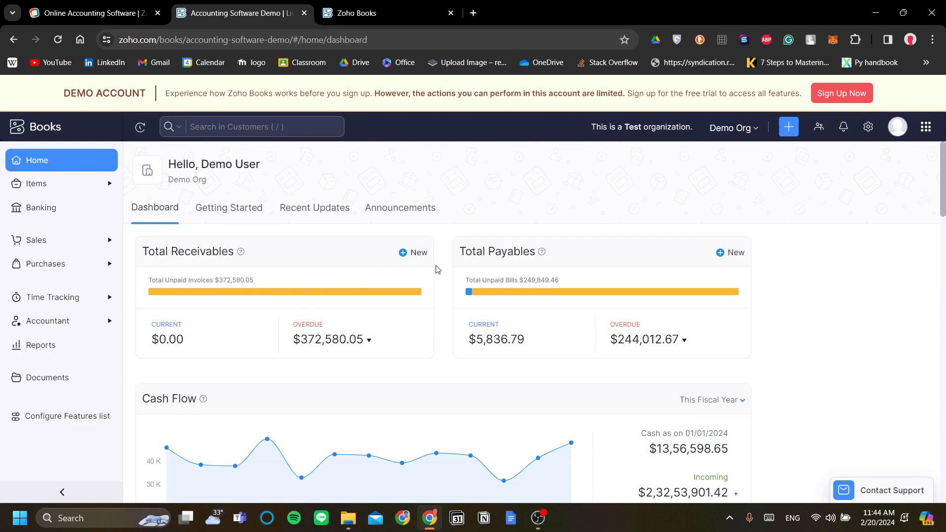
scroll("down", 3)
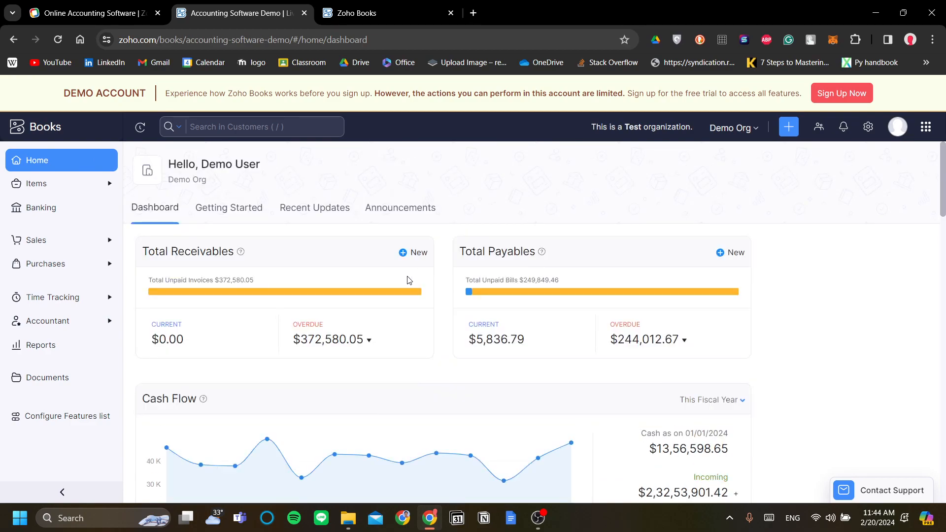
scroll("down", 3)
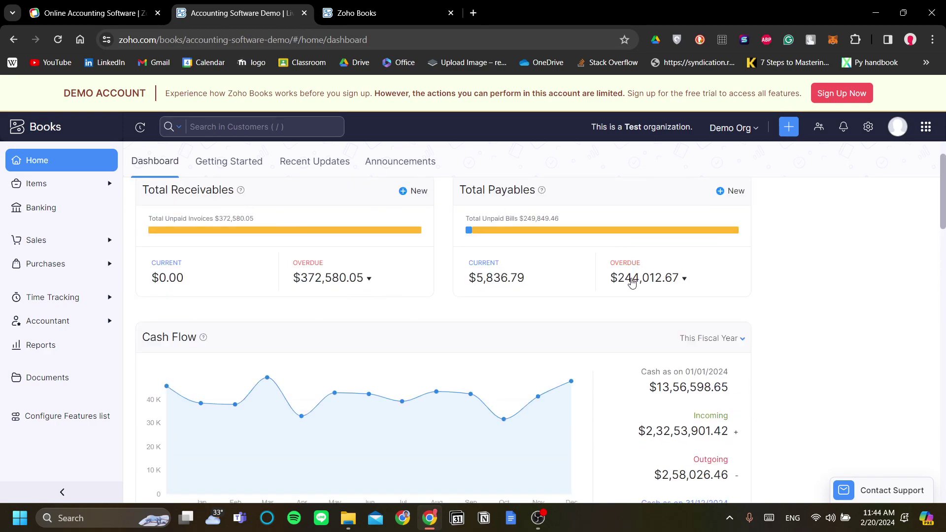
mouse_move(529, 314)
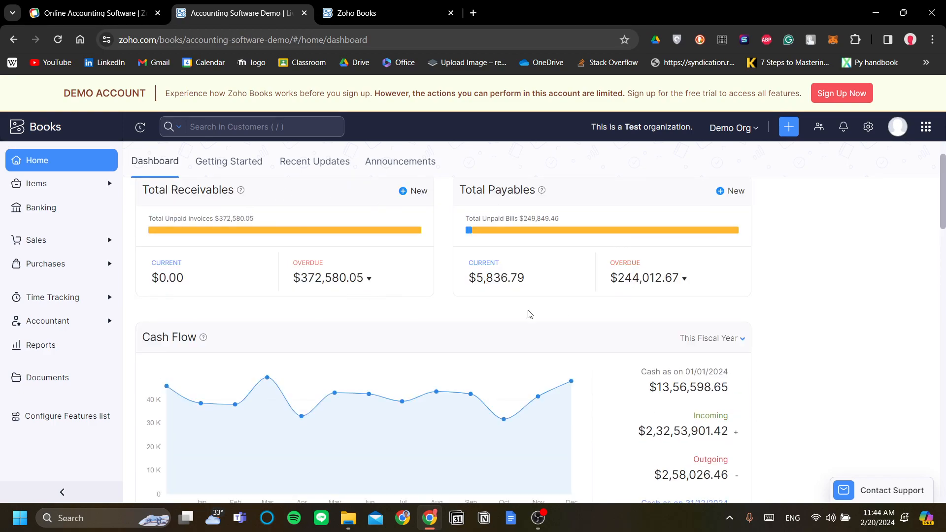
scroll("down", 3)
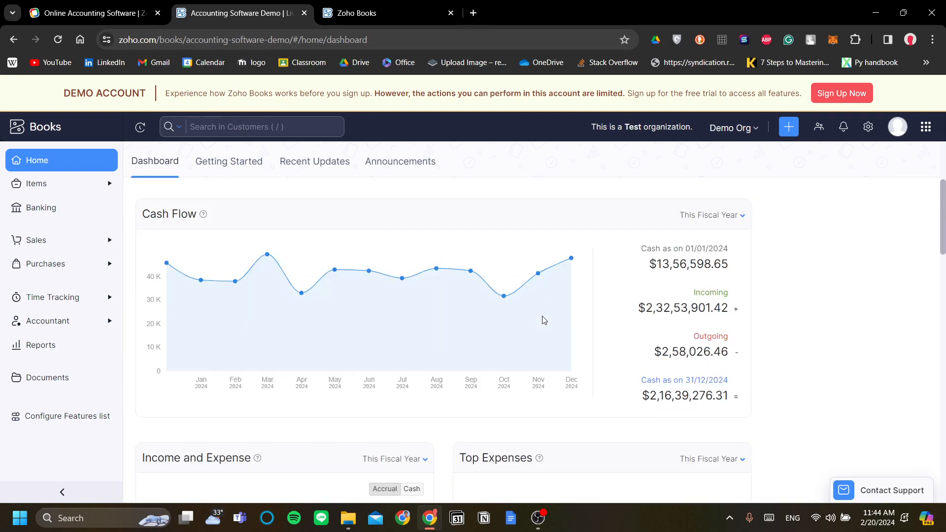
scroll("down", 3)
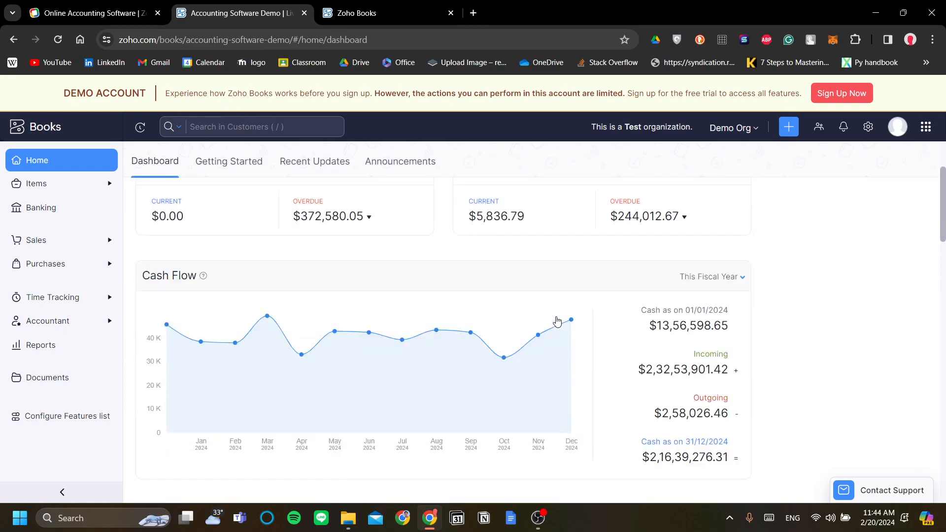
mouse_move(237, 330)
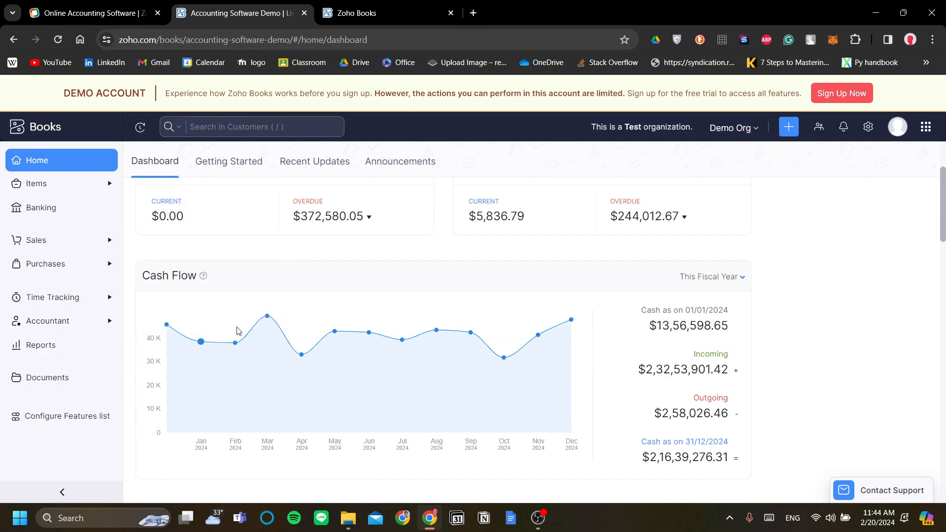
mouse_move(334, 332)
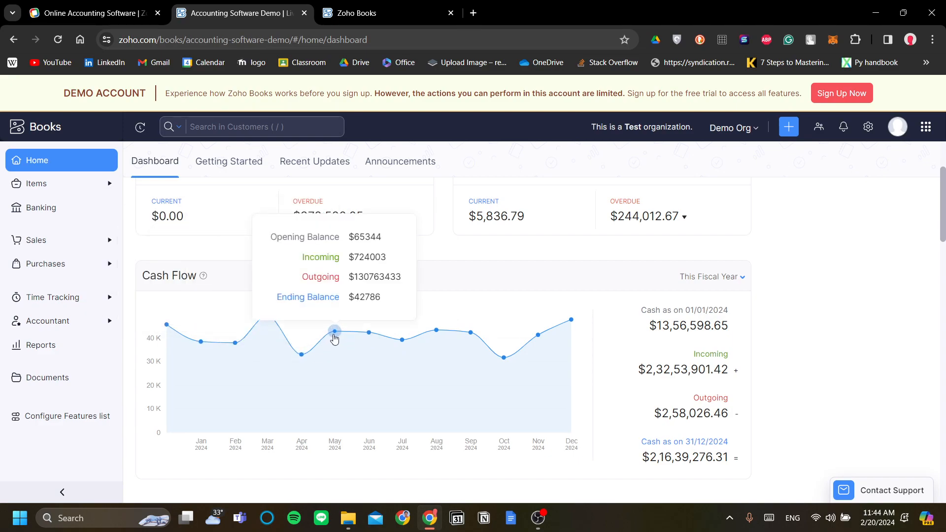
mouse_move(452, 328)
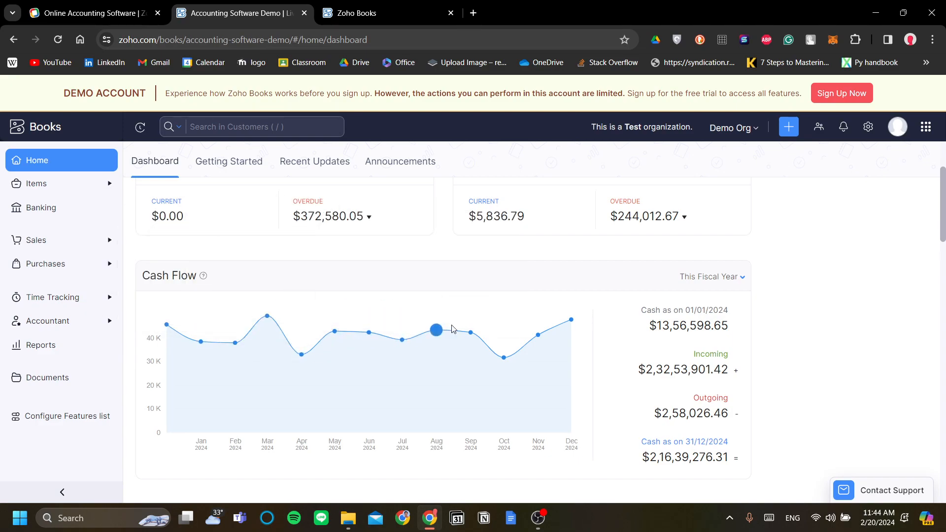
scroll("up", 3)
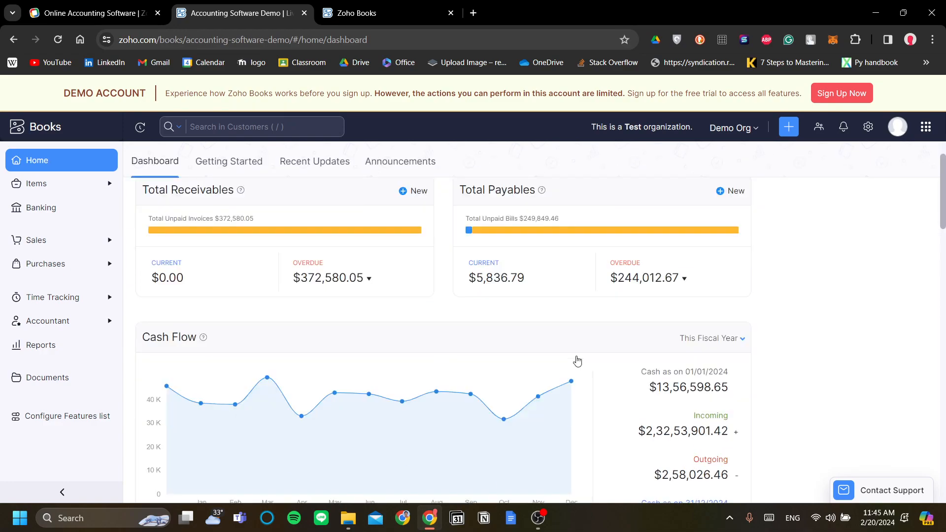
scroll("down", 3)
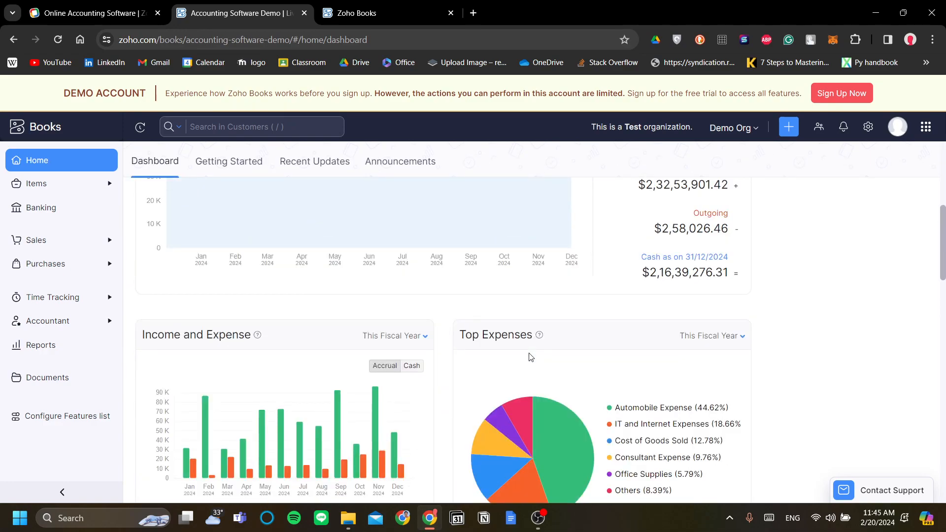
scroll("down", 3)
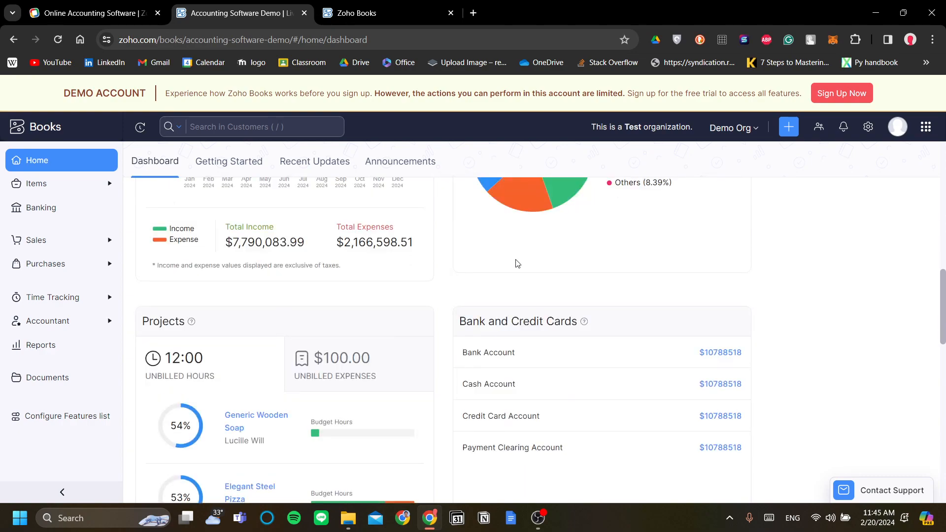
scroll("down", 3)
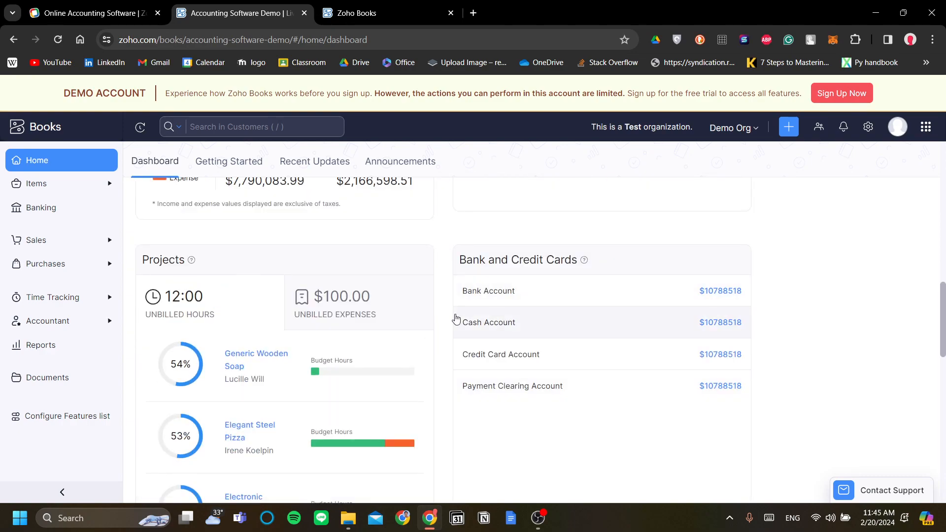
mouse_move(453, 316)
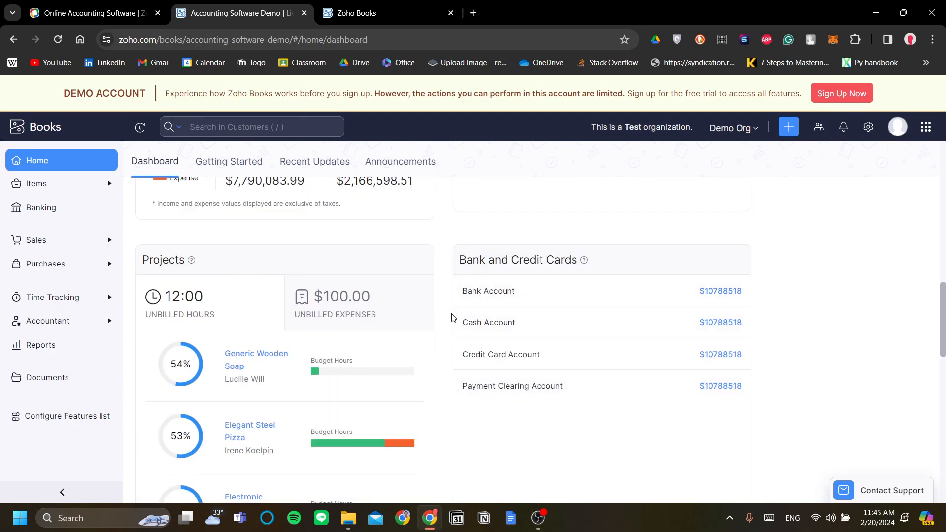
scroll("down", 3)
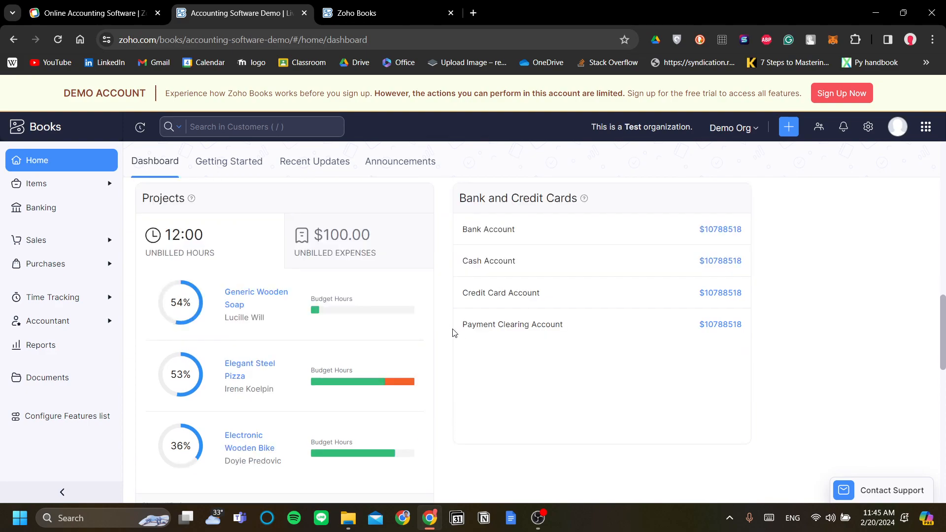
scroll("down", 3)
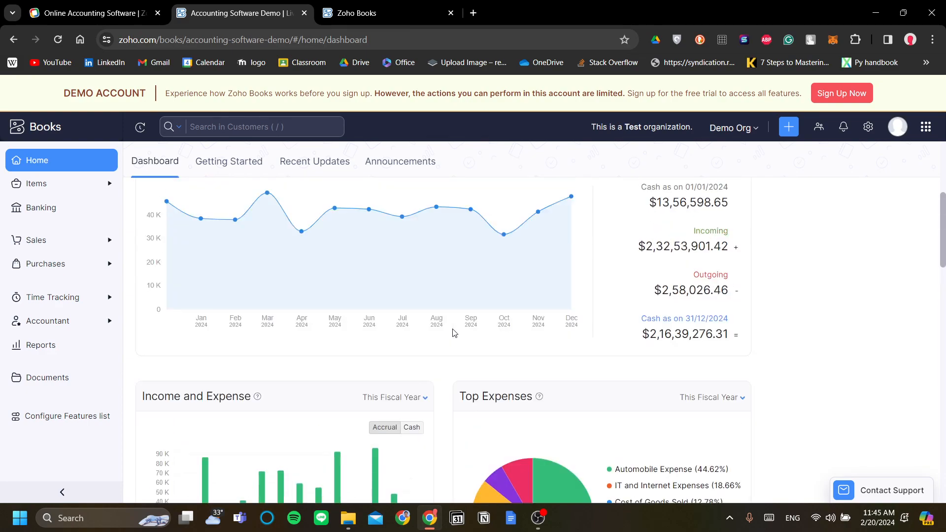
scroll("up", 3)
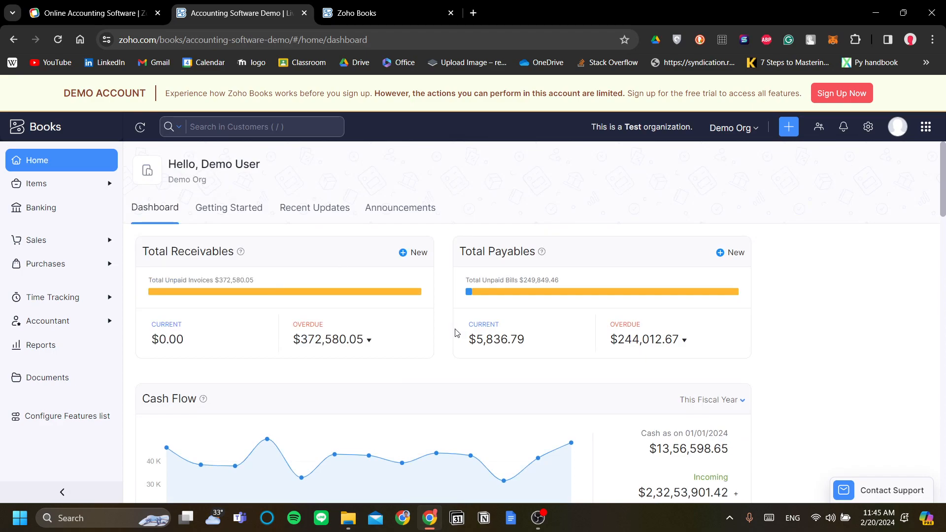
scroll("down", 3)
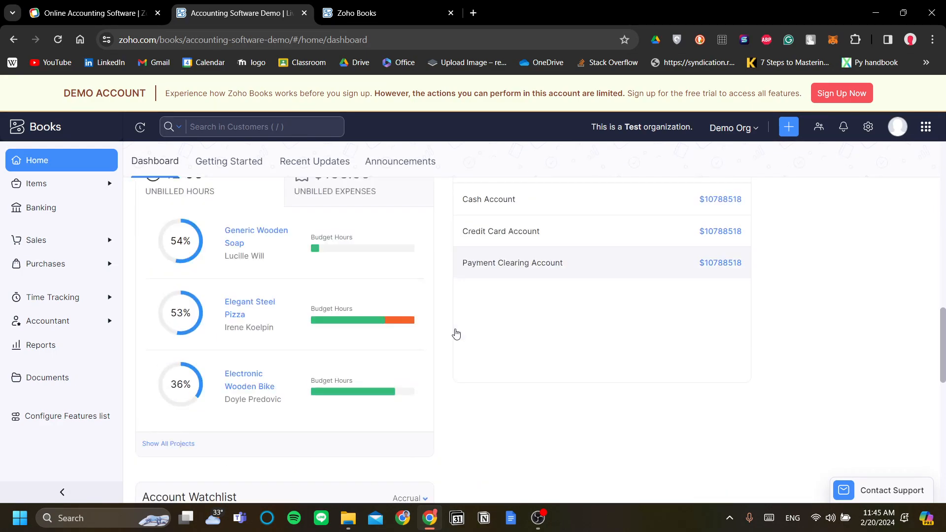
scroll("down", 3)
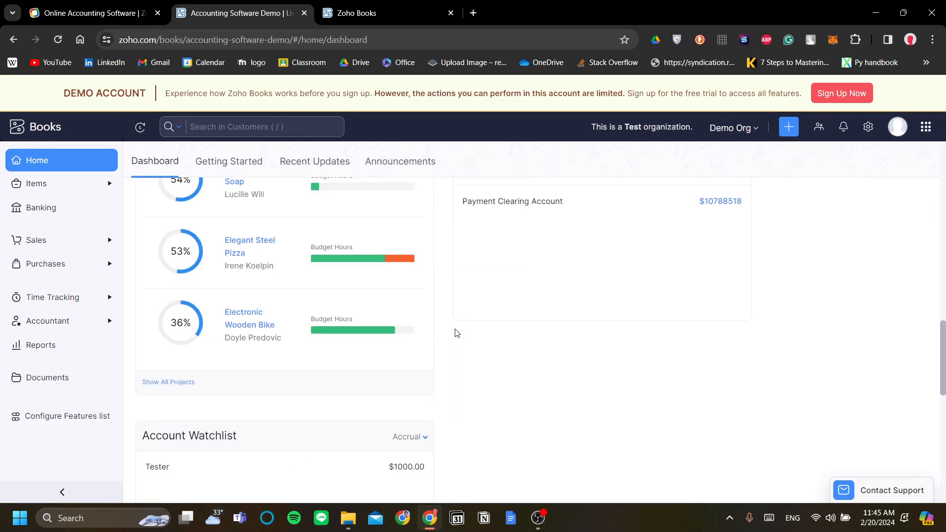
scroll("down", 3)
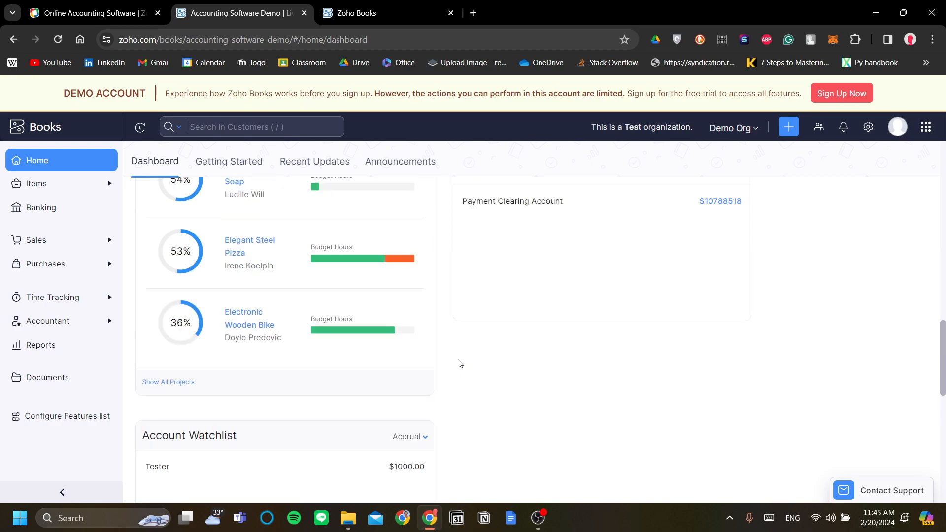
scroll("up", 3)
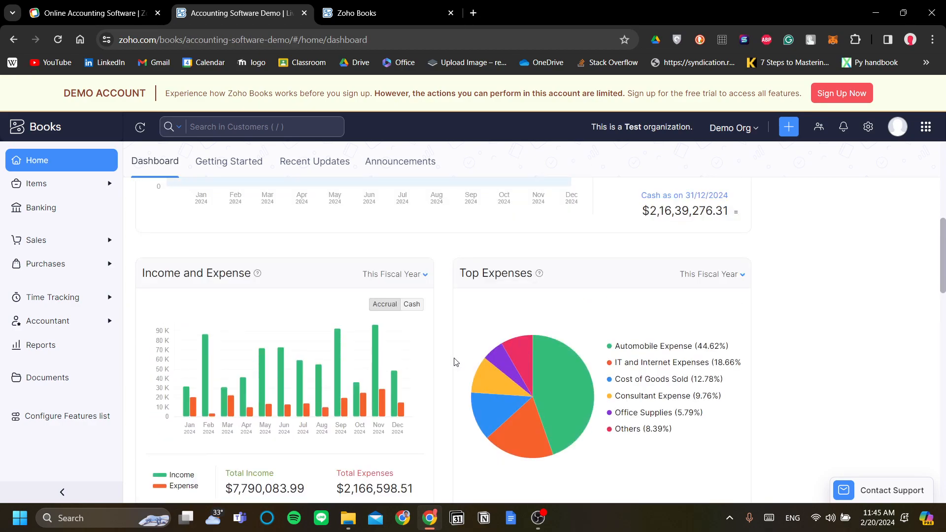
scroll("up", 3)
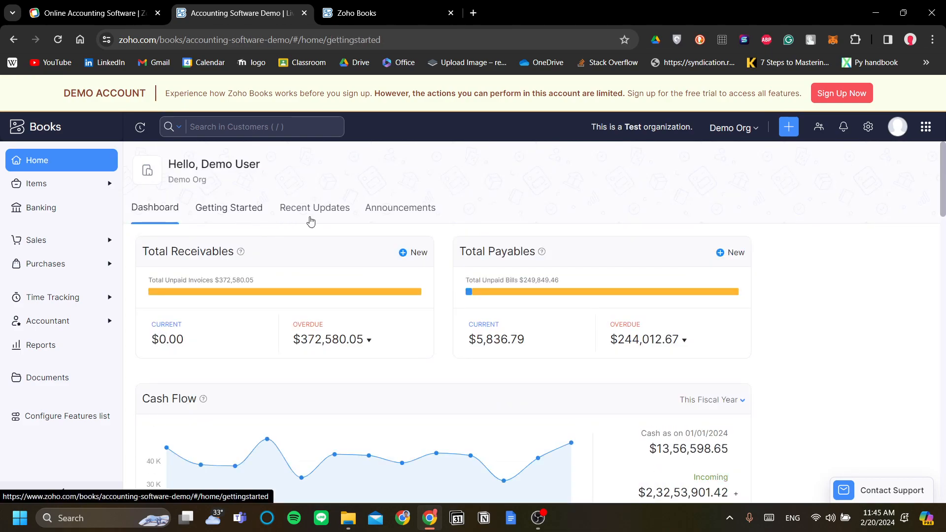
Open Getting Started and scroll to the chart of accounts, opening balances and payment gateway cards
left_click(229, 207)
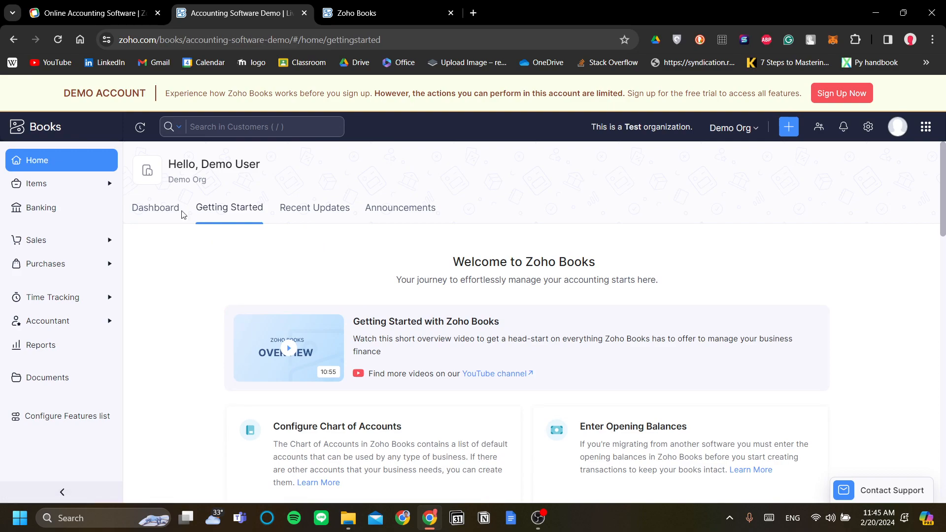
mouse_move(113, 184)
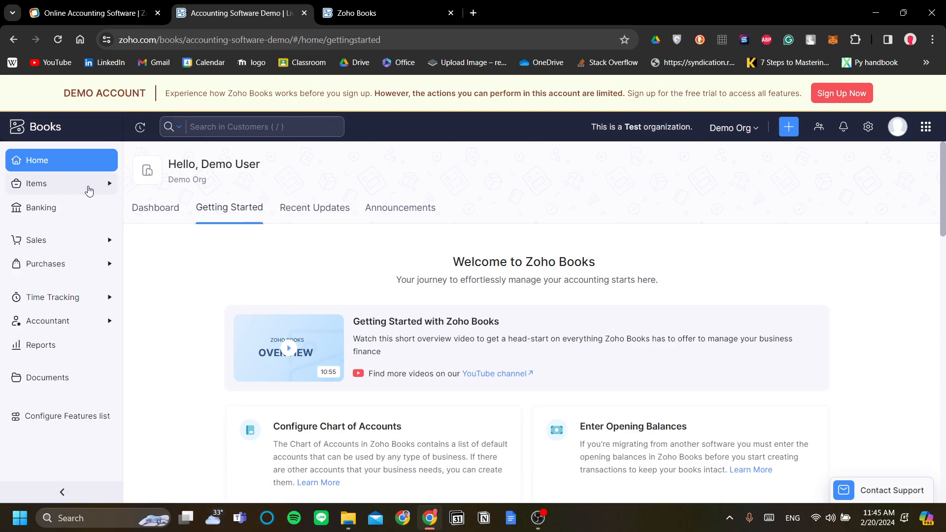
mouse_move(65, 276)
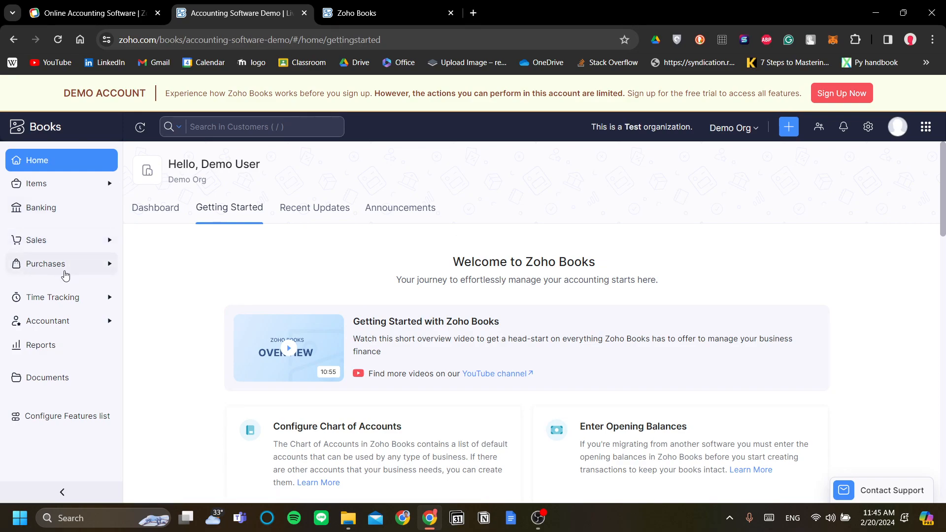
mouse_move(76, 328)
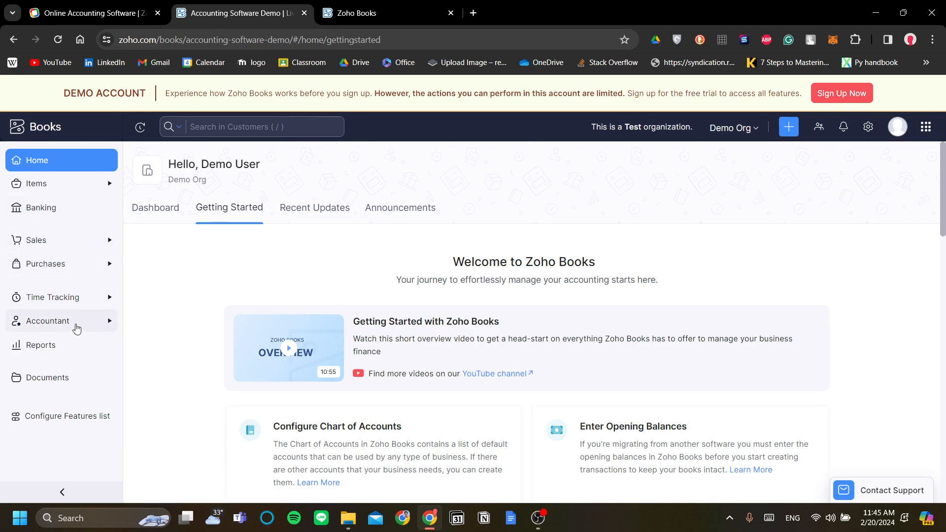
mouse_move(48, 378)
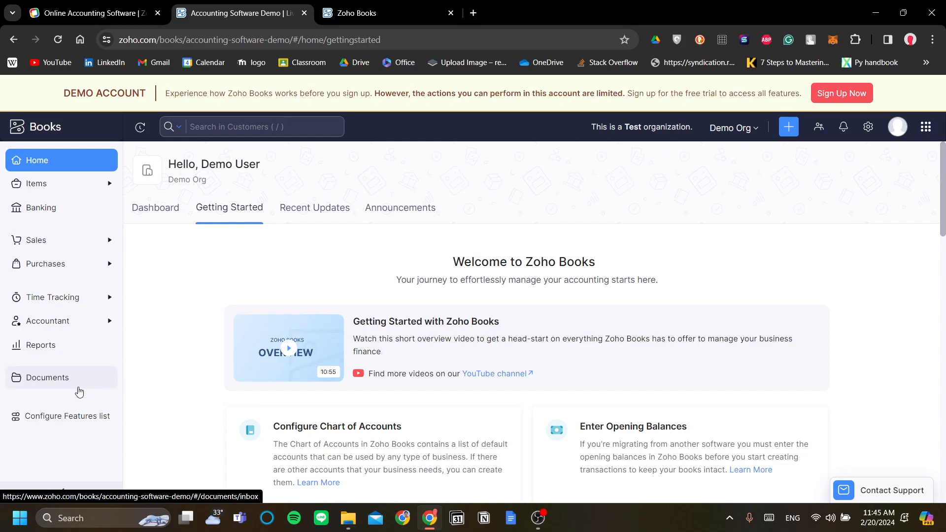
mouse_move(103, 329)
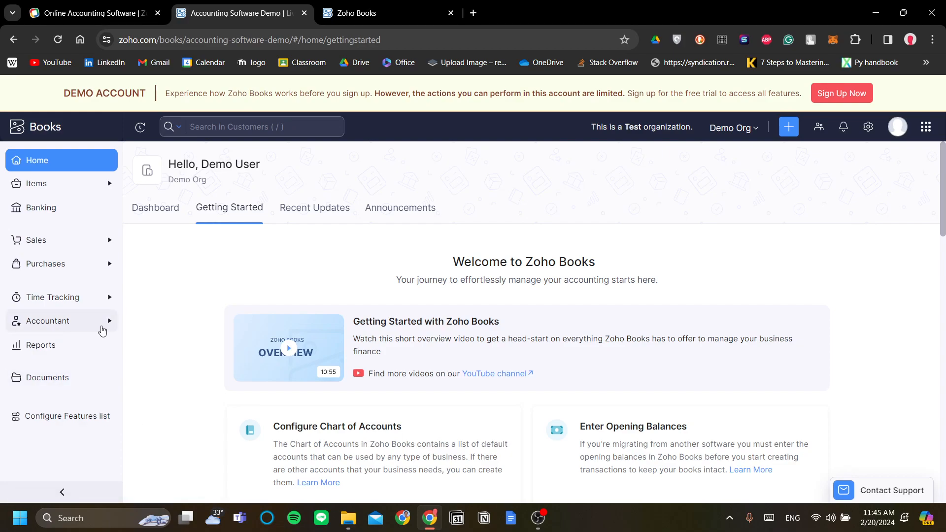
mouse_move(115, 322)
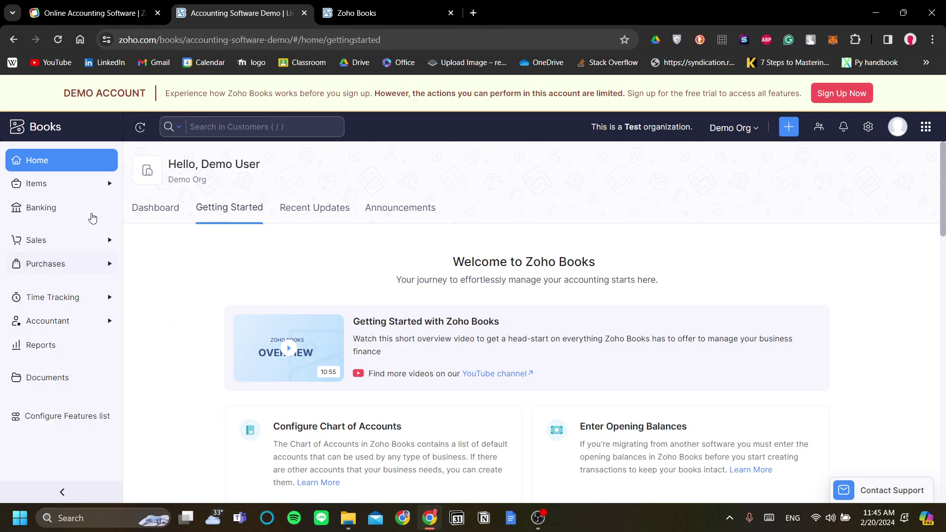
scroll("down", 3)
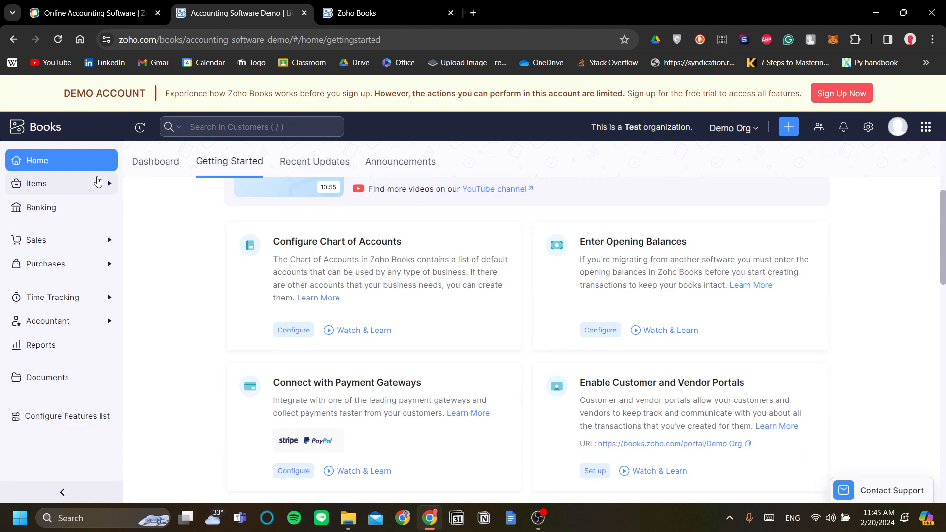
Expand the Items sidebar menu to reveal Items, Price Lists and Inventory Adjustments
left_click(36, 184)
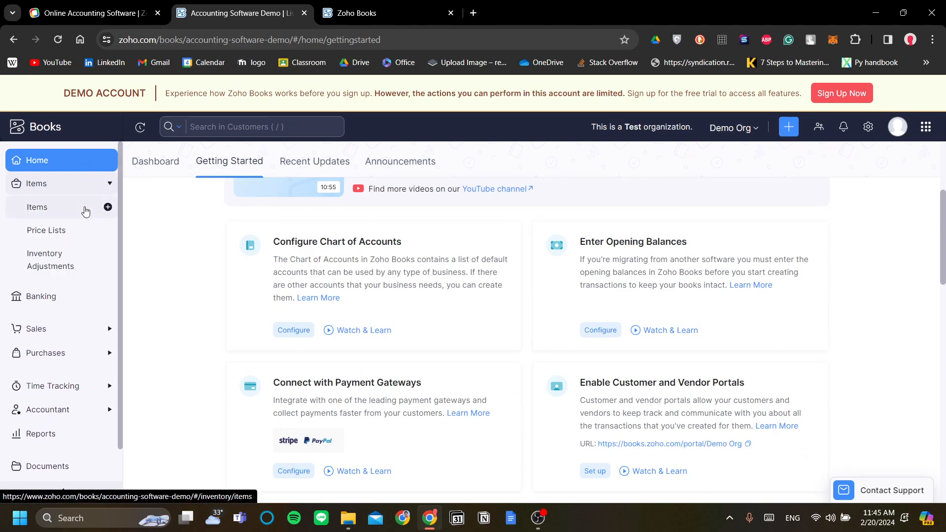
mouse_move(83, 241)
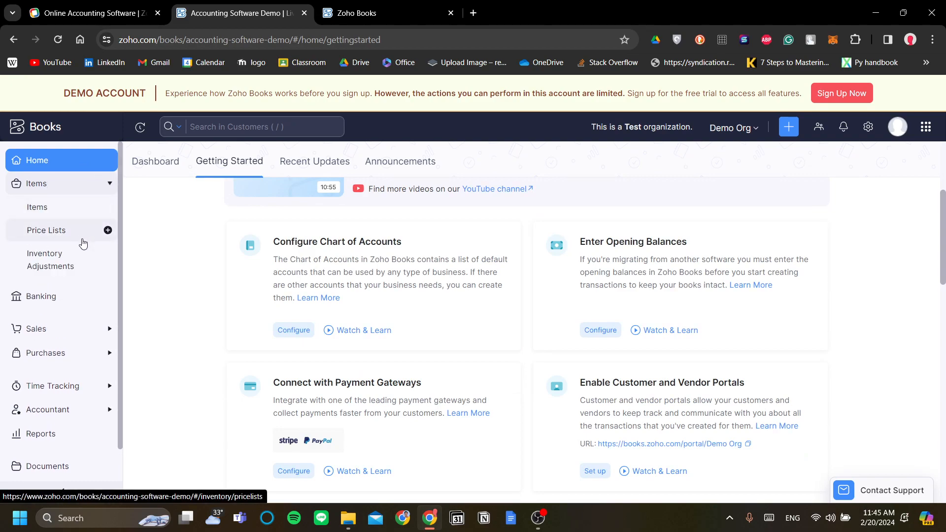
mouse_move(80, 258)
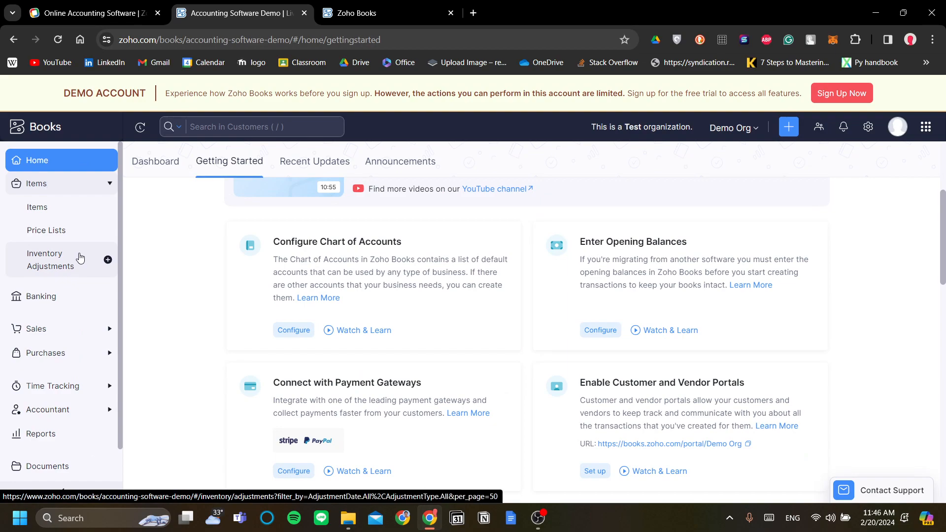
mouse_move(81, 265)
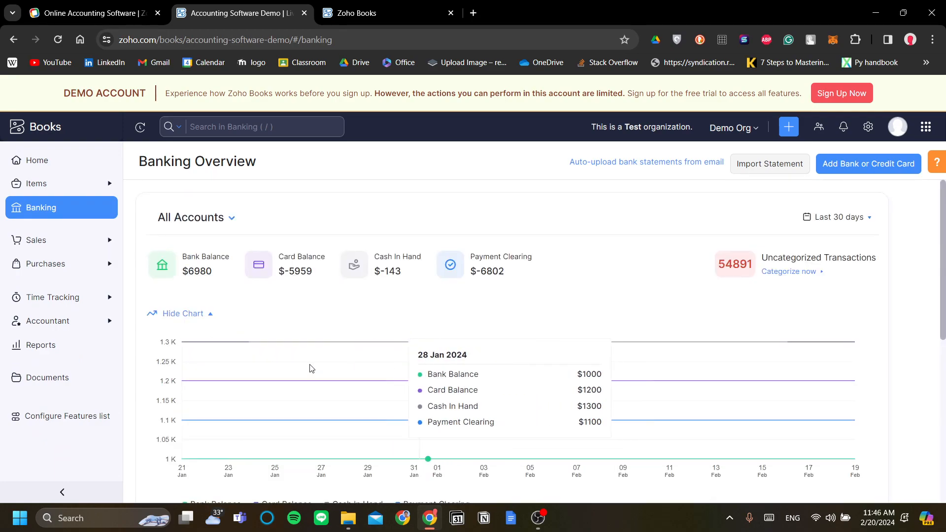
scroll("down", 3)
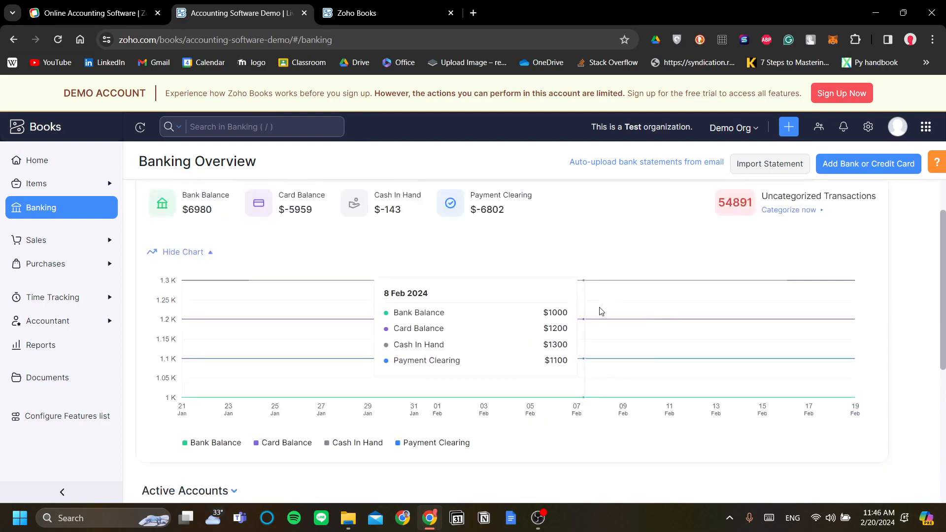
scroll("down", 3)
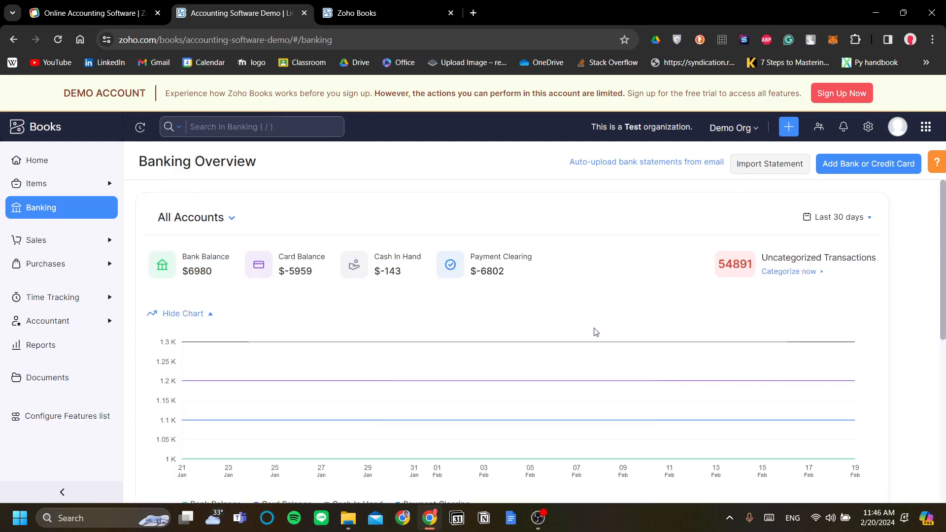
scroll("down", 3)
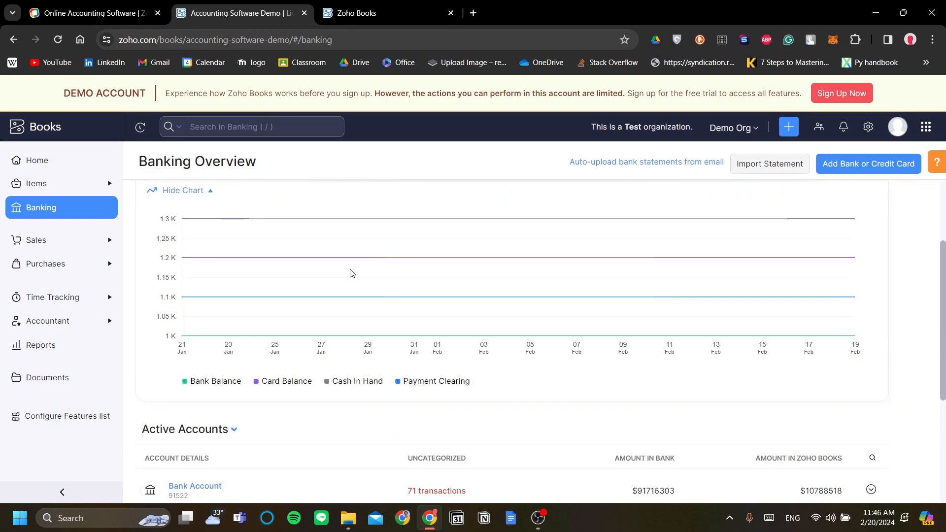
left_click(36, 240)
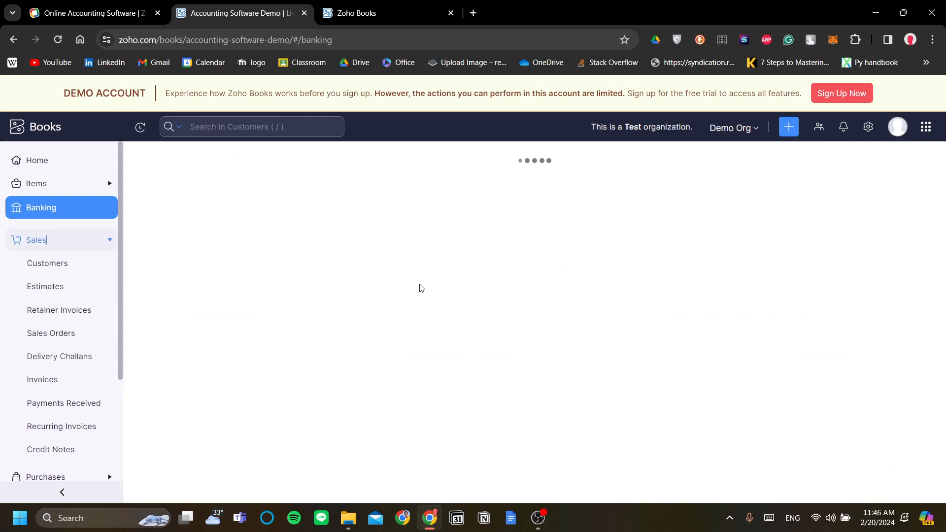
View the four demo customers with their receivables and unused credits
left_click(46, 263)
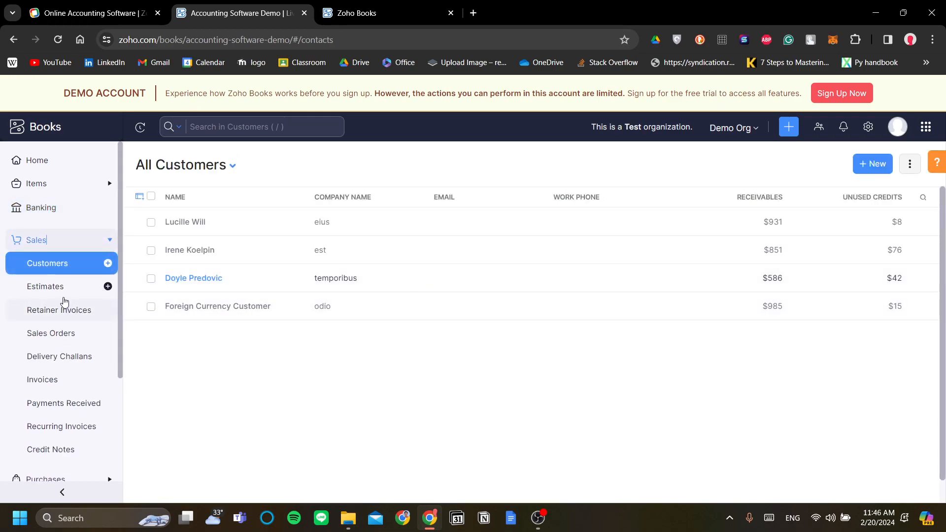
scroll("down", 3)
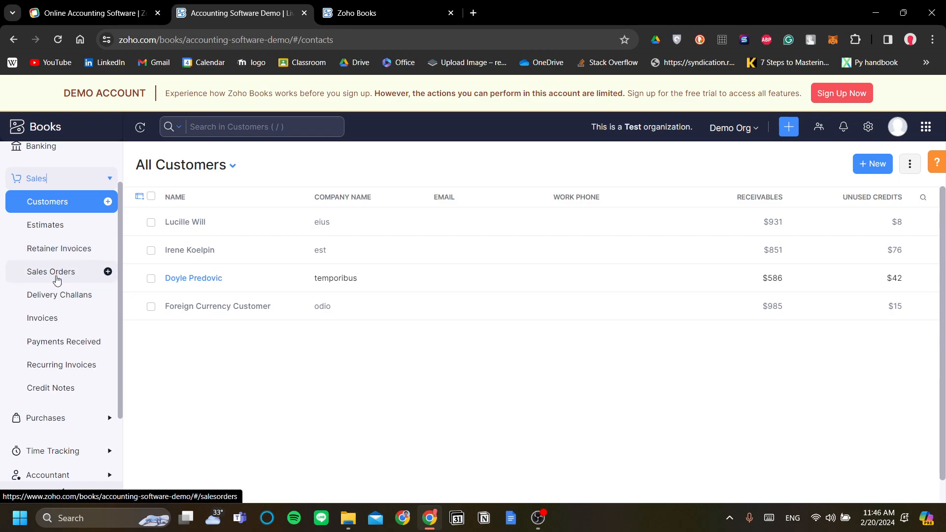
mouse_move(191, 332)
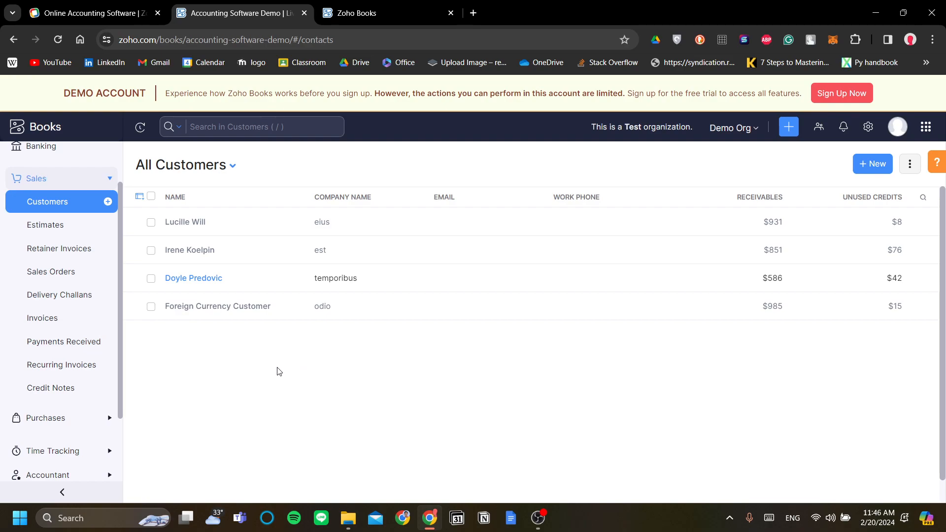
mouse_move(79, 285)
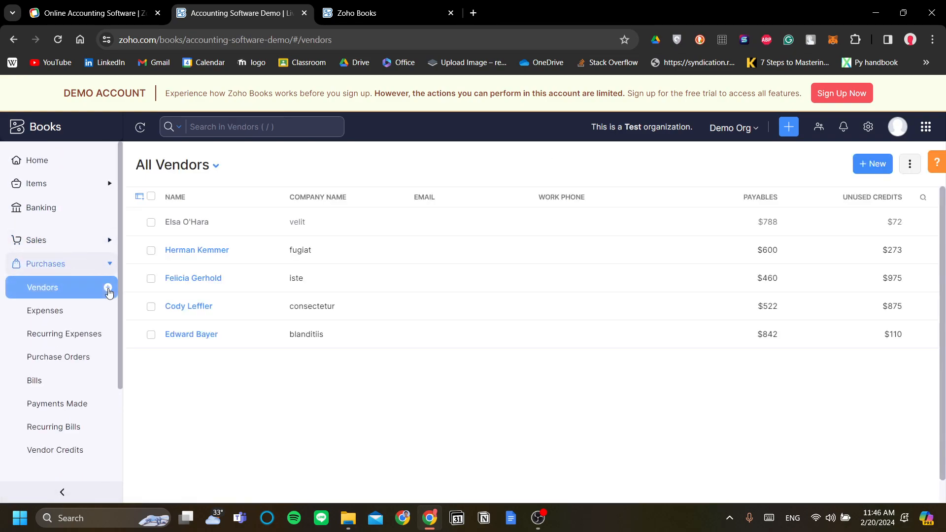
mouse_move(416, 290)
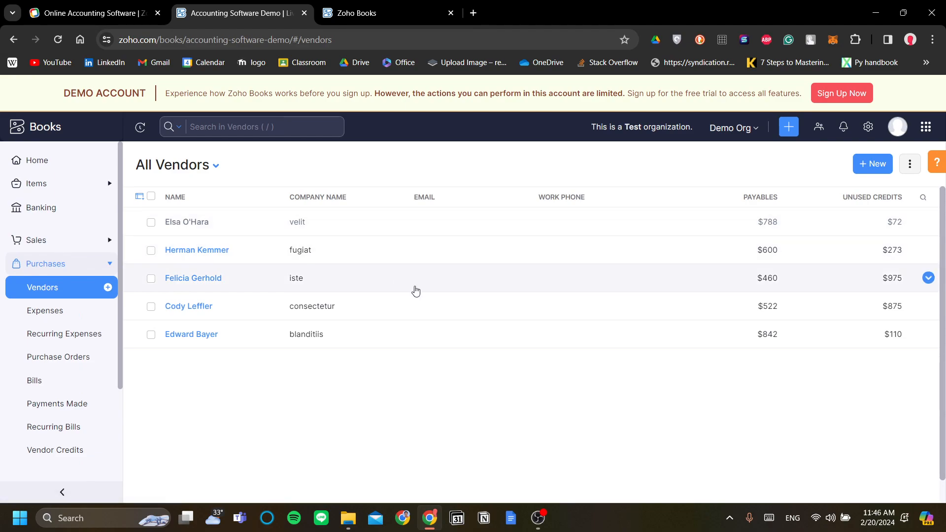
mouse_move(357, 362)
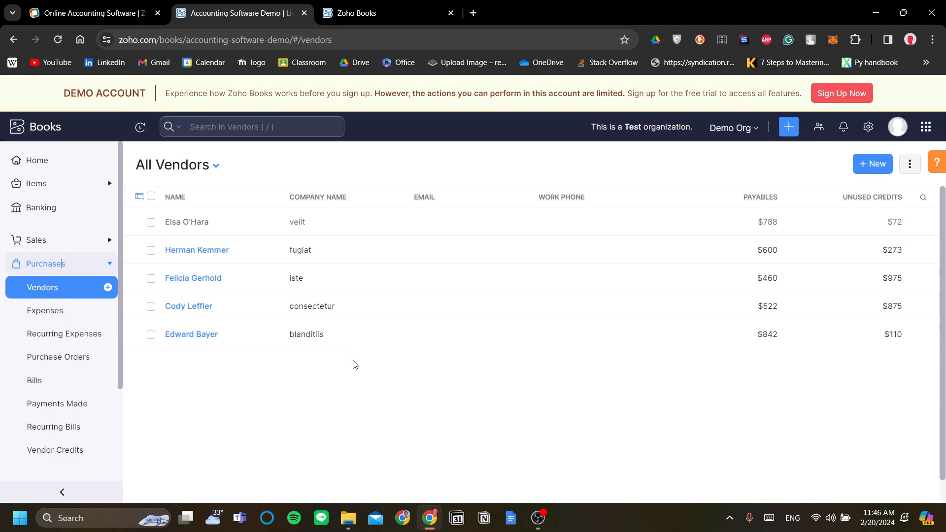
mouse_move(56, 293)
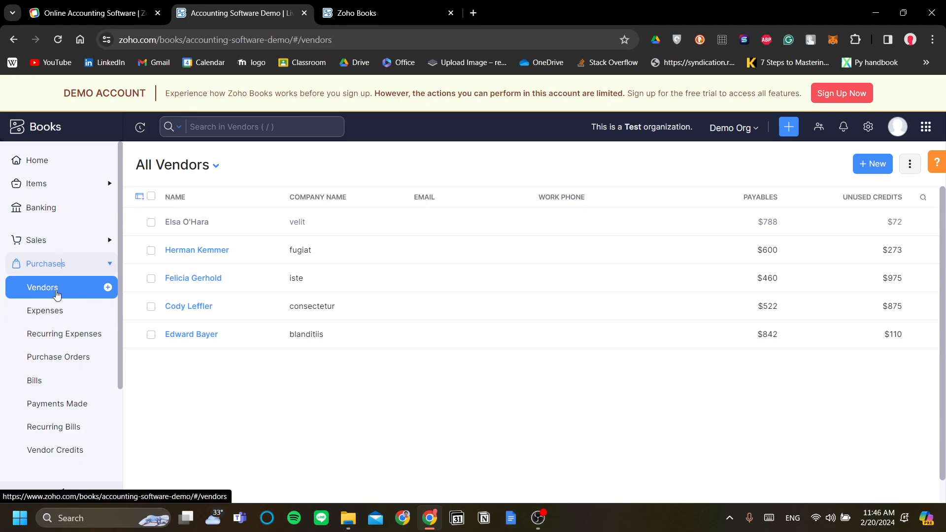
mouse_move(62, 314)
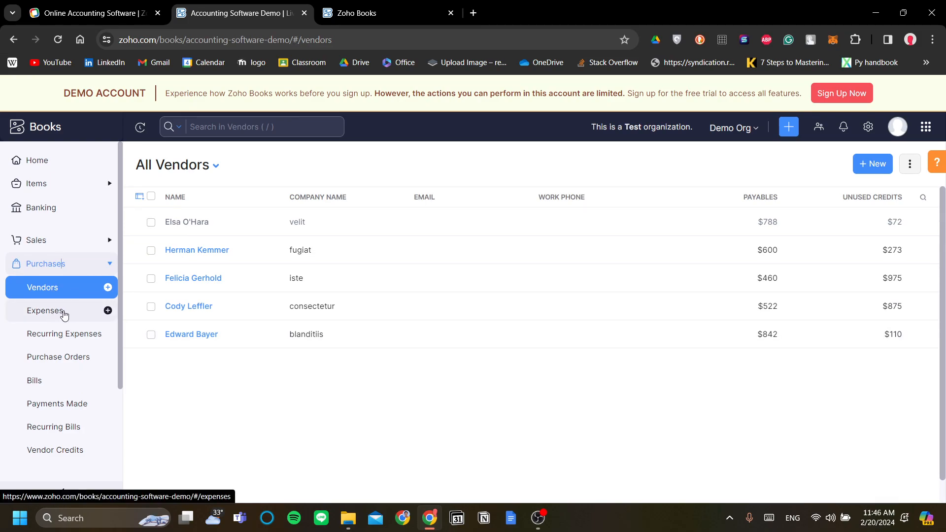
Scroll through the five demo vendors' payables and unused credits
scroll("down", 3)
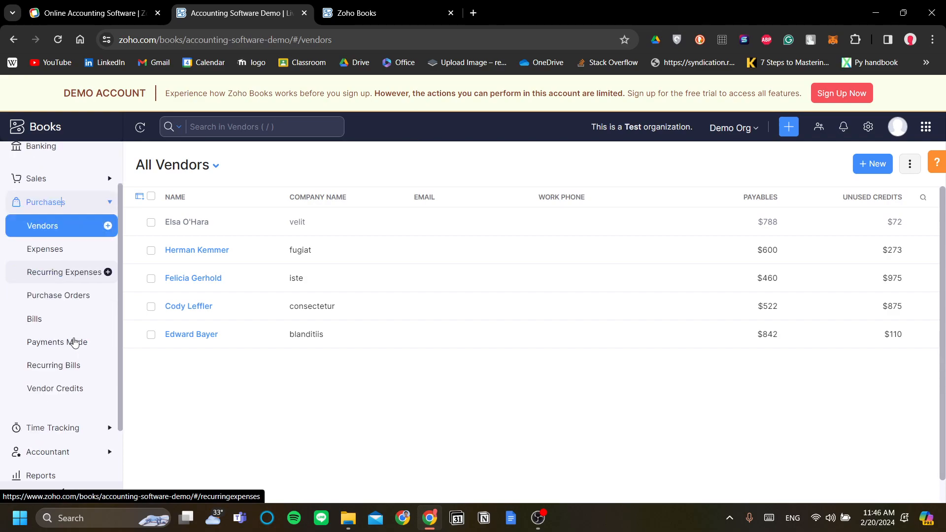
mouse_move(61, 335)
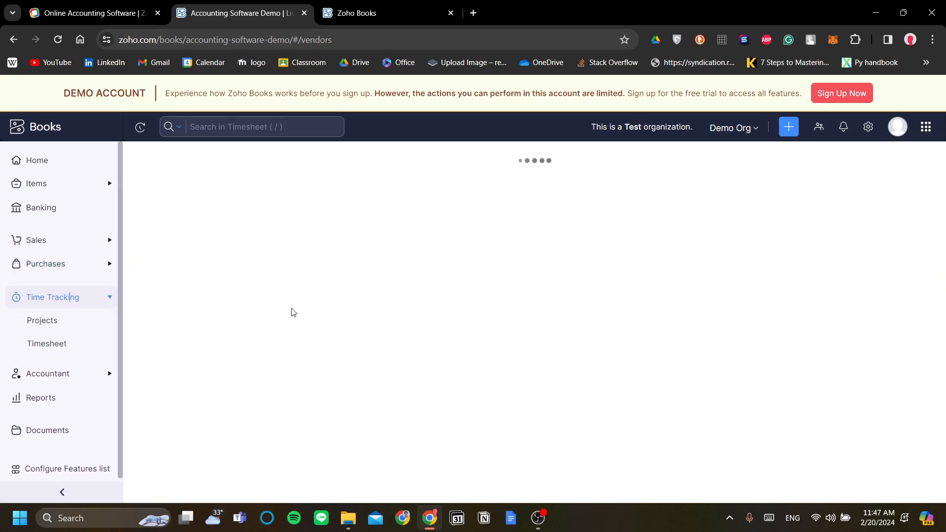
View the three demo projects, then the three logged timesheet entries
left_click(42, 321)
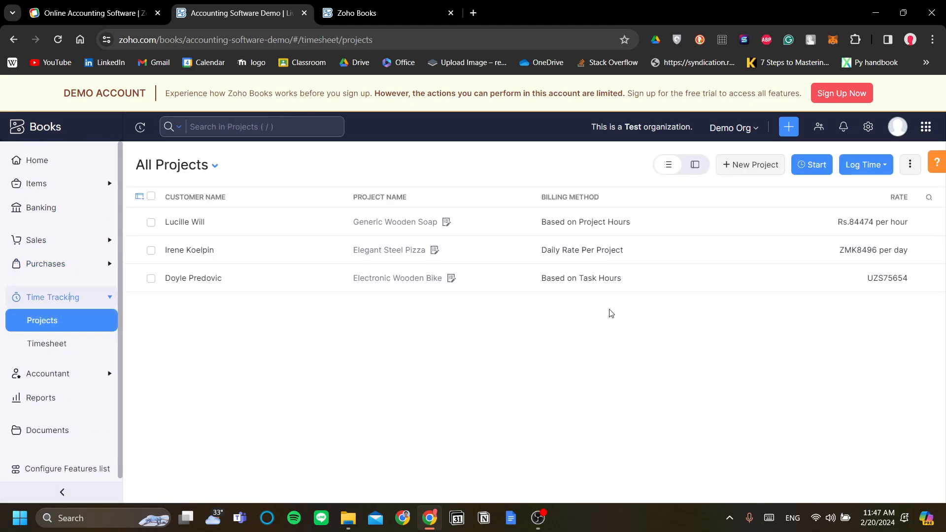
mouse_move(175, 342)
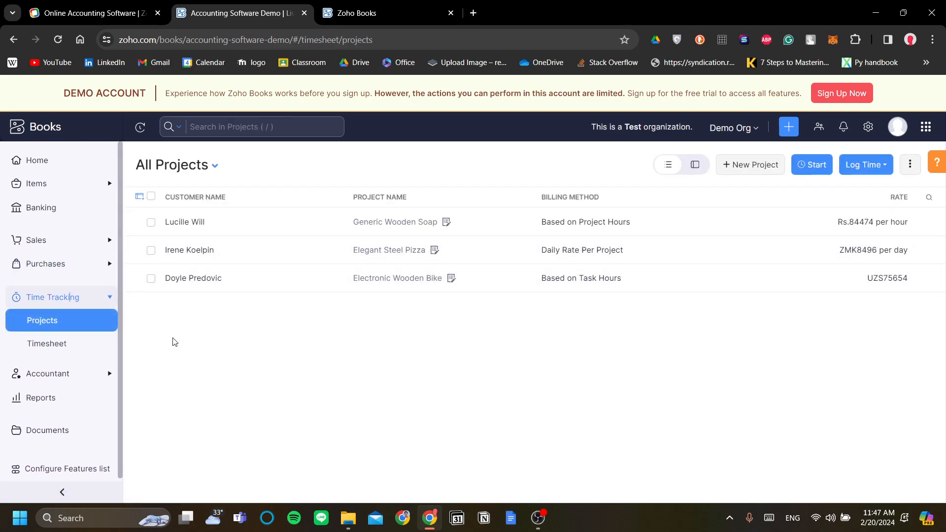
mouse_move(62, 348)
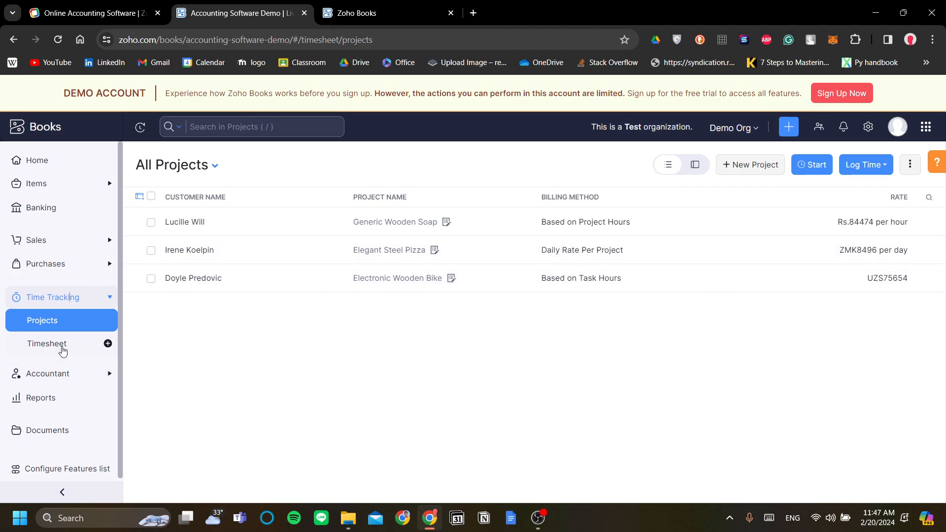
left_click(46, 344)
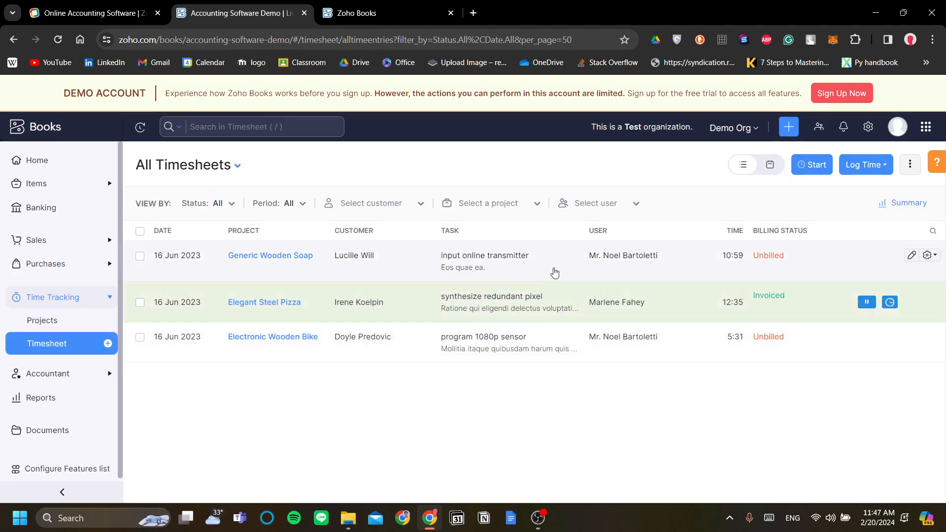
mouse_move(490, 397)
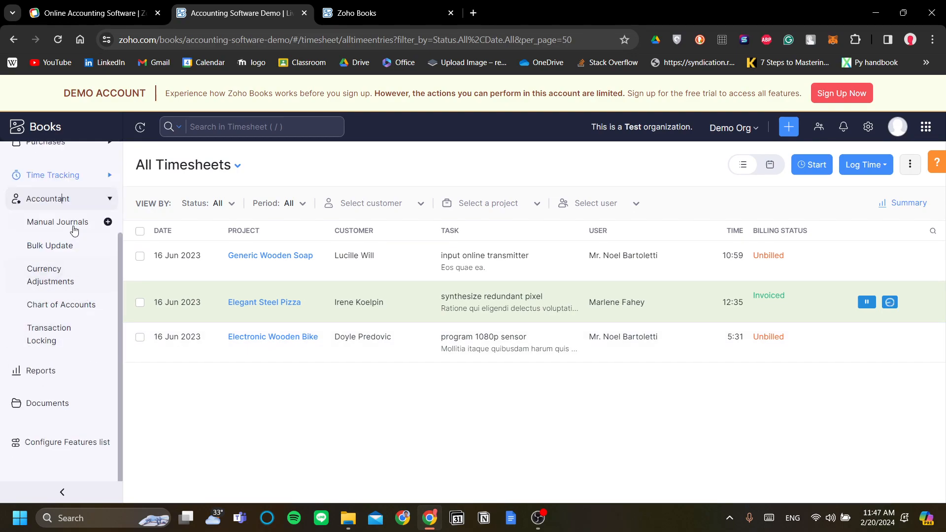
Browse Manual Journals, Bulk Update, Chart of Accounts and Transaction Locking, ending on Currency Adjustments
left_click(57, 222)
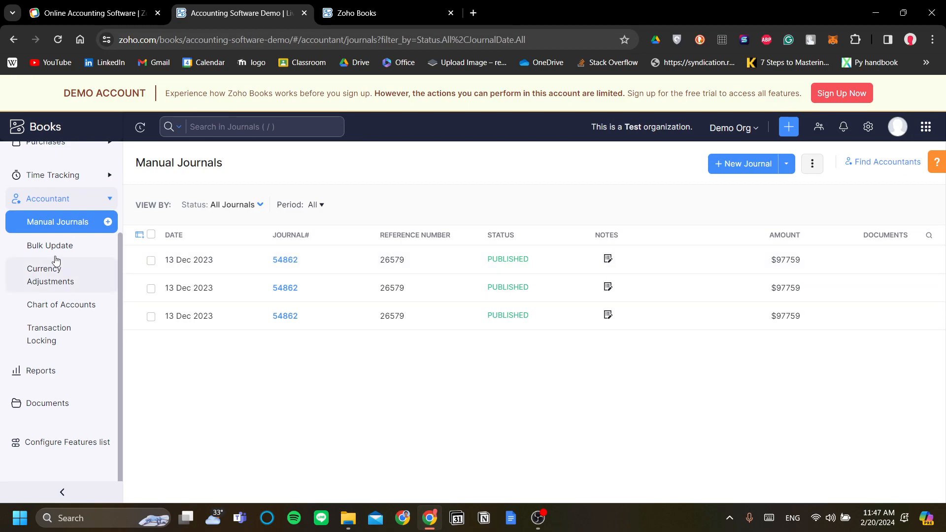
left_click(49, 245)
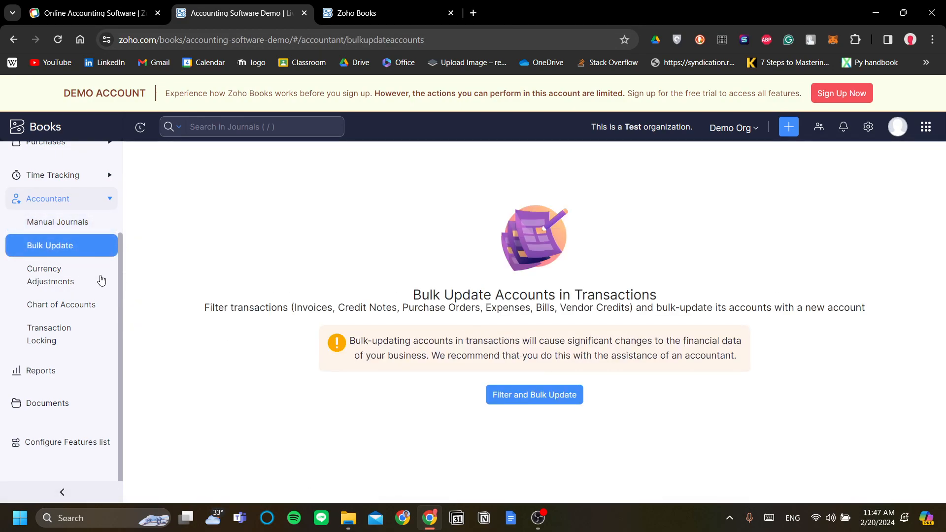
mouse_move(501, 331)
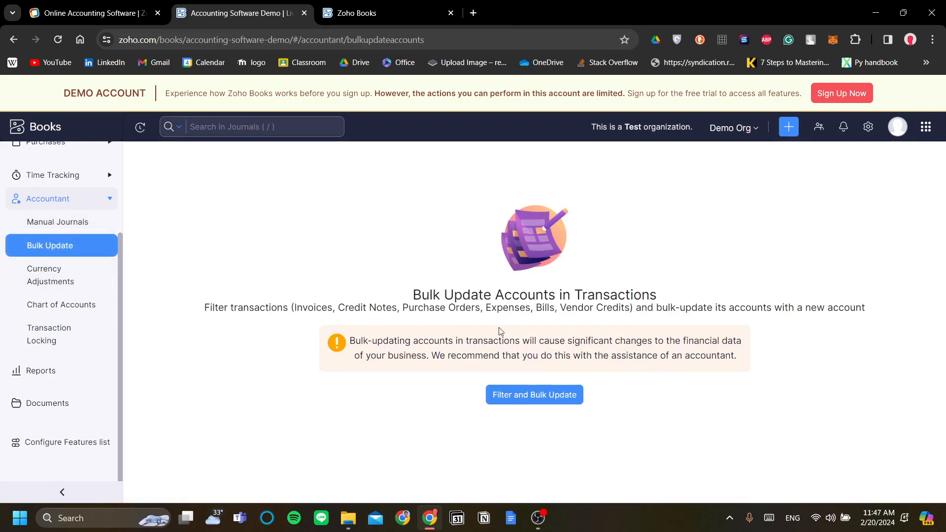
mouse_move(383, 252)
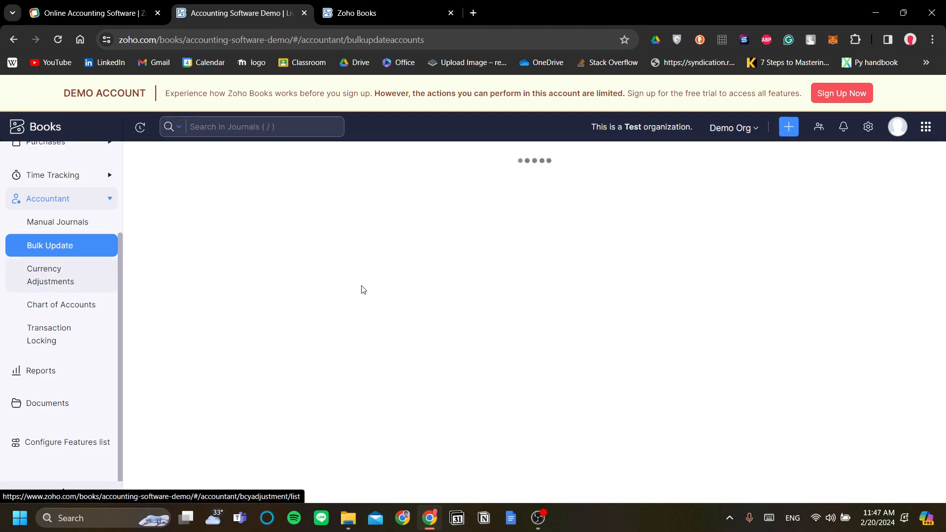
left_click(51, 275)
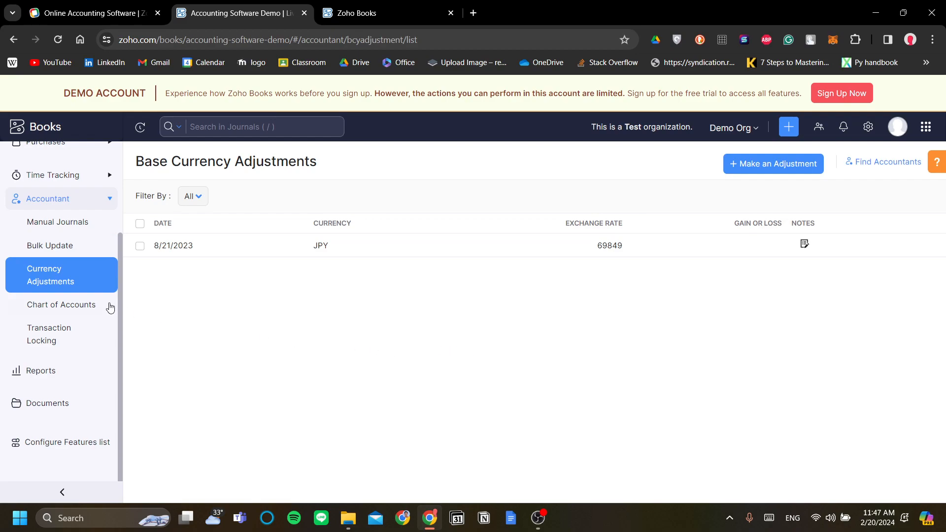
left_click(61, 305)
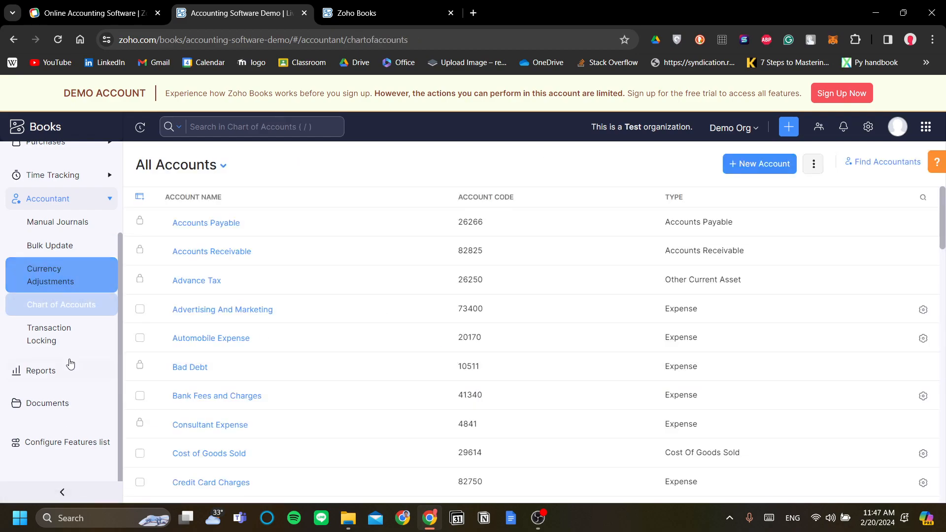
left_click(49, 334)
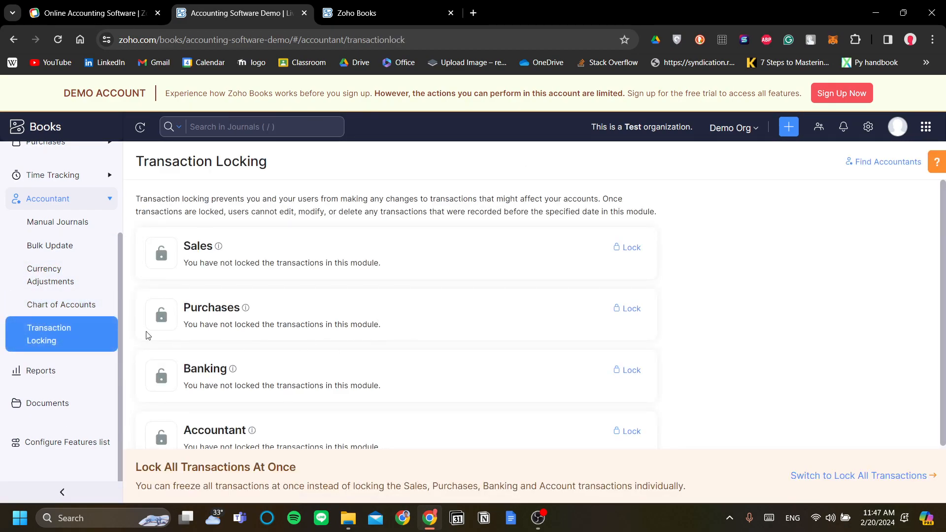
mouse_move(53, 302)
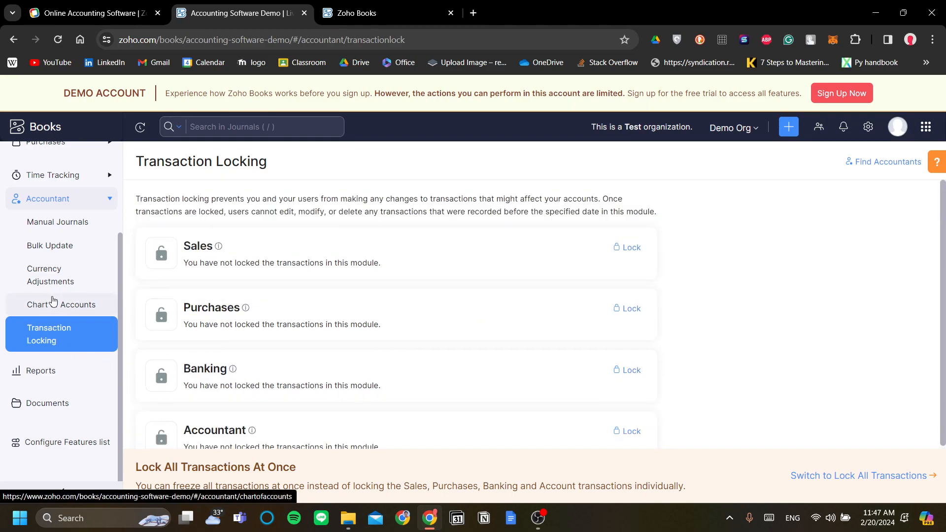
left_click(51, 275)
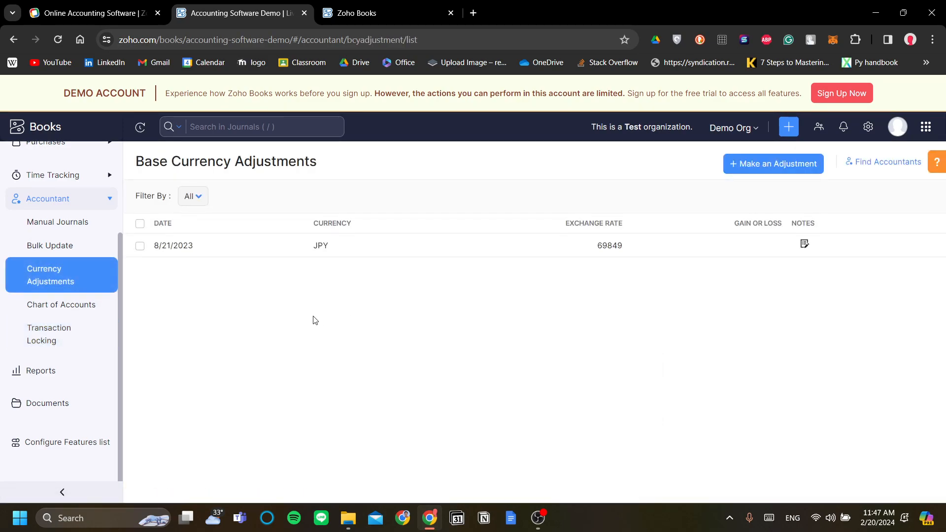
mouse_move(377, 312)
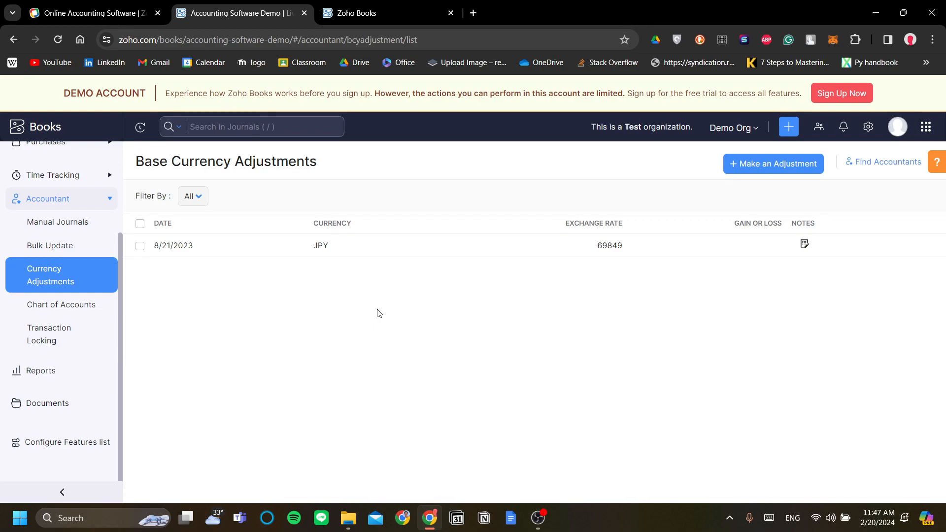
mouse_move(420, 325)
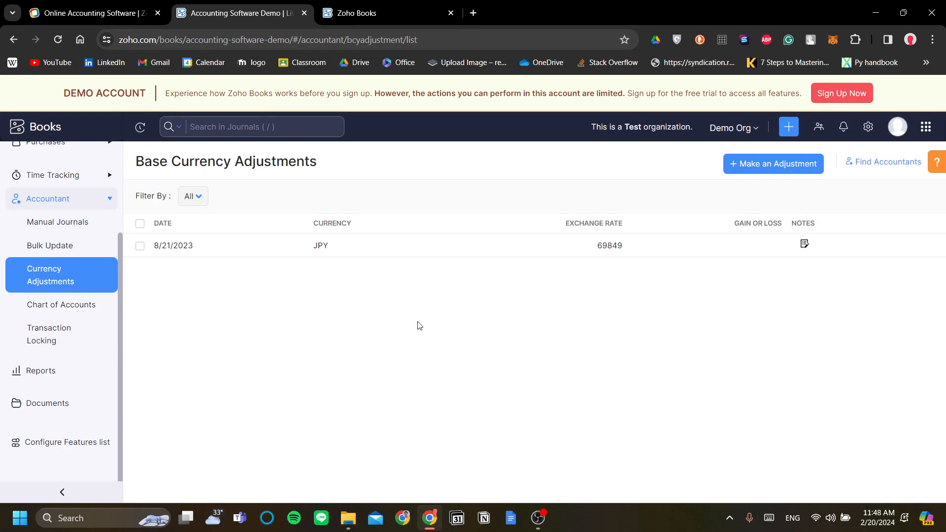
mouse_move(376, 321)
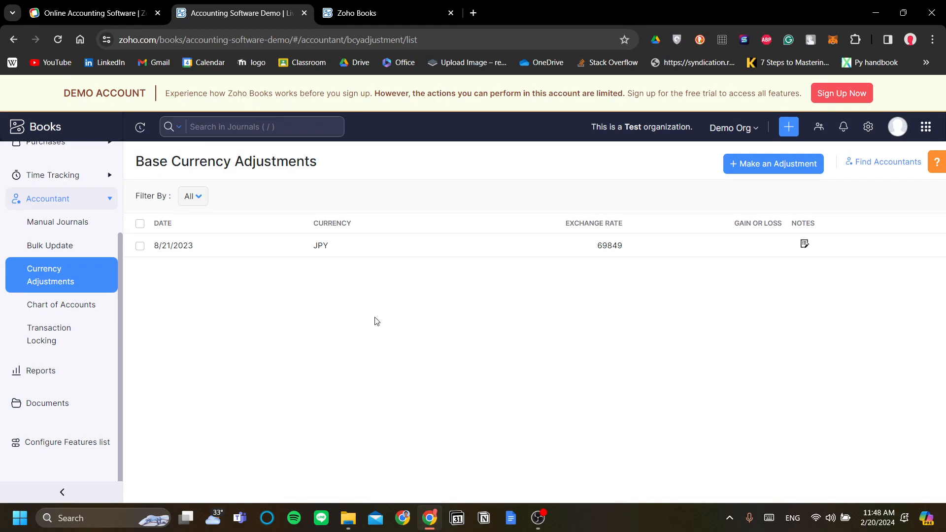
mouse_move(81, 383)
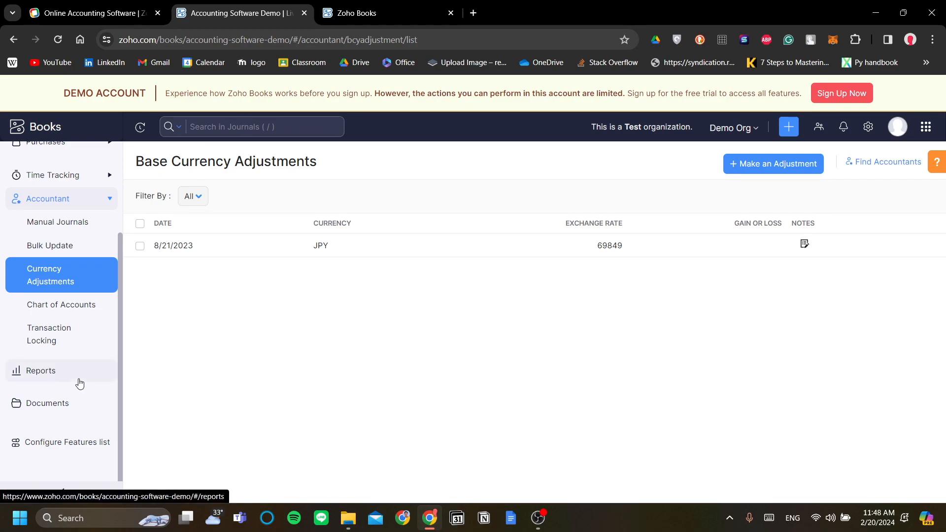
Browse the Reports page's groups, from Business Overview and Sales to Accountant and Currency
left_click(39, 371)
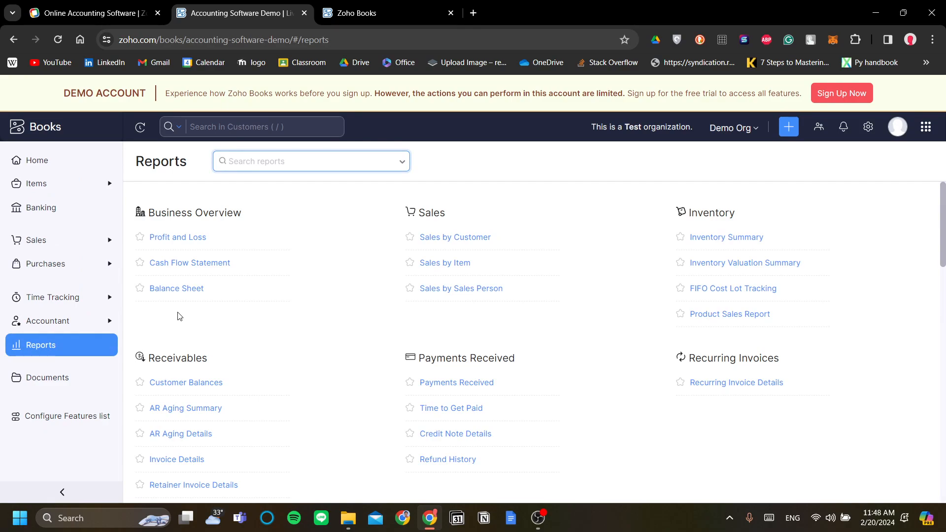
scroll("down", 3)
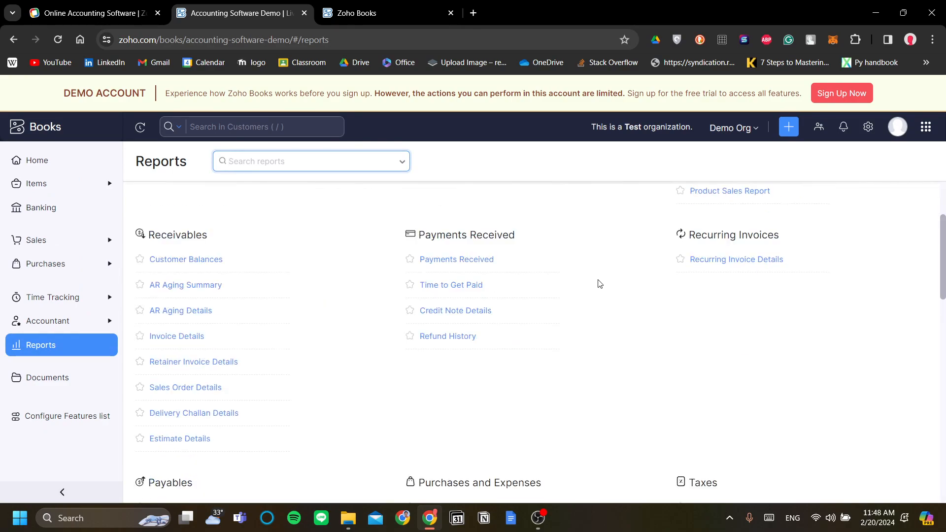
scroll("up", 3)
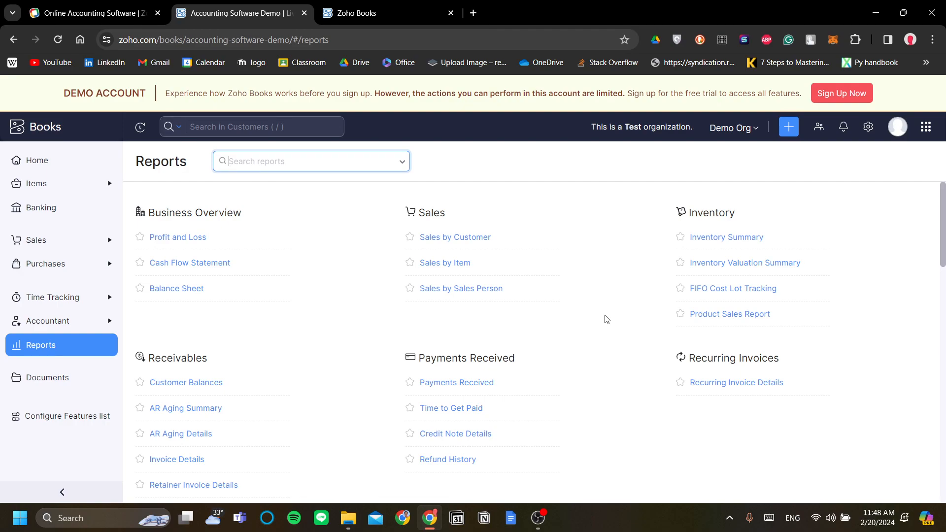
mouse_move(451, 338)
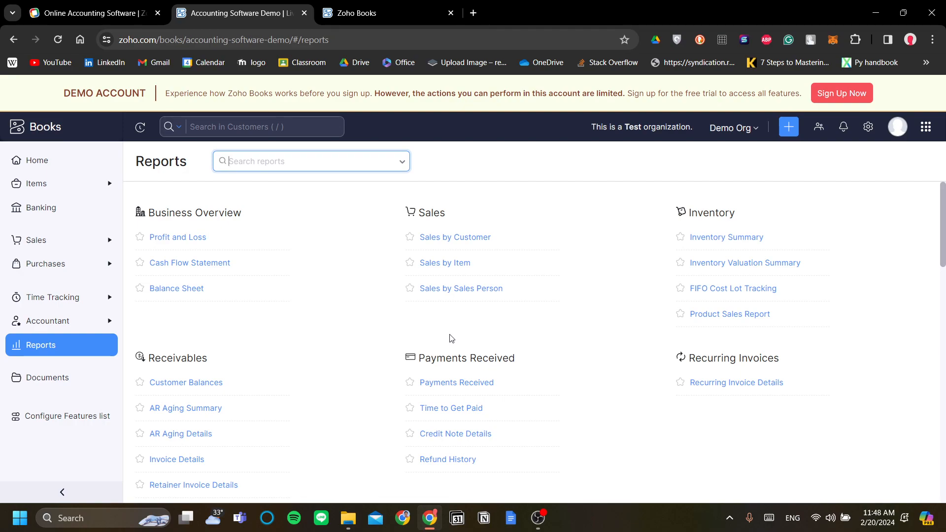
mouse_move(264, 242)
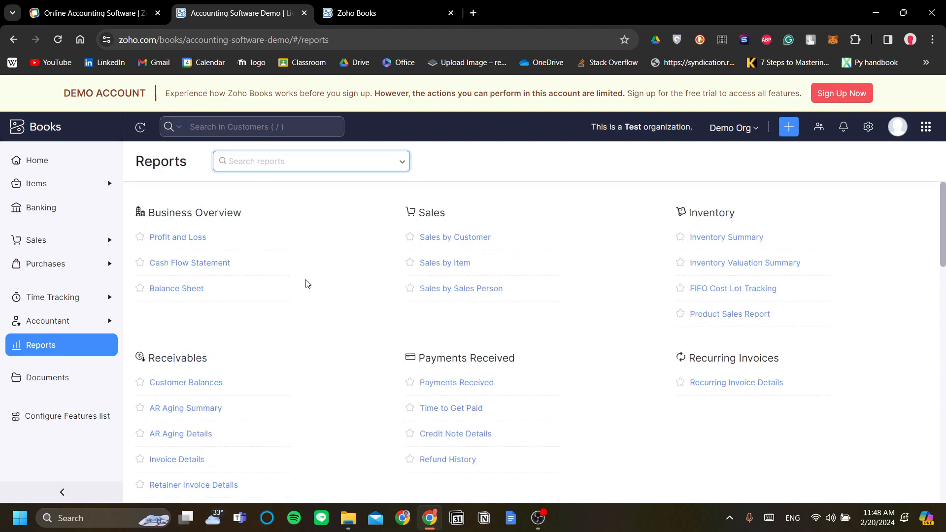
scroll("down", 3)
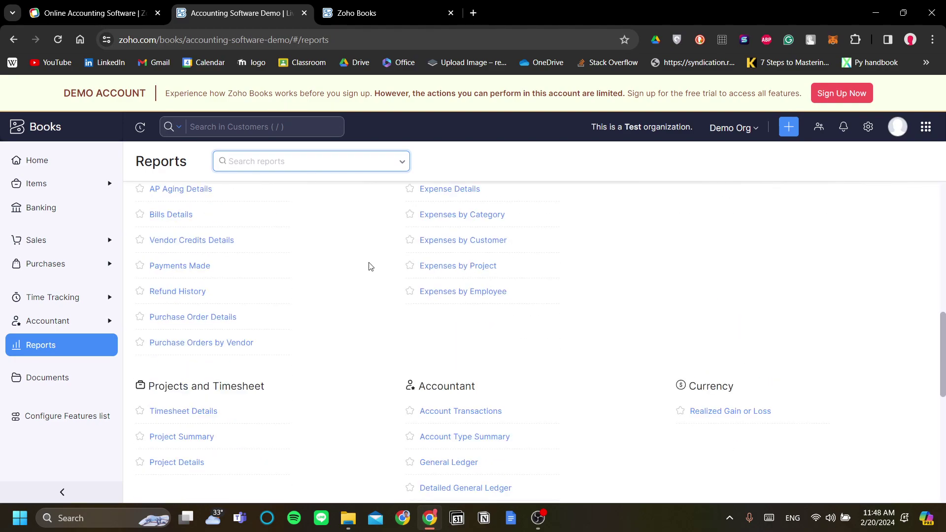
mouse_move(390, 295)
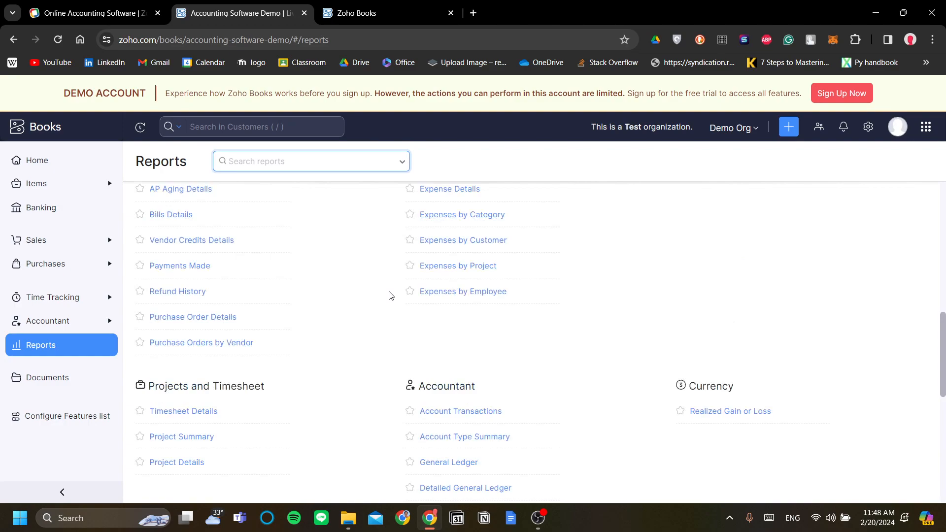
scroll("up", 3)
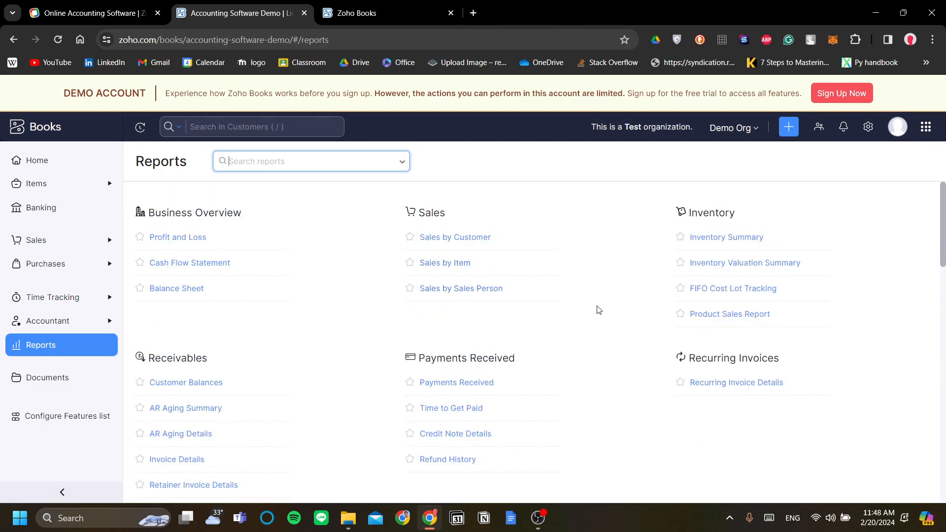
mouse_move(341, 260)
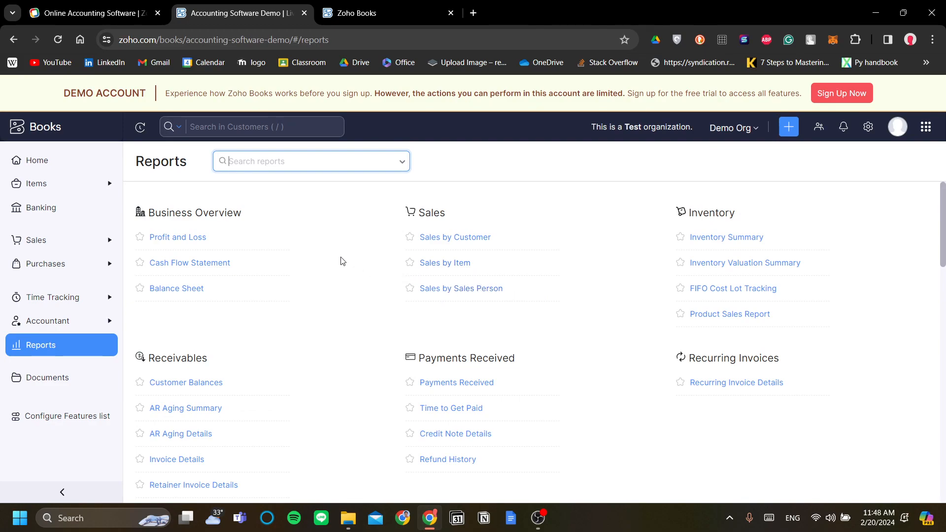
mouse_move(294, 278)
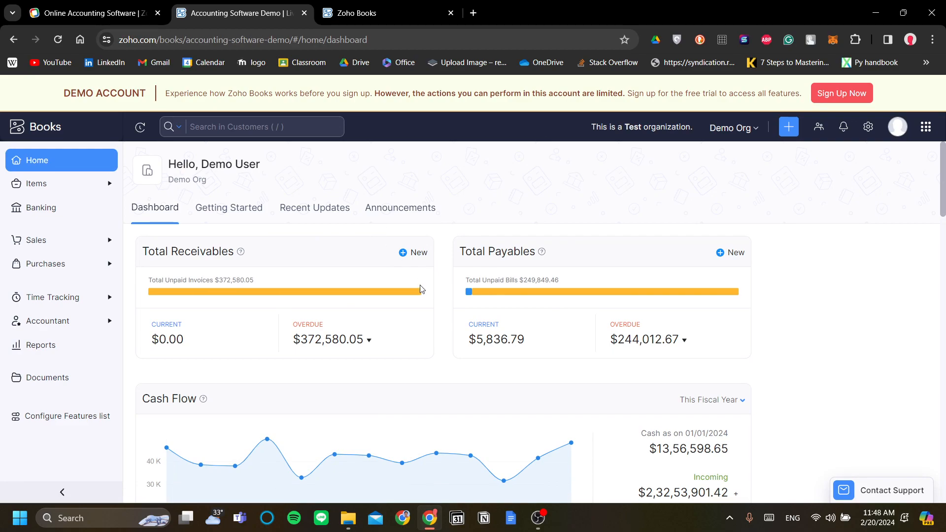
In the trial organization, visit Banking, then view the empty All Items list
left_click(358, 13)
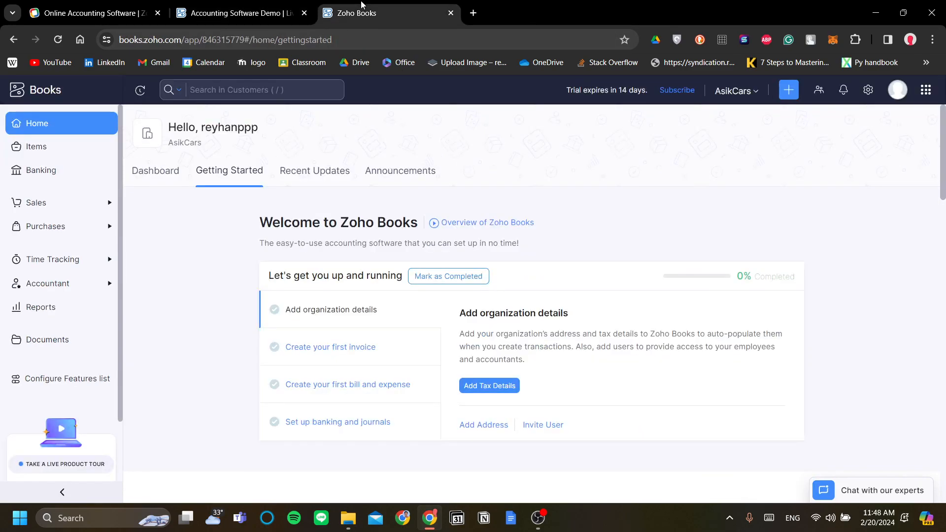
mouse_move(641, 266)
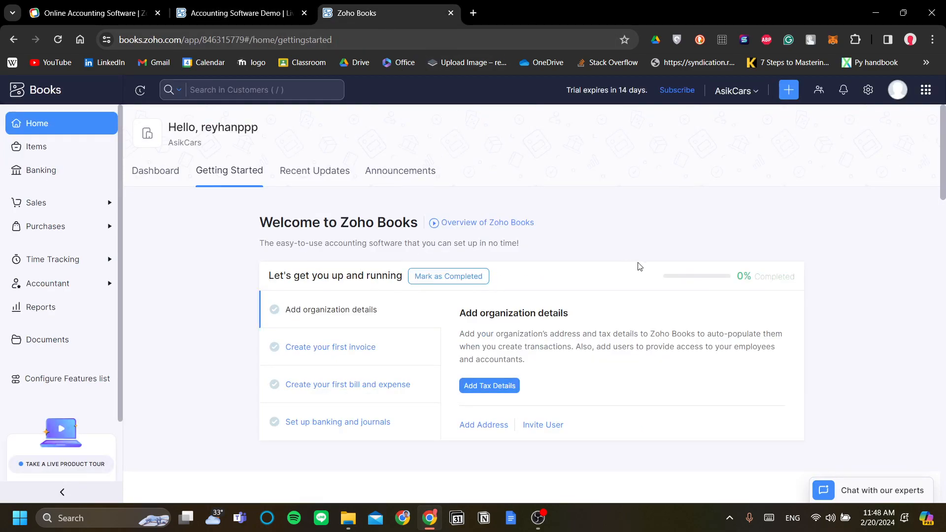
mouse_move(572, 296)
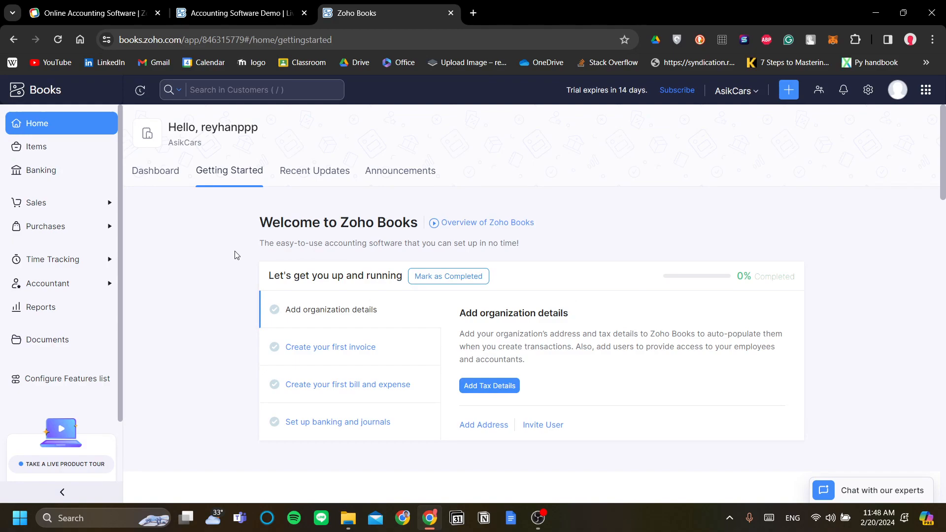
mouse_move(178, 253)
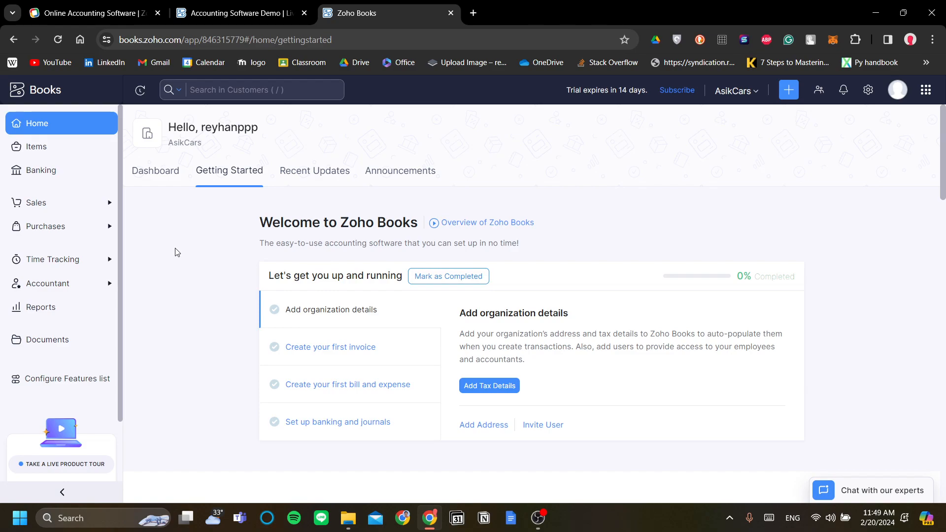
left_click(41, 170)
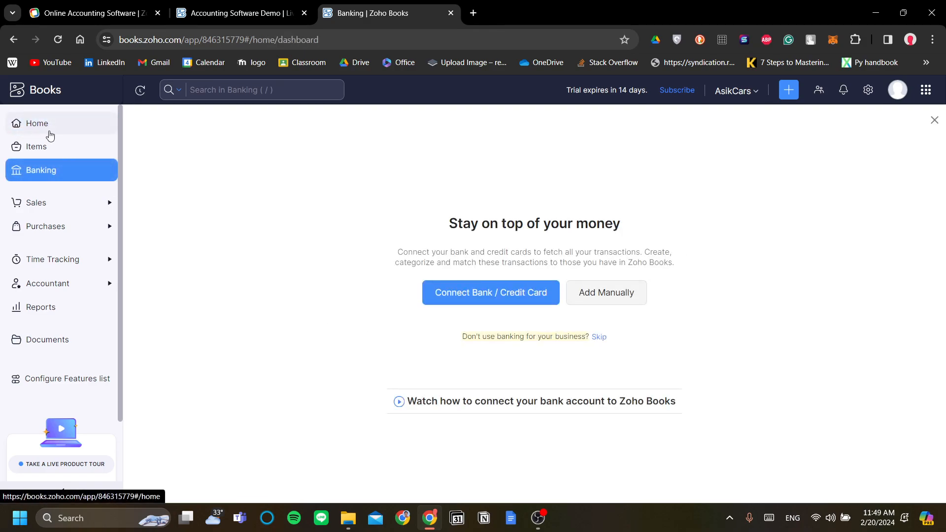
left_click(37, 146)
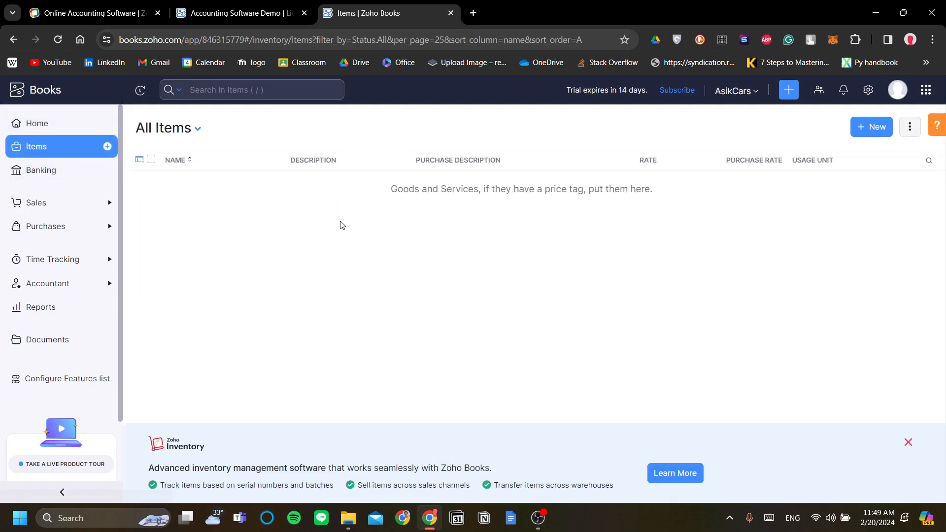
Start a new goods item named Pen with unit pcs and selling price 100000 IDR
left_click(871, 127)
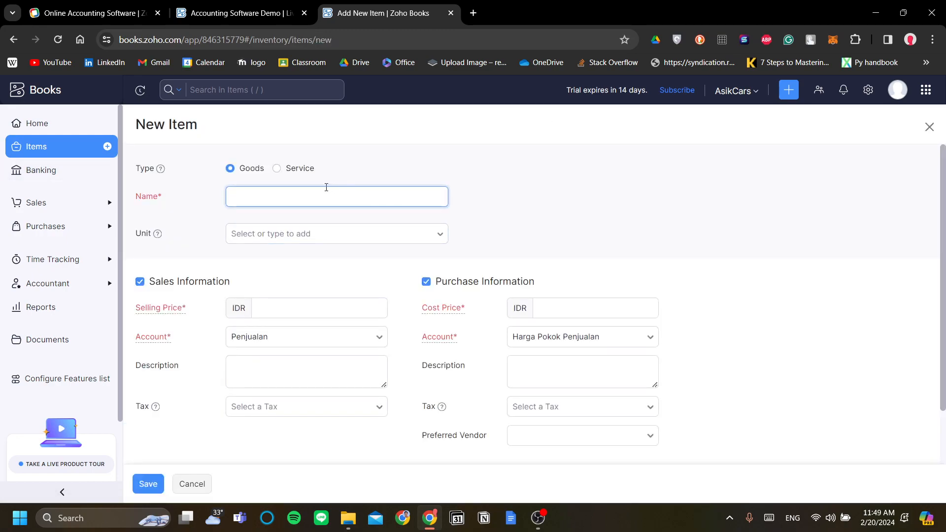
left_click(337, 197)
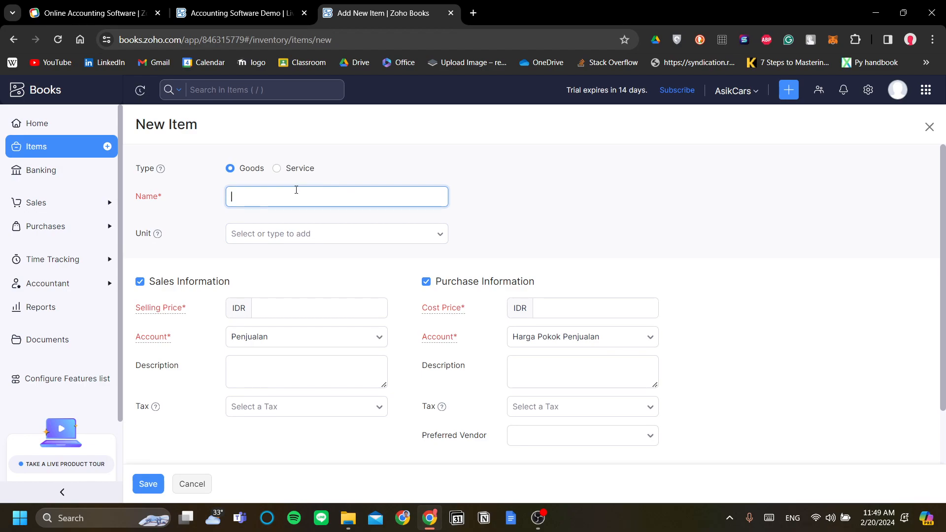
type("Pen")
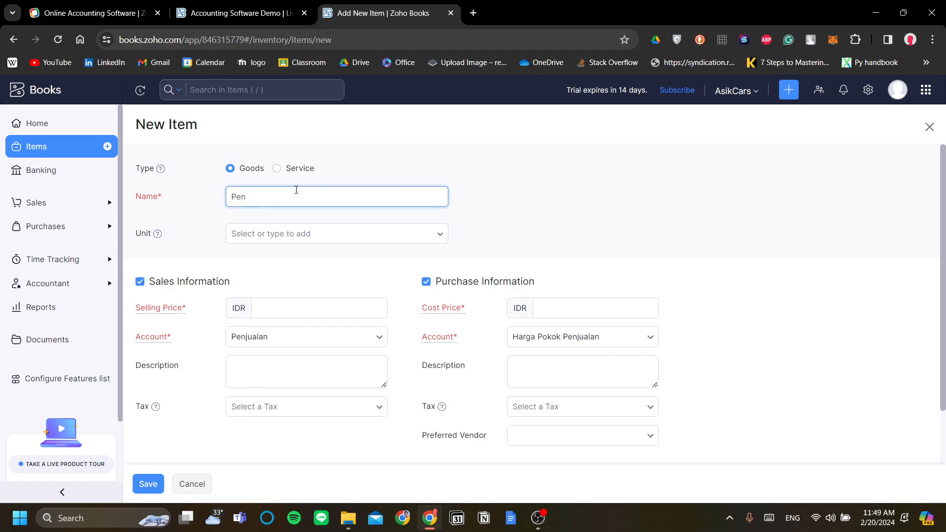
left_click(336, 234)
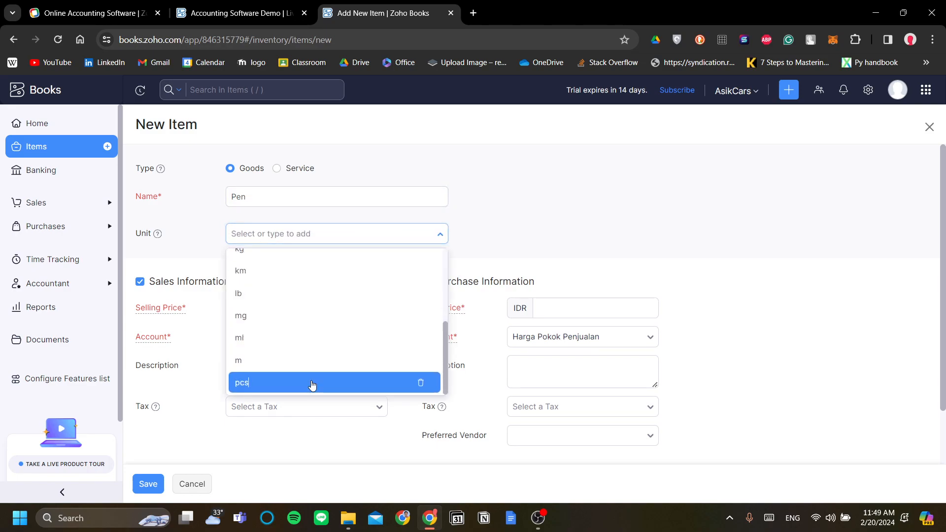
left_click(241, 382)
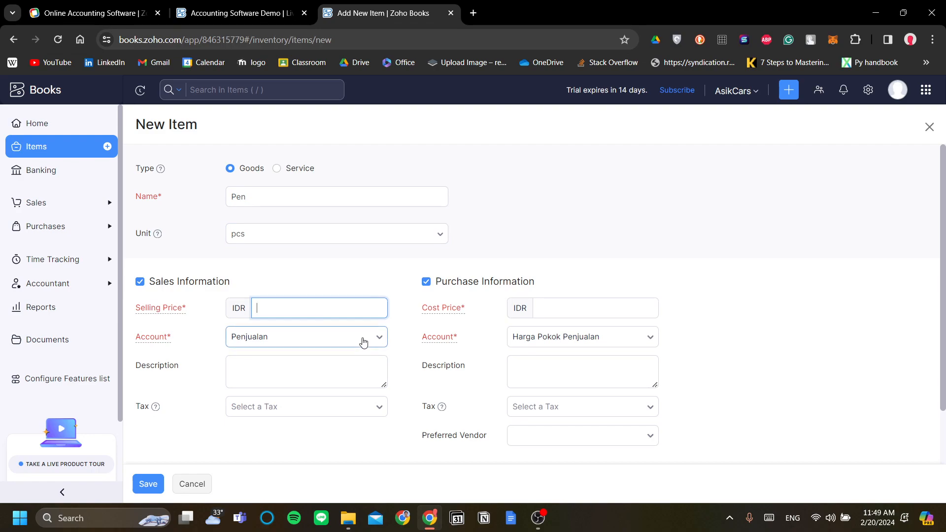
type("100000")
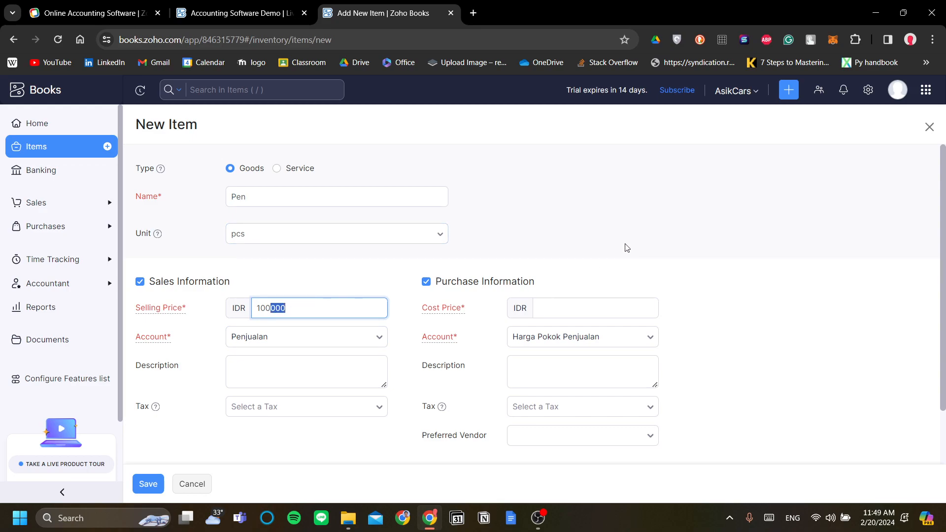
left_click(307, 337)
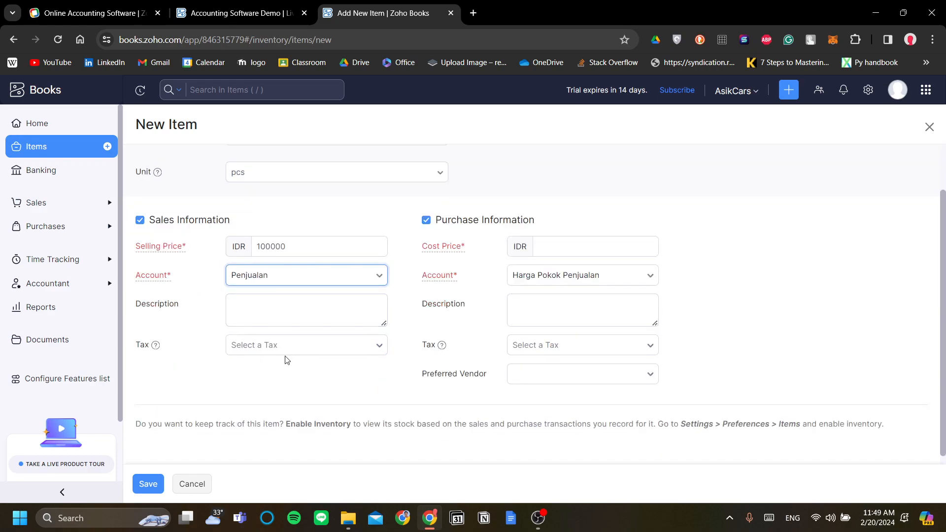
left_click(307, 310)
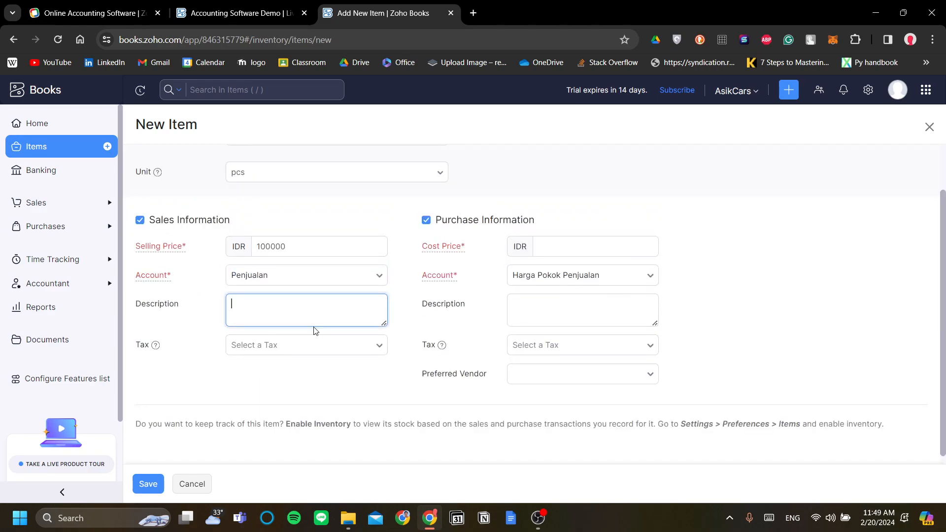
left_click(306, 345)
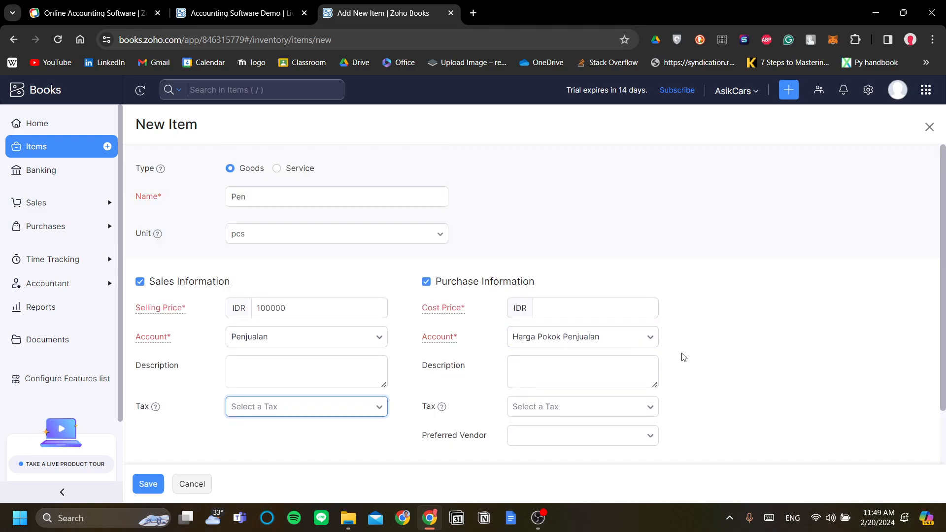
Enter a cost price of IDR 10000, leave Preferred Vendor empty, and save Pen
left_click(594, 308)
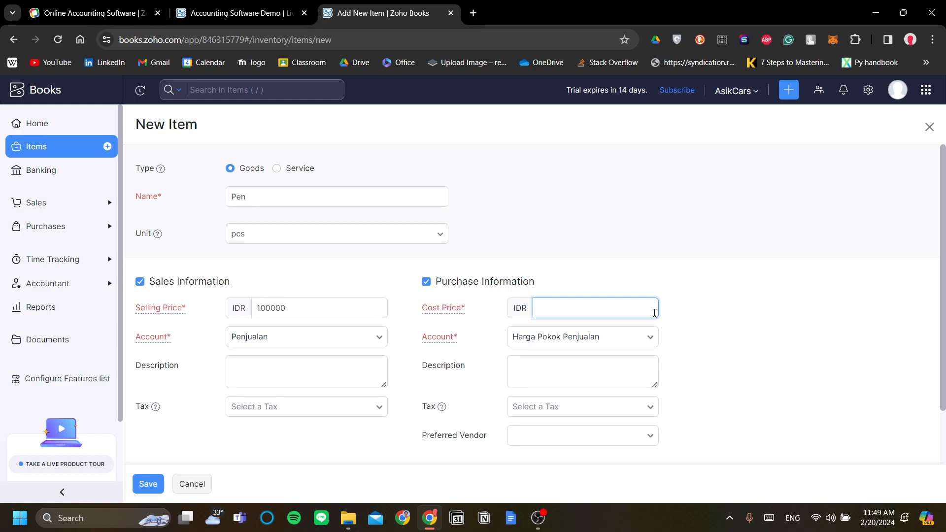
type("10000")
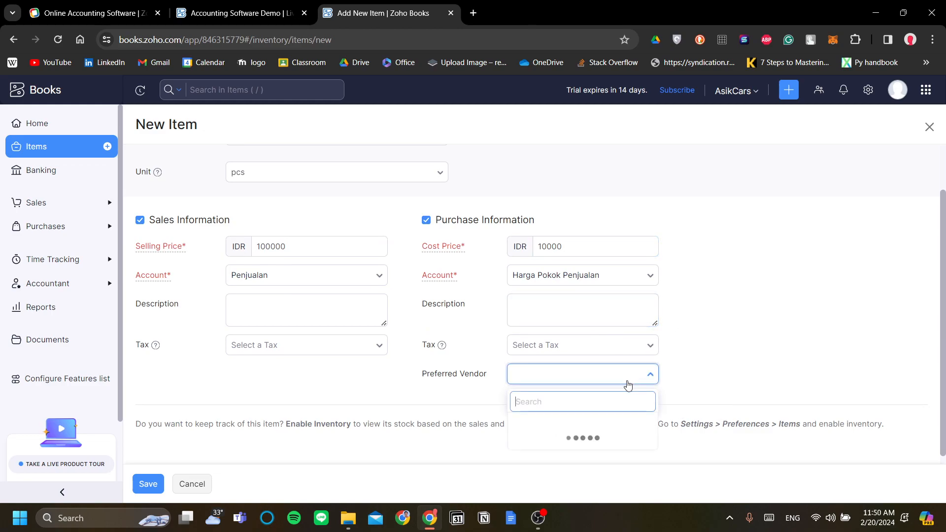
type("wad")
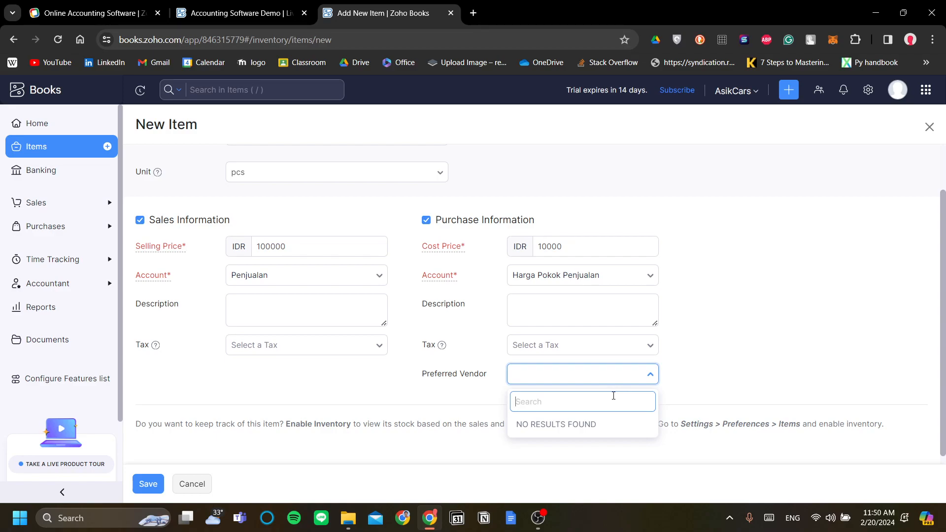
left_click(650, 374)
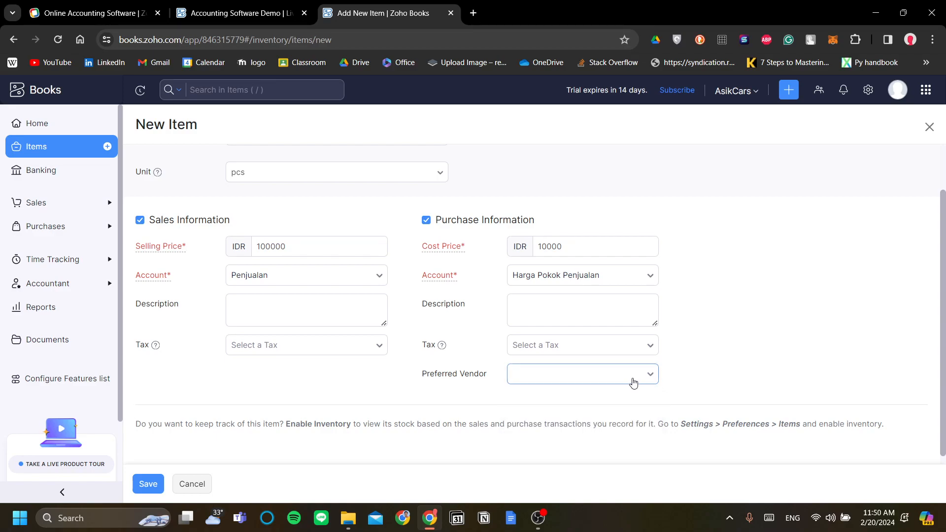
left_click(582, 374)
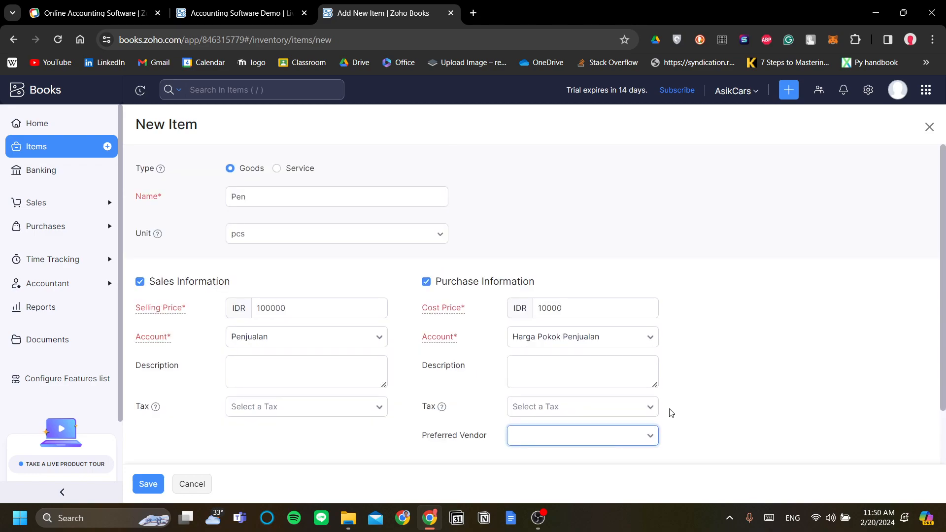
scroll("down", 3)
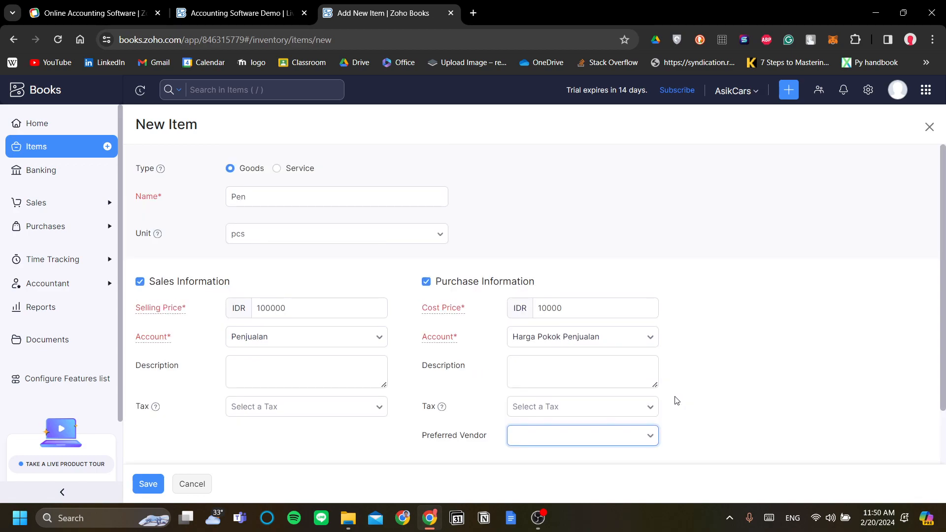
mouse_move(676, 360)
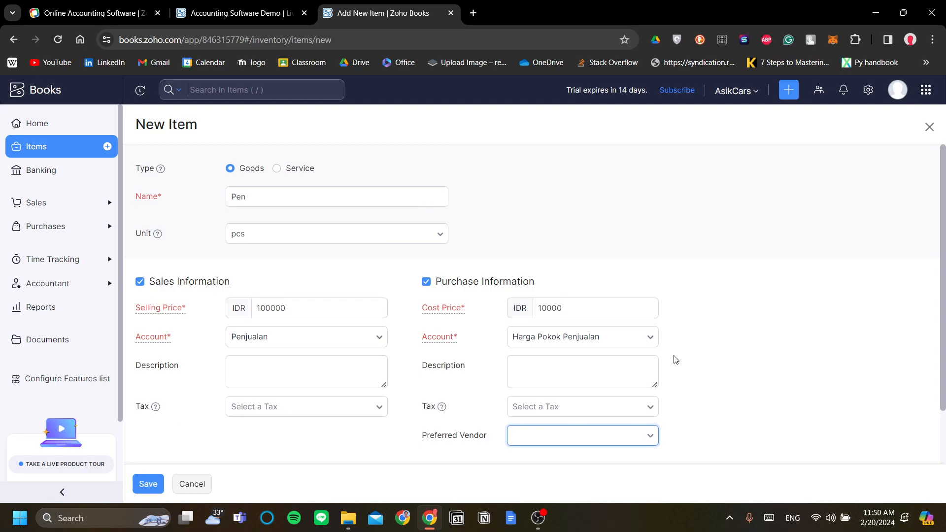
mouse_move(686, 378)
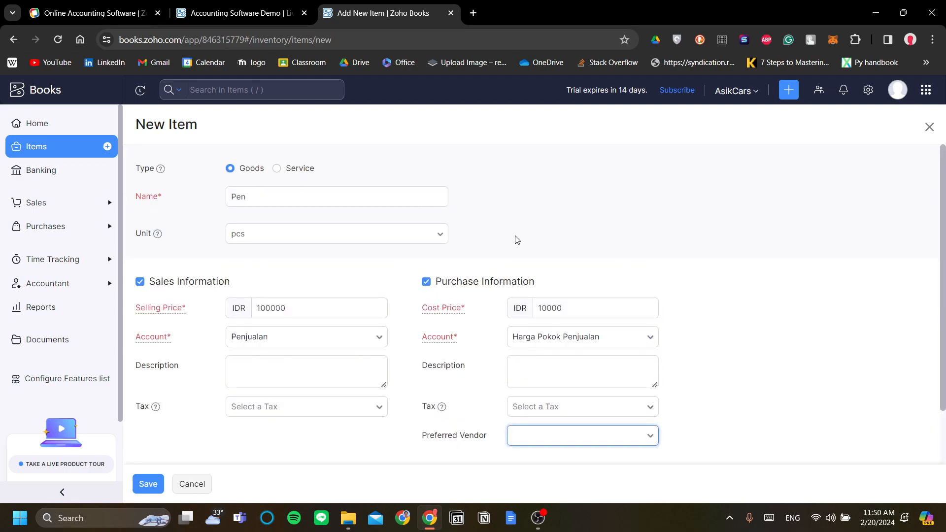
mouse_move(349, 266)
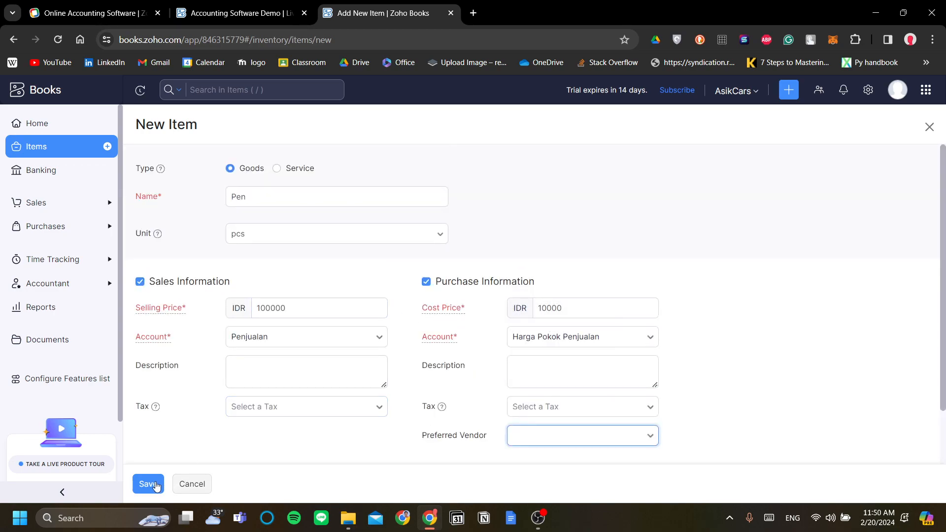
left_click(148, 483)
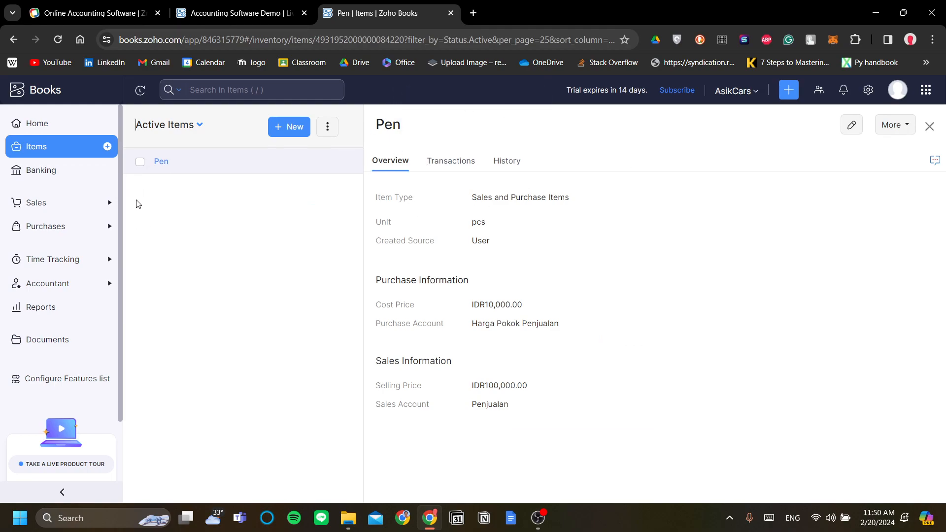
mouse_move(31, 169)
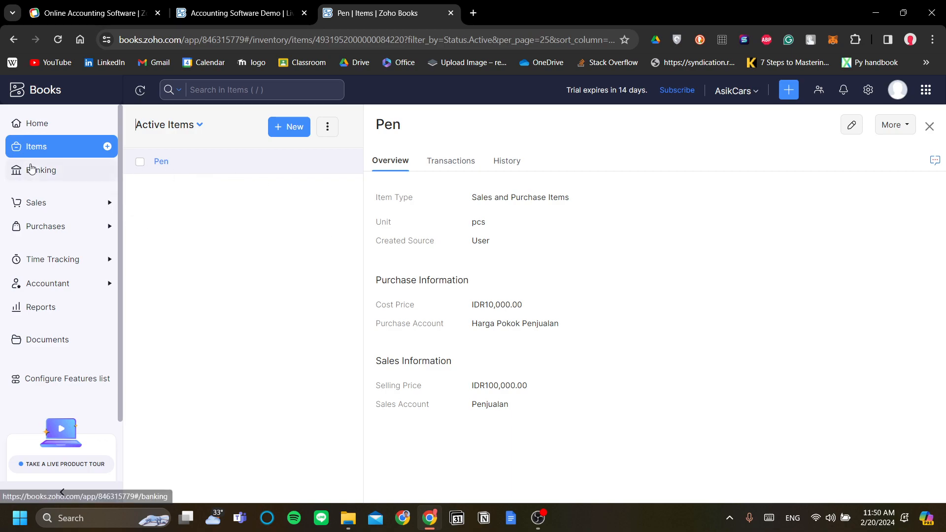
Go to Banking and open Connect Bank / Credit Card to see supported banks
left_click(40, 170)
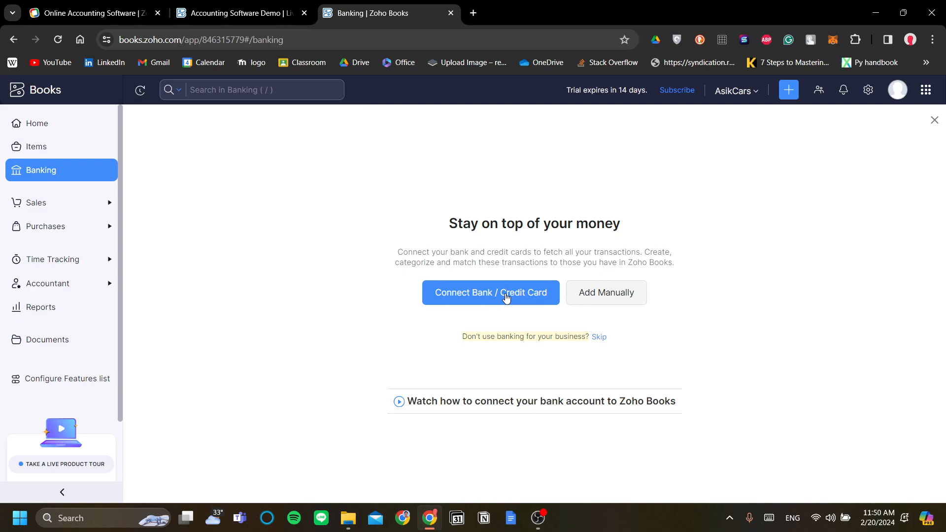
left_click(491, 292)
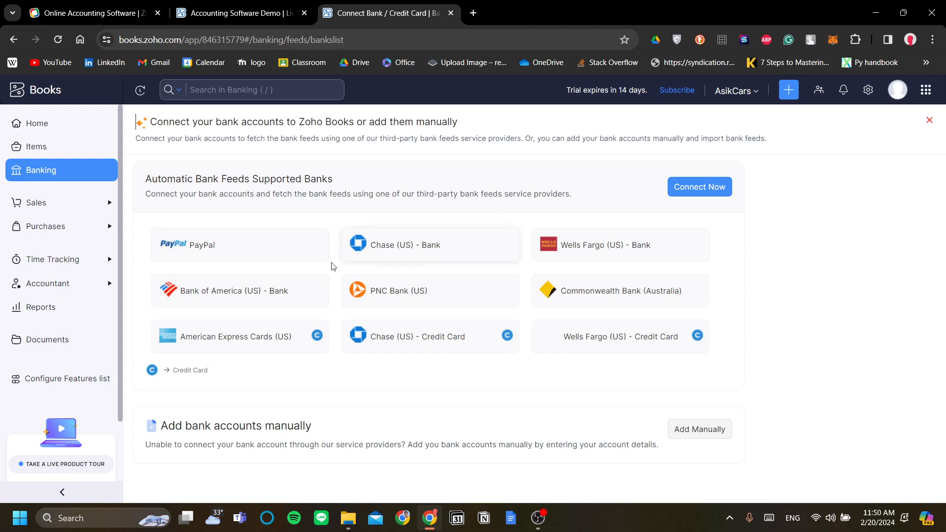
mouse_move(359, 417)
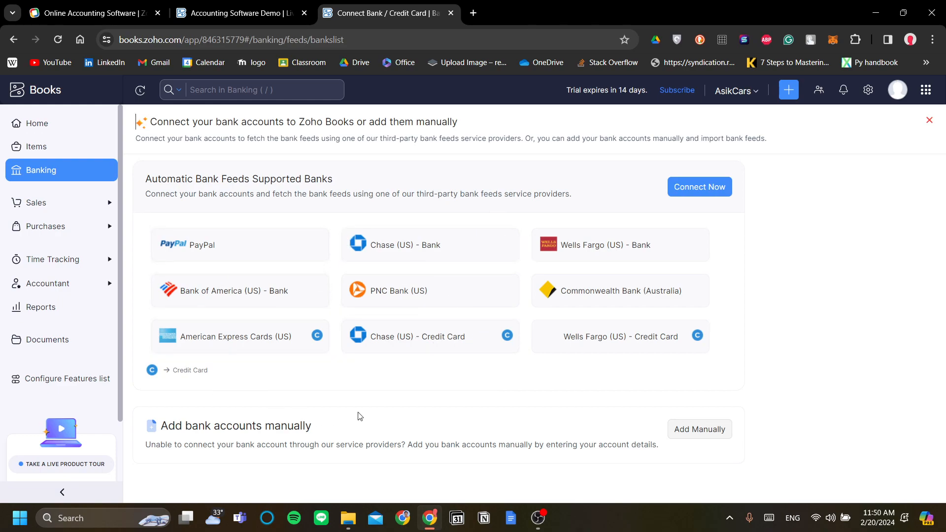
mouse_move(636, 285)
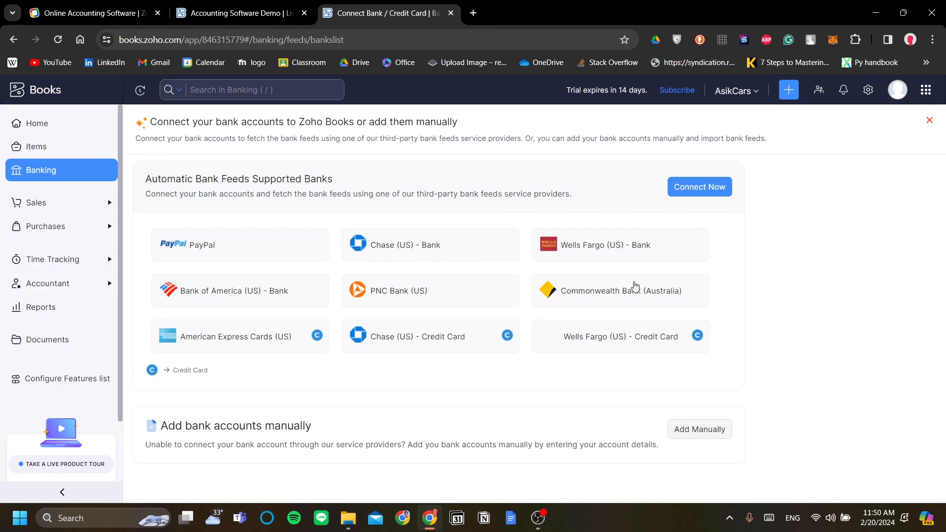
mouse_move(439, 280)
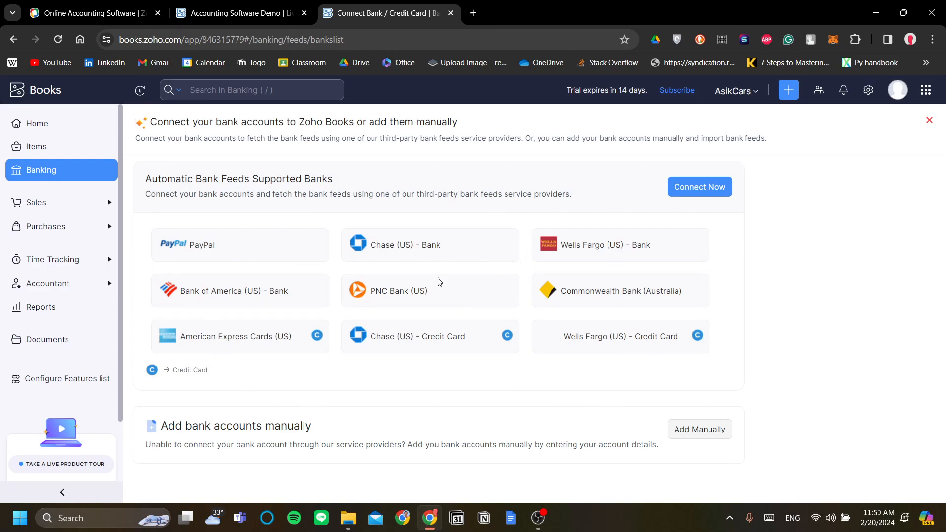
mouse_move(552, 385)
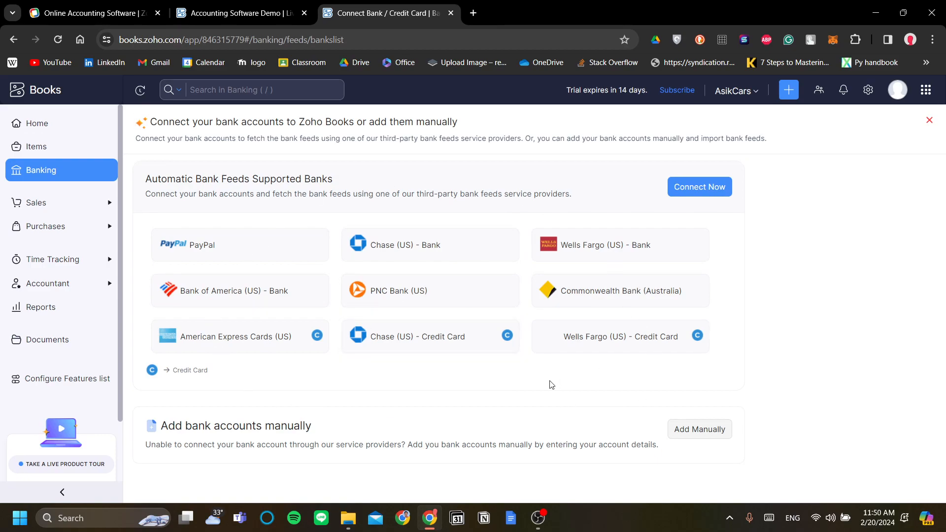
mouse_move(611, 381)
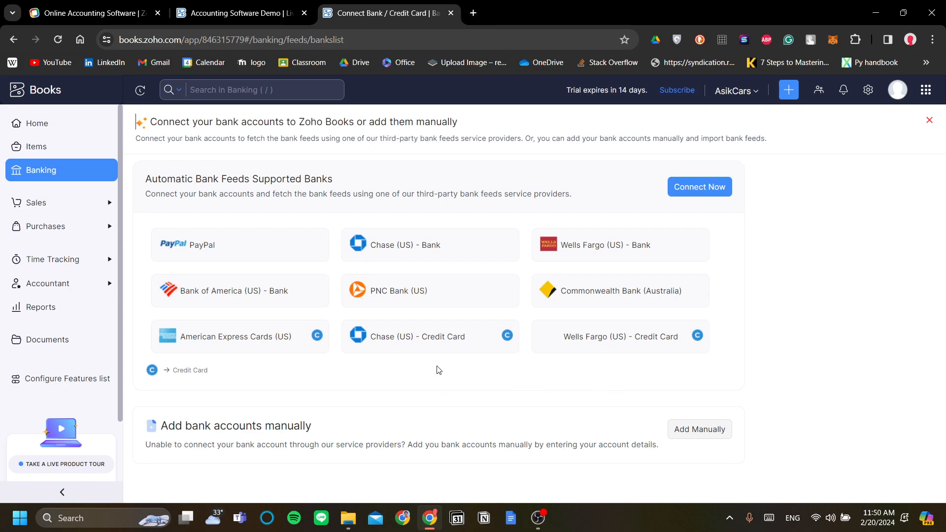
mouse_move(178, 231)
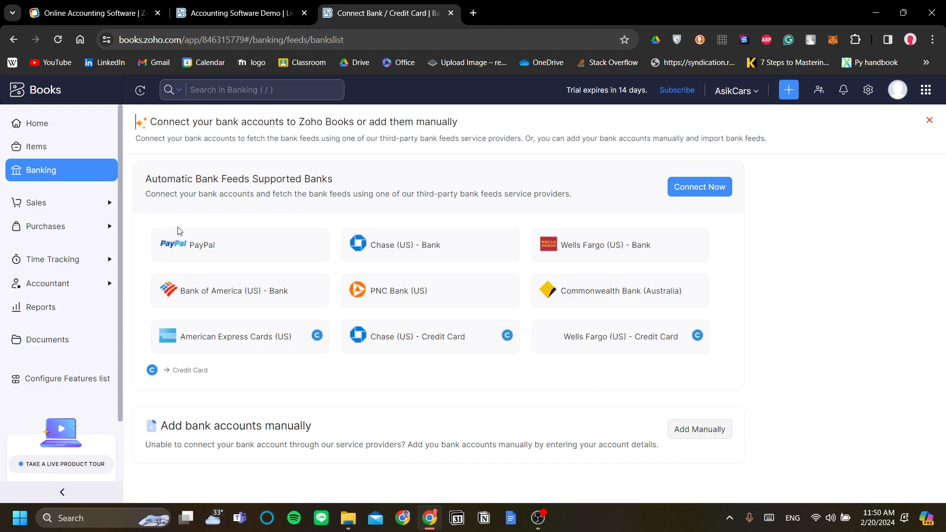
mouse_move(83, 205)
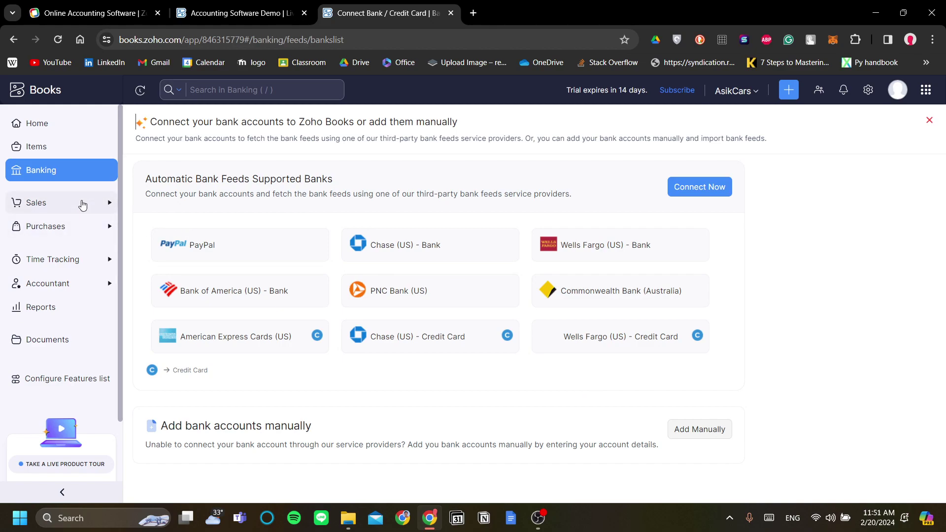
Create a new customer with contact a b and display name abenterprise
left_click(35, 203)
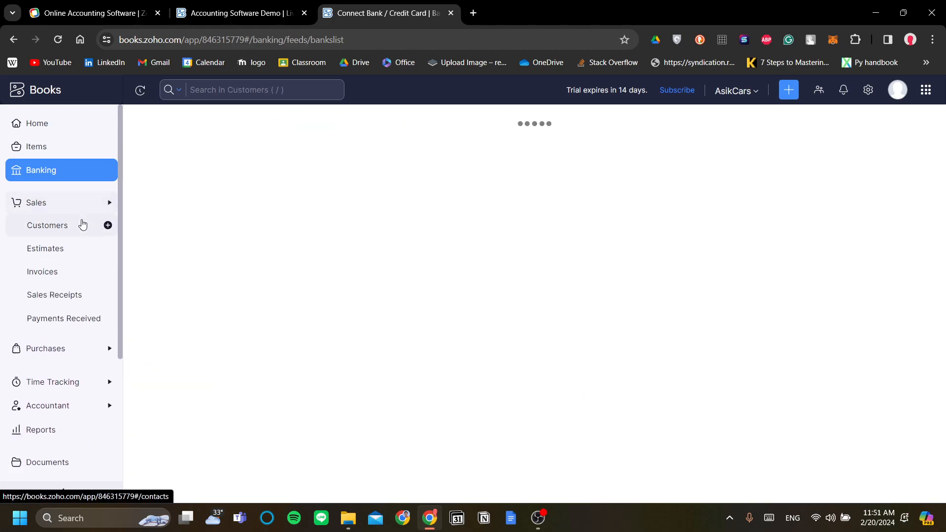
left_click(48, 225)
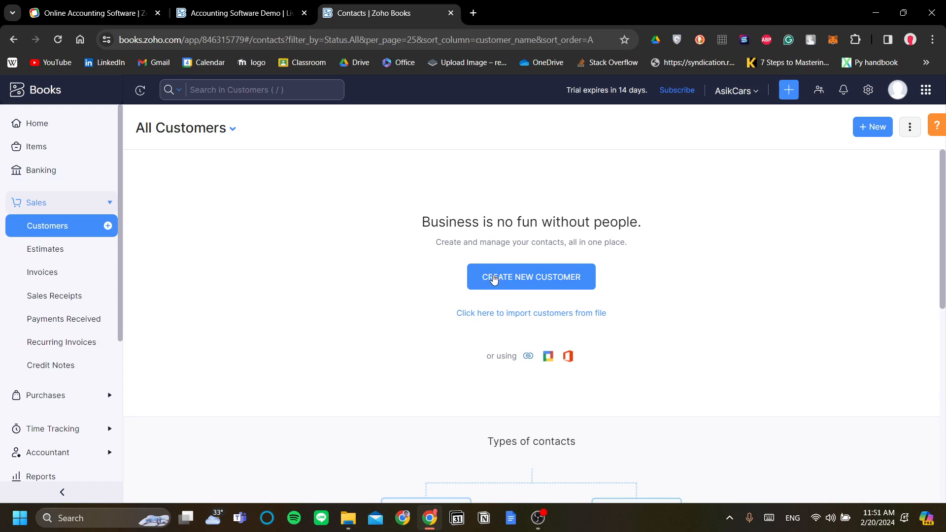
left_click(531, 276)
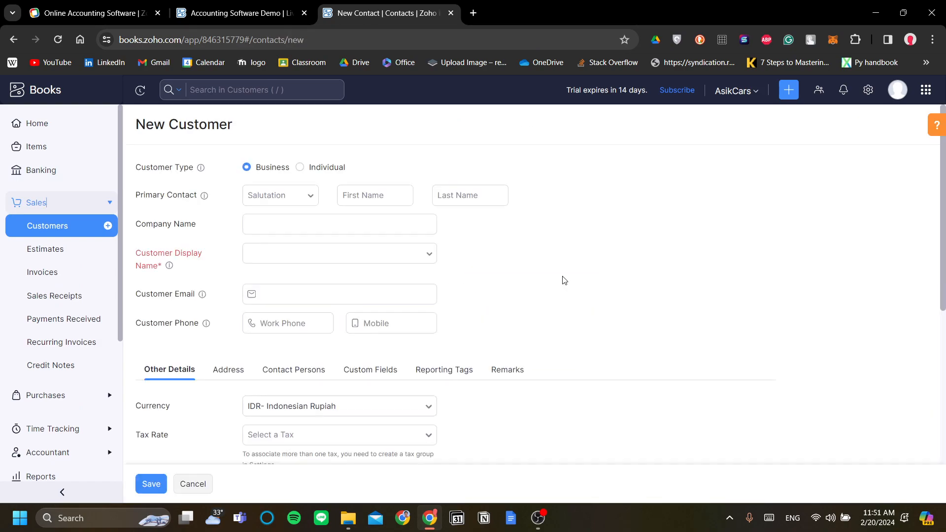
left_click(281, 195)
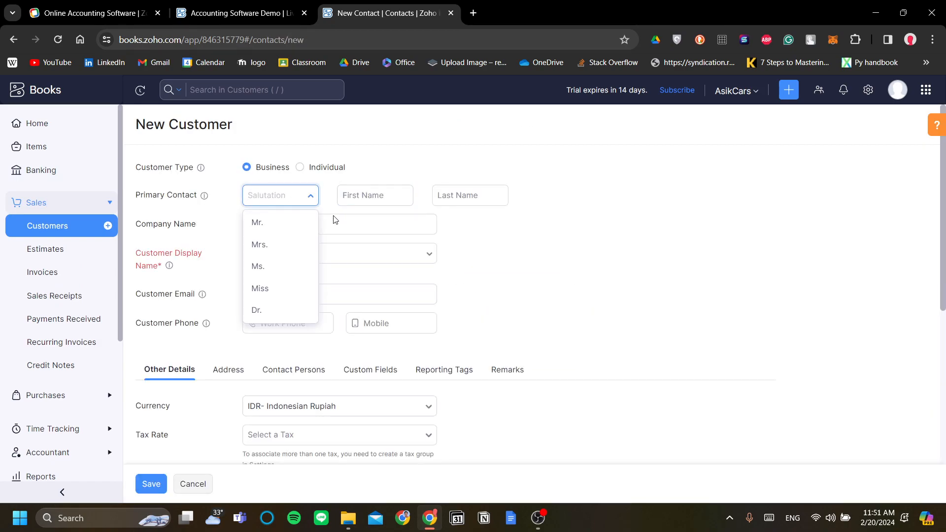
left_click(335, 217)
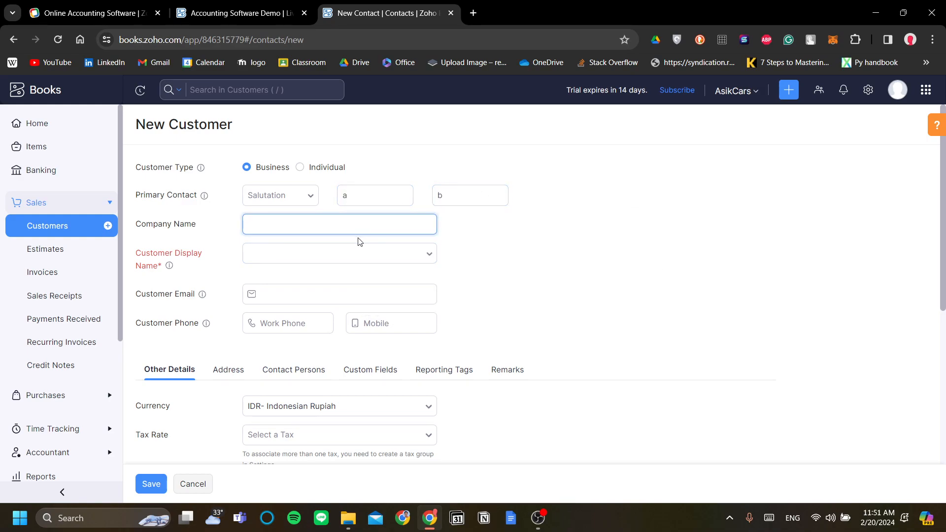
type("abe")
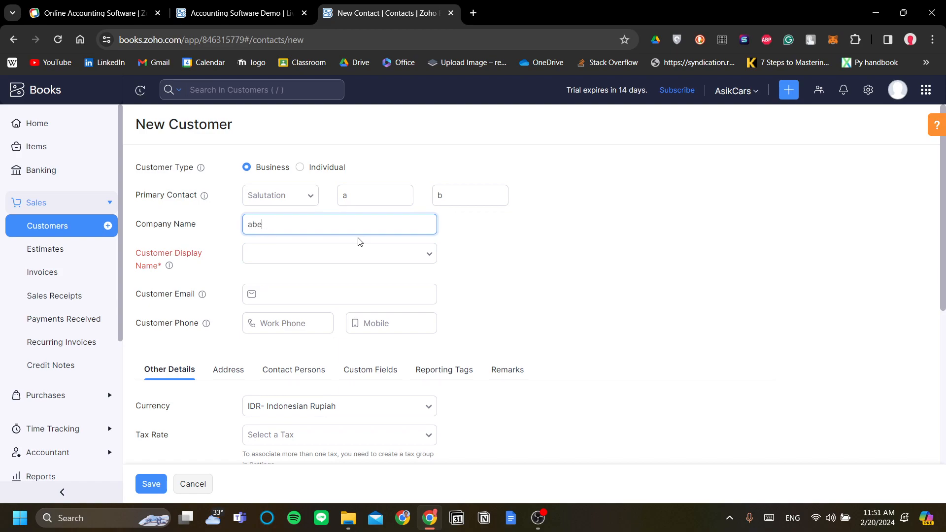
type("nterpris")
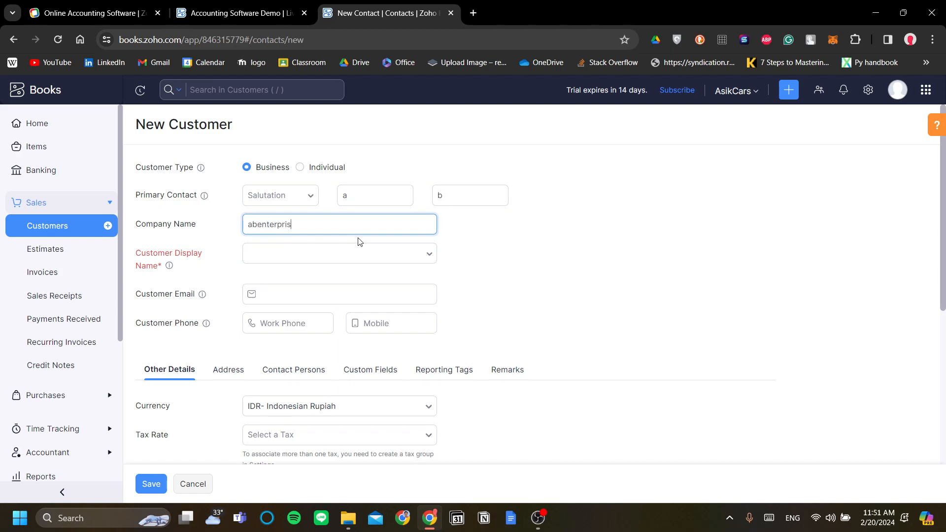
left_click(339, 253)
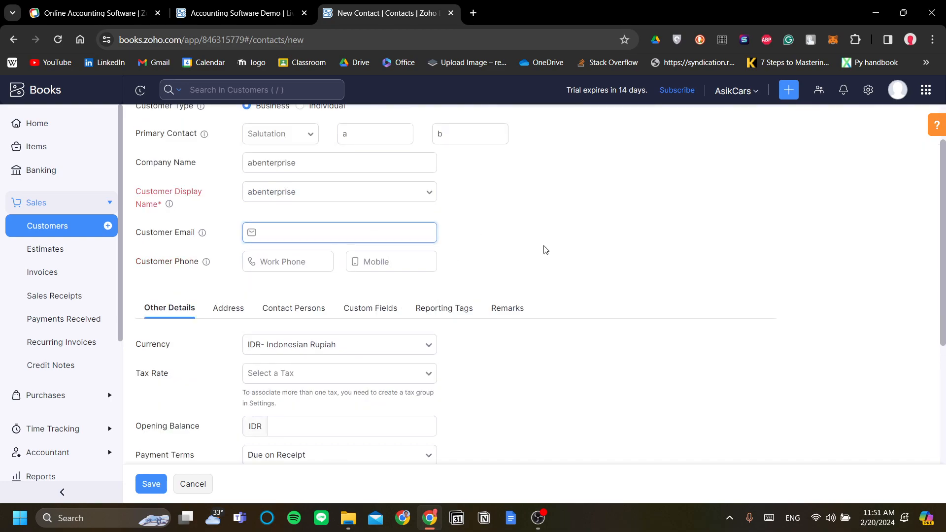
Review Other Details with EUR currency and Due on Receipt terms, then save abenterprise
scroll("down", 3)
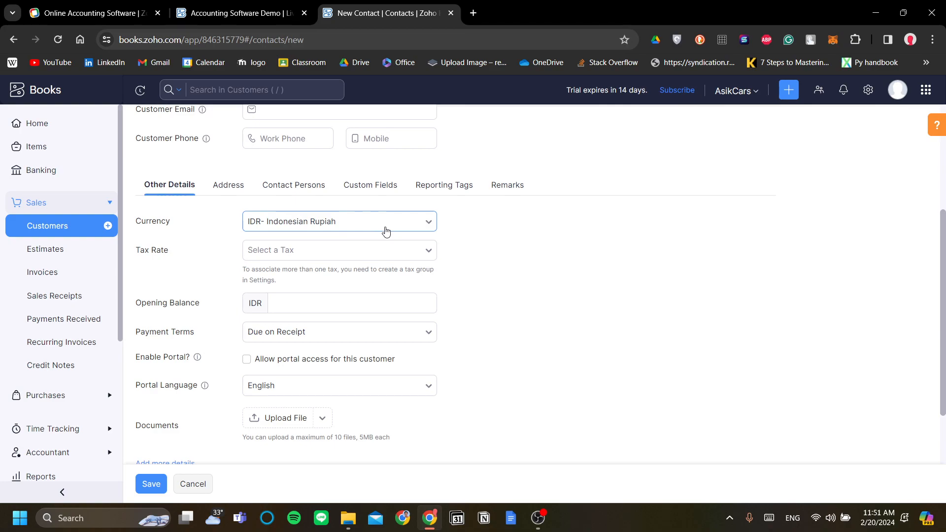
left_click(339, 222)
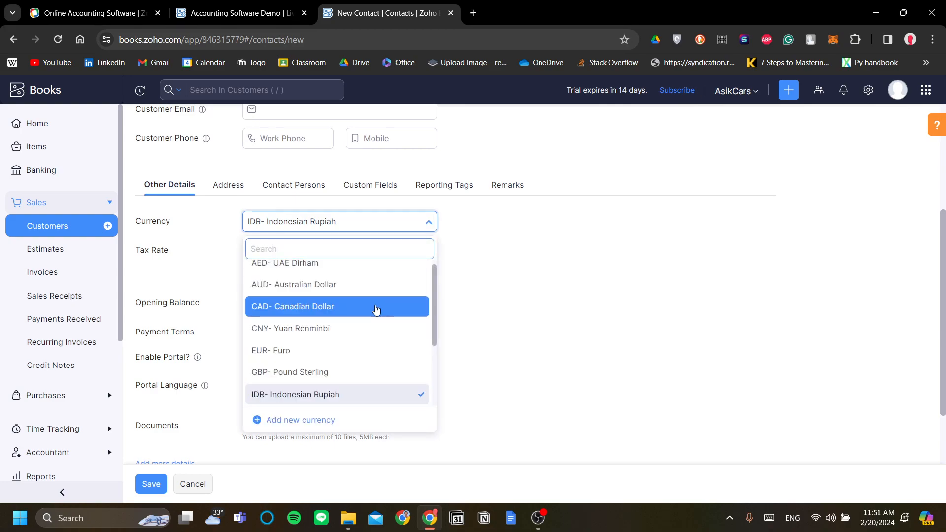
scroll("down", 3)
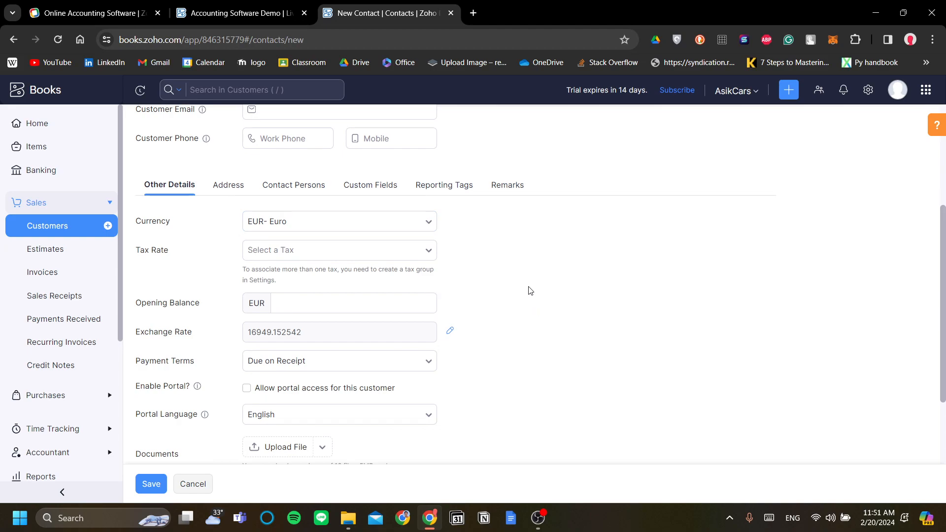
mouse_move(568, 296)
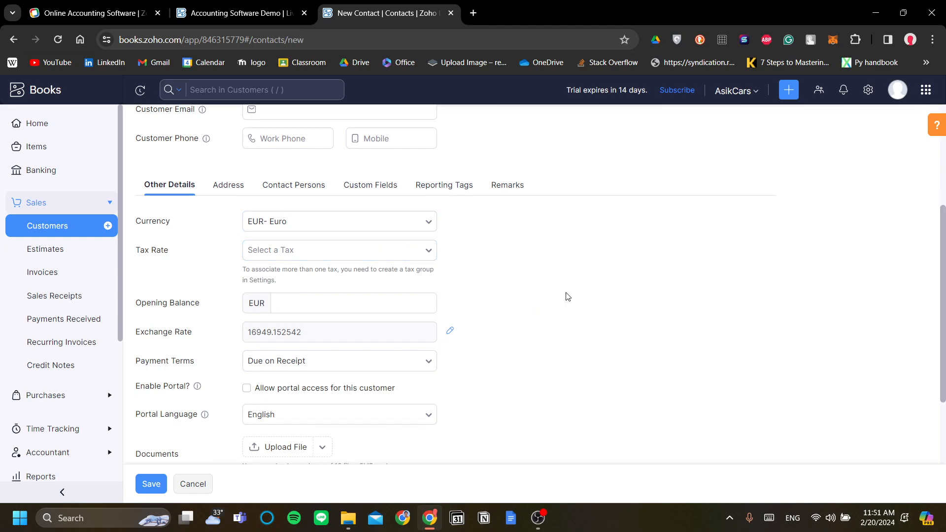
mouse_move(381, 265)
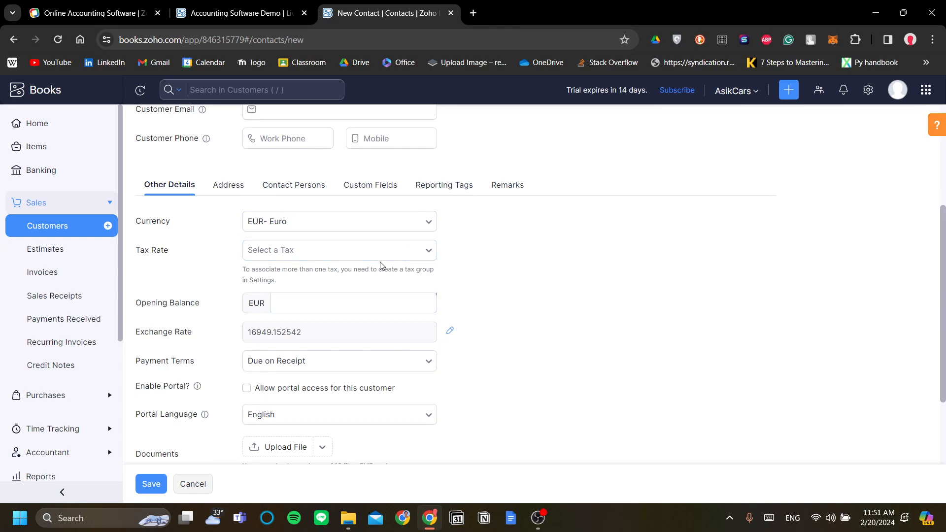
mouse_move(523, 269)
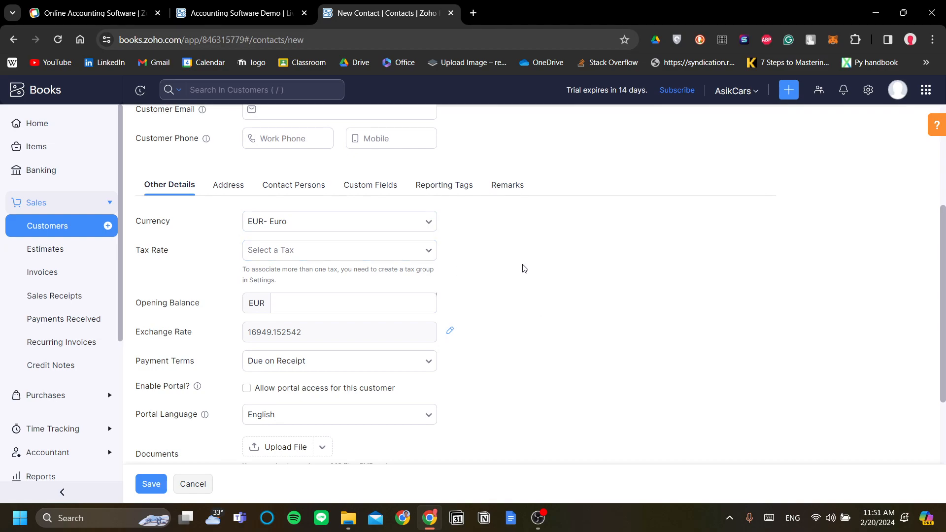
mouse_move(518, 276)
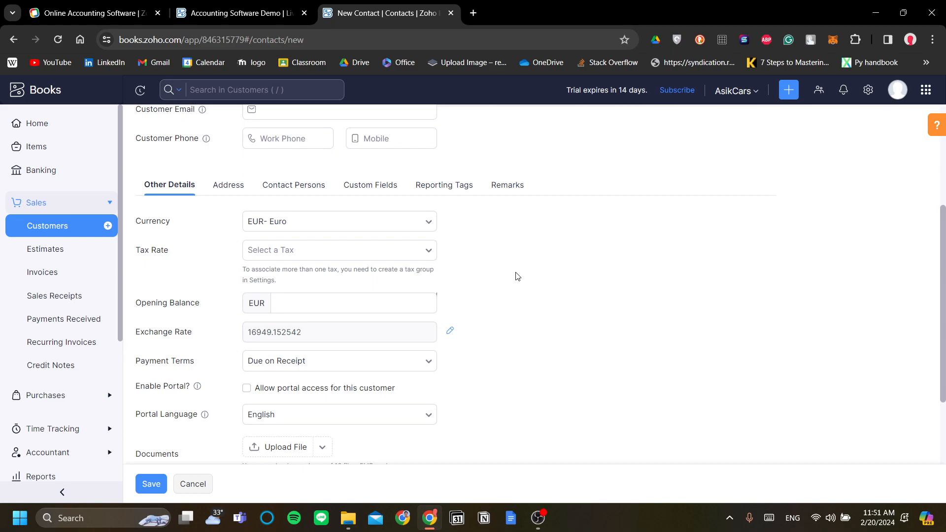
mouse_move(521, 324)
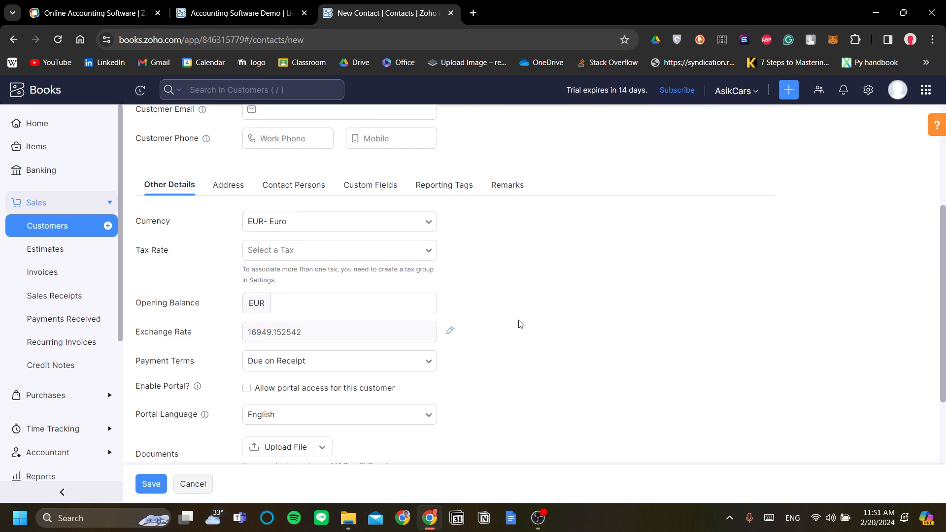
scroll("down", 3)
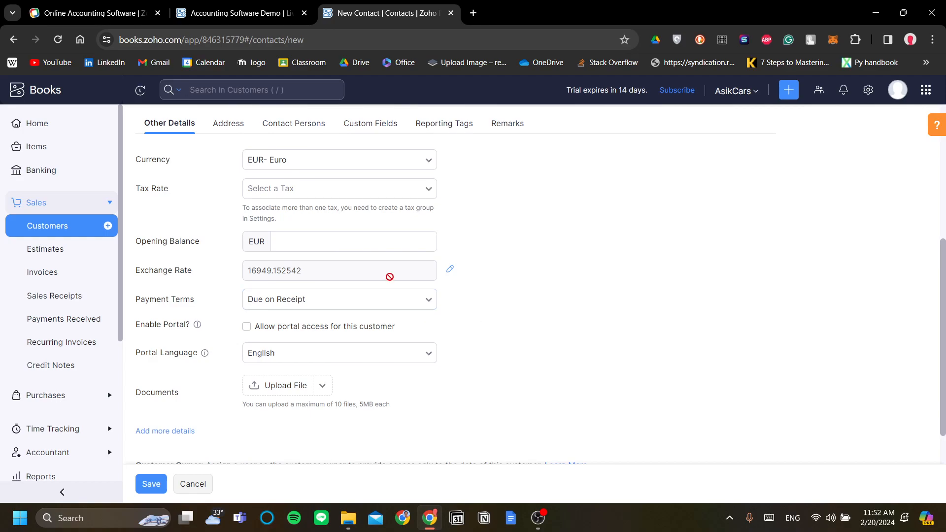
scroll("up", 3)
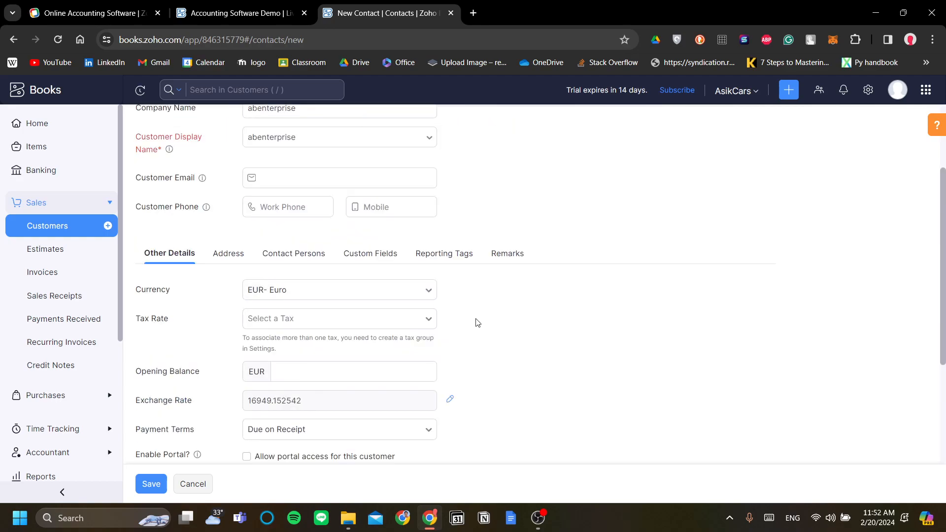
scroll("up", 3)
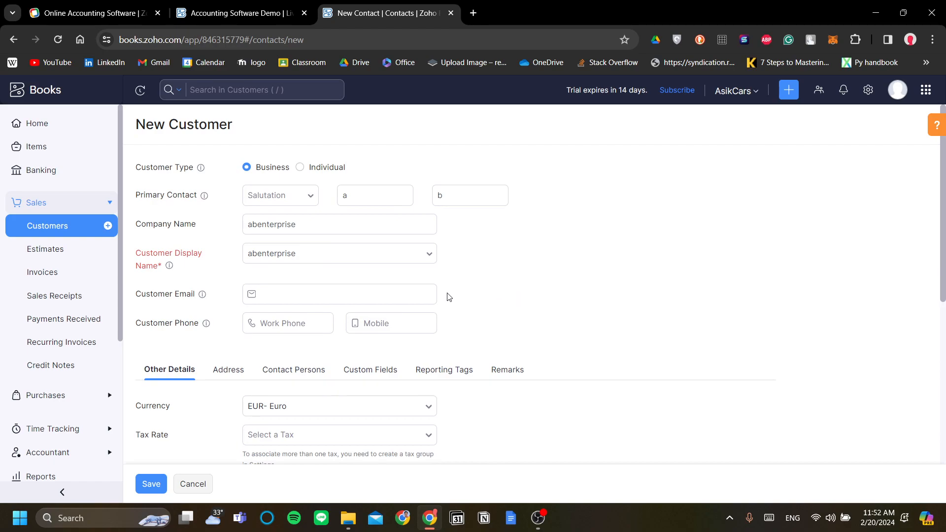
scroll("down", 3)
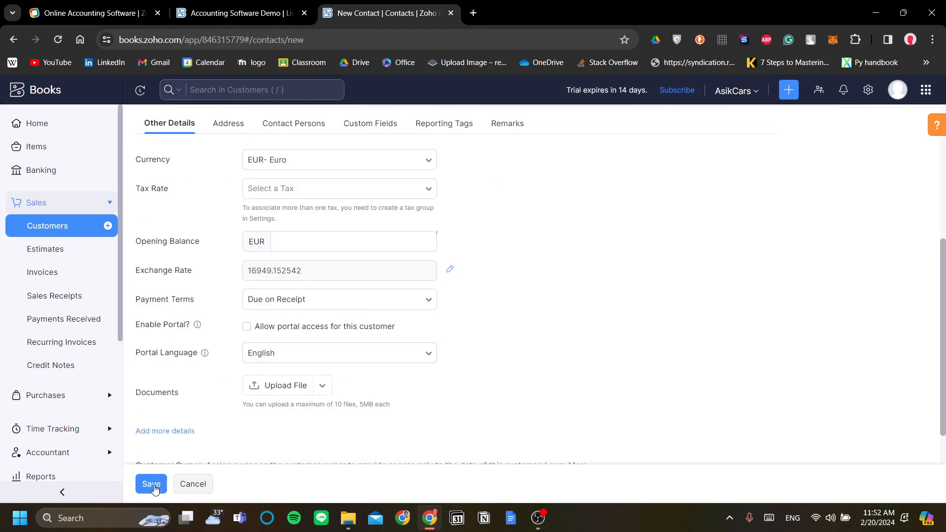
left_click(151, 484)
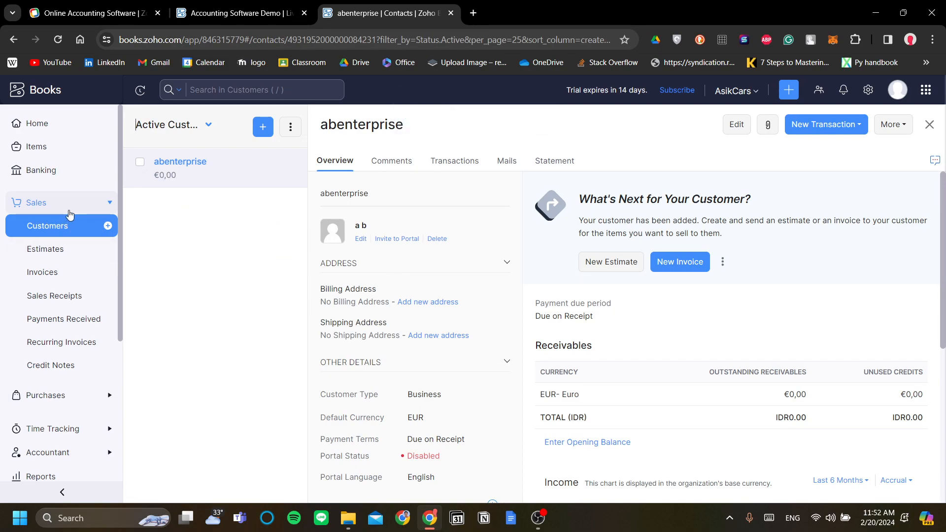
Under Purchases, view the empty All Expenses page, then go to Vendors
left_click(36, 203)
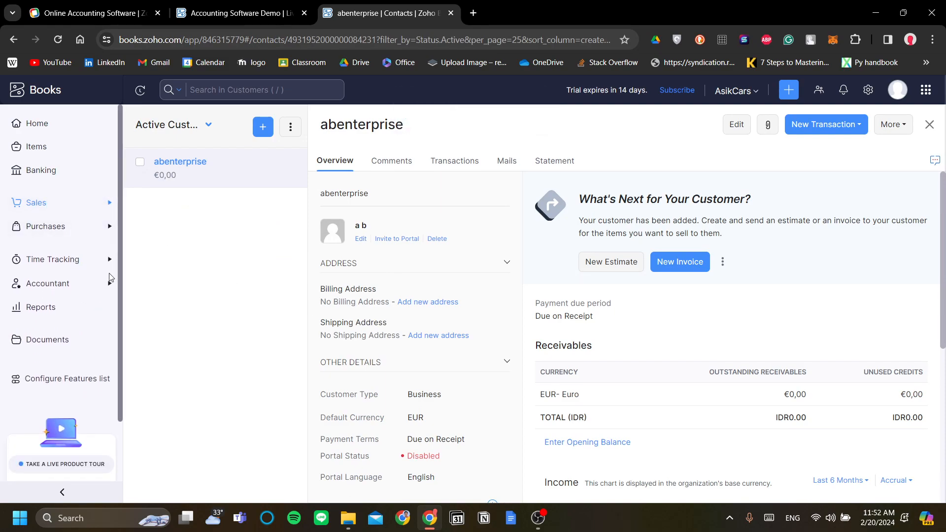
left_click(45, 226)
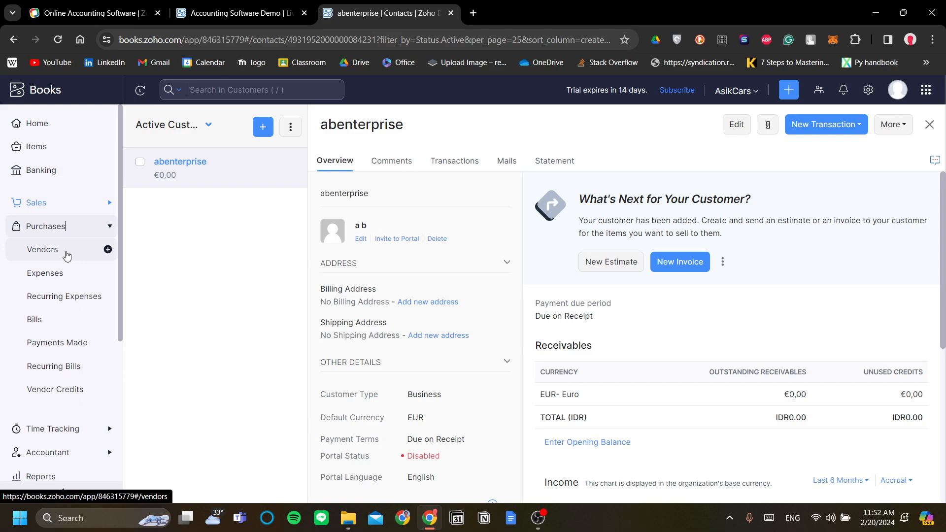
left_click(45, 273)
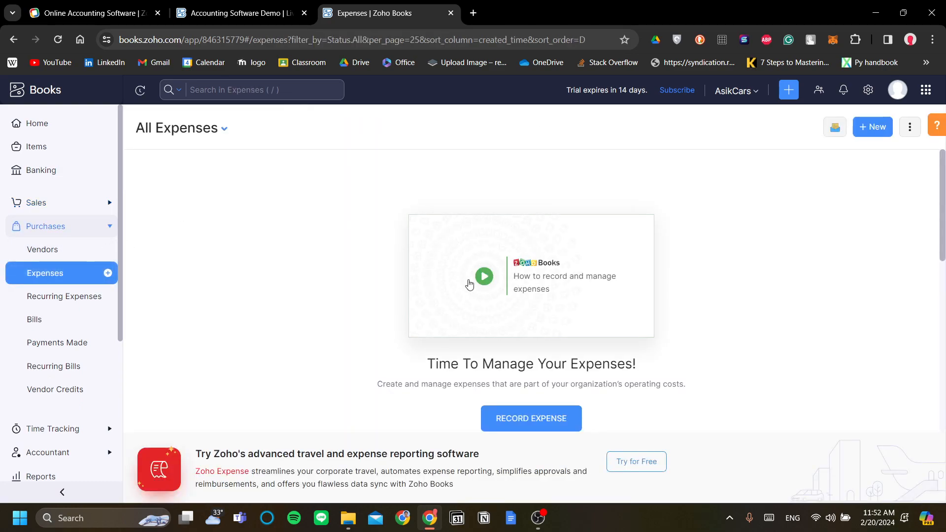
scroll("down", 3)
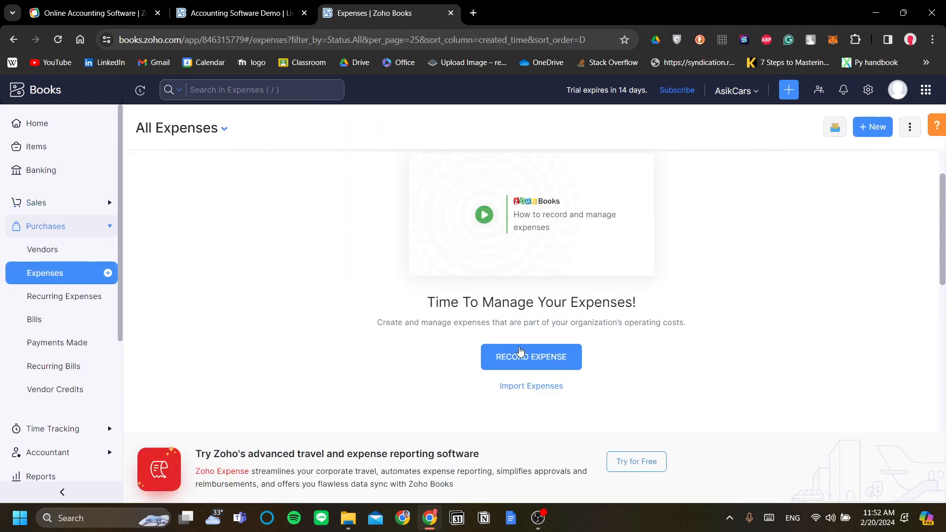
mouse_move(580, 421)
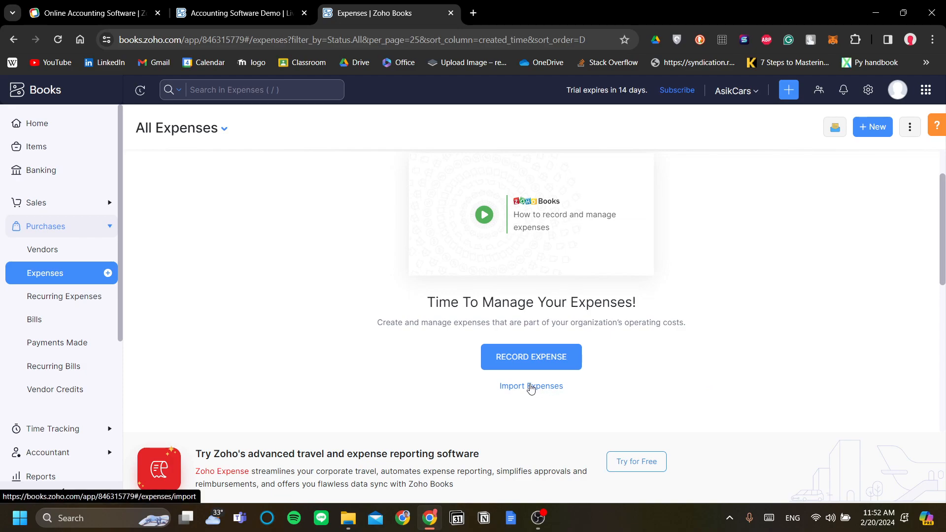
mouse_move(661, 351)
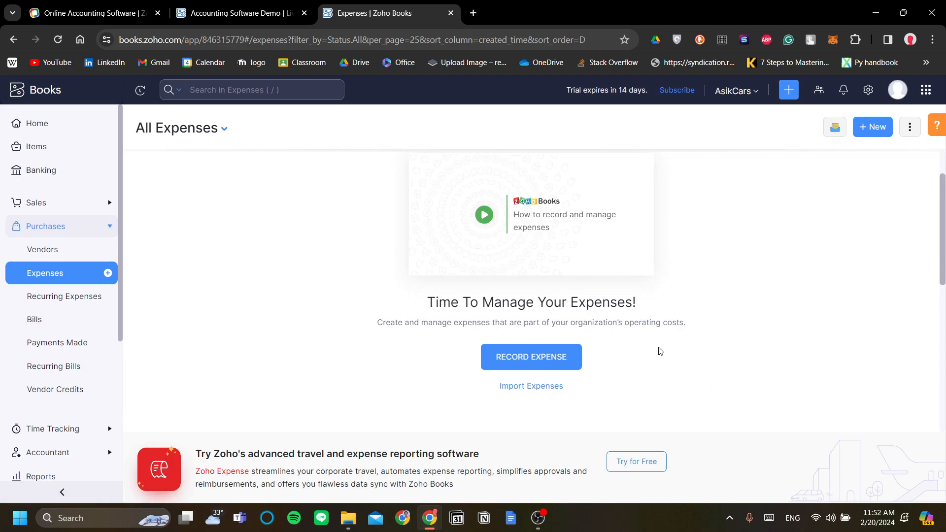
mouse_move(463, 349)
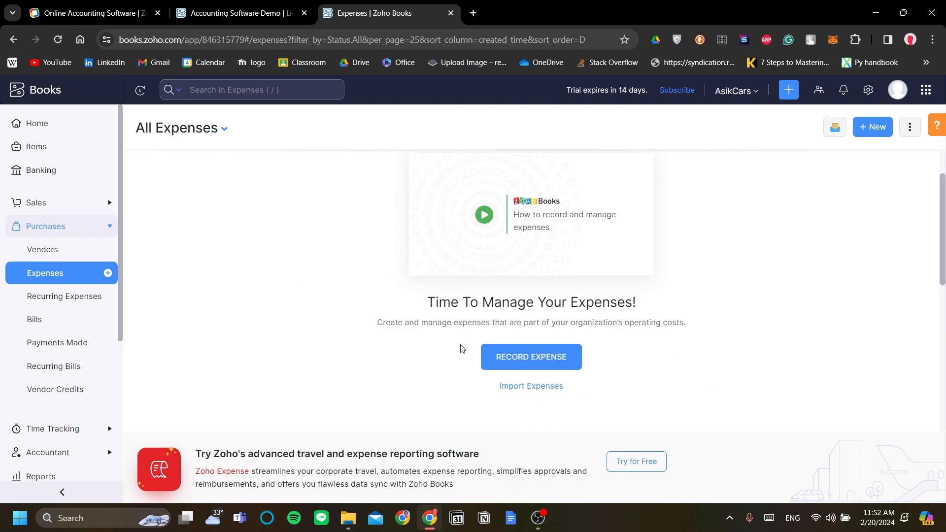
mouse_move(344, 363)
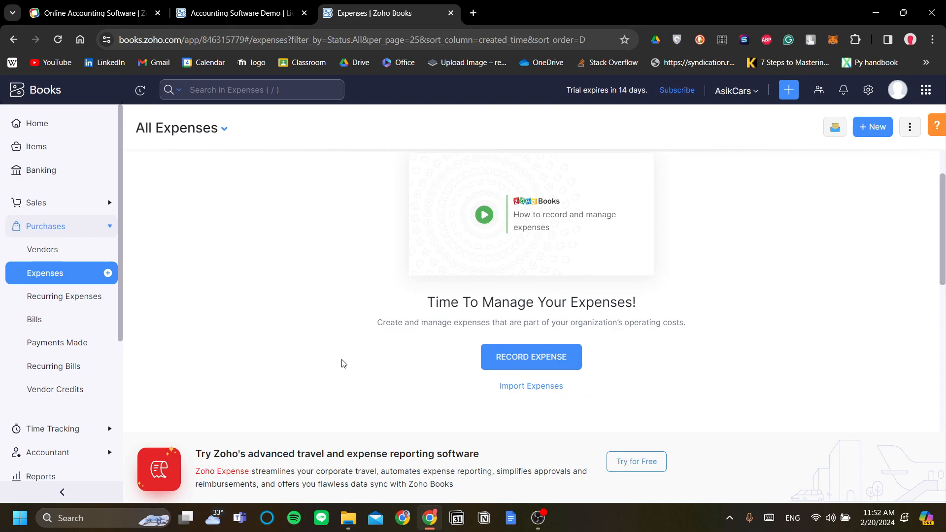
mouse_move(190, 456)
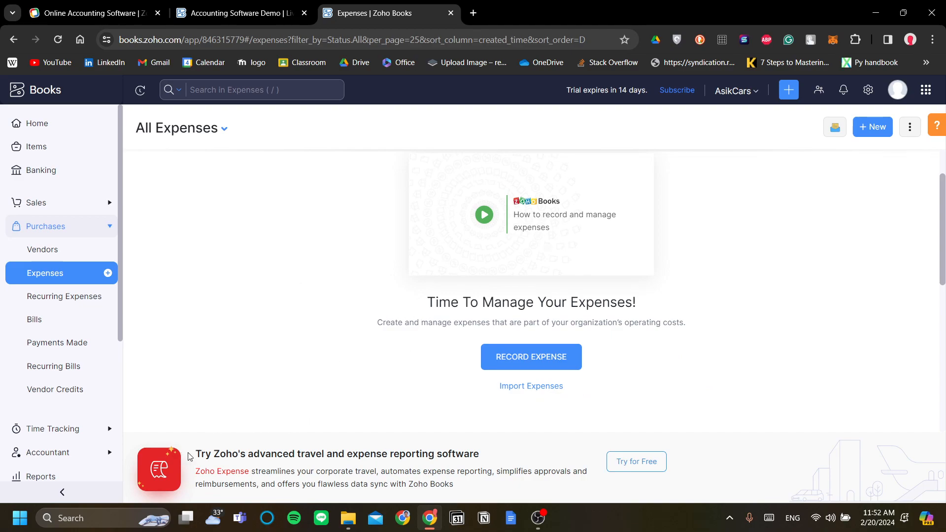
mouse_move(195, 473)
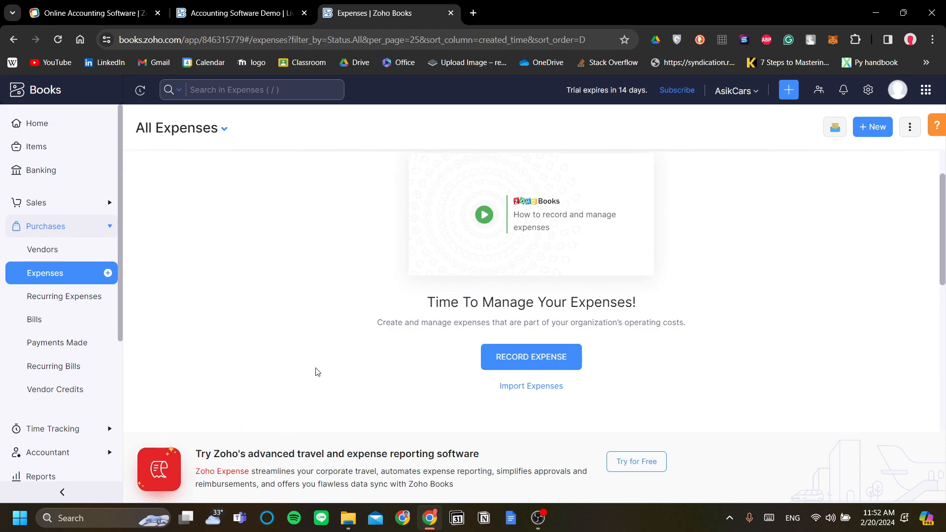
mouse_move(202, 318)
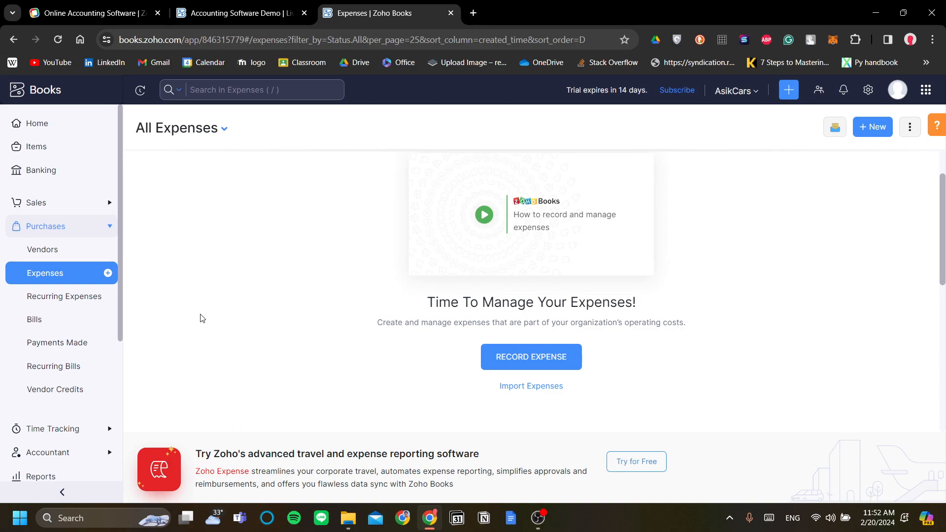
mouse_move(211, 303)
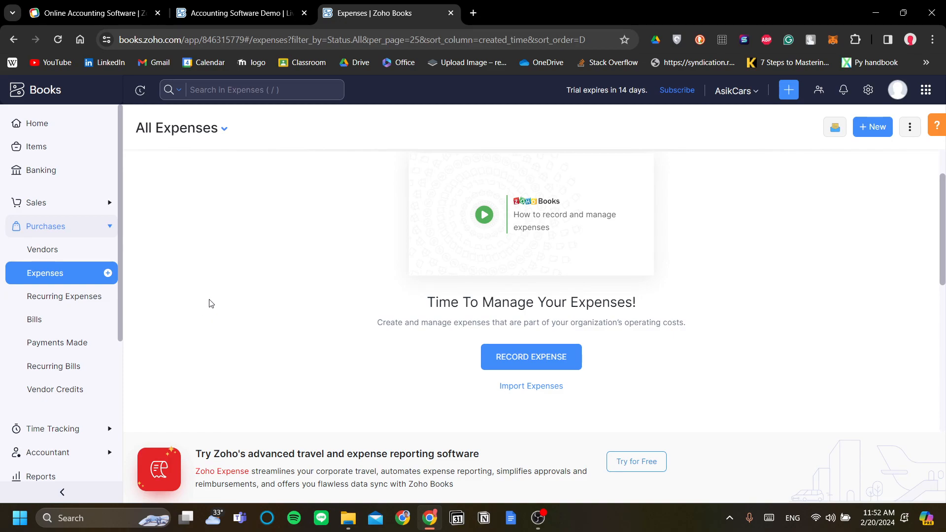
mouse_move(144, 307)
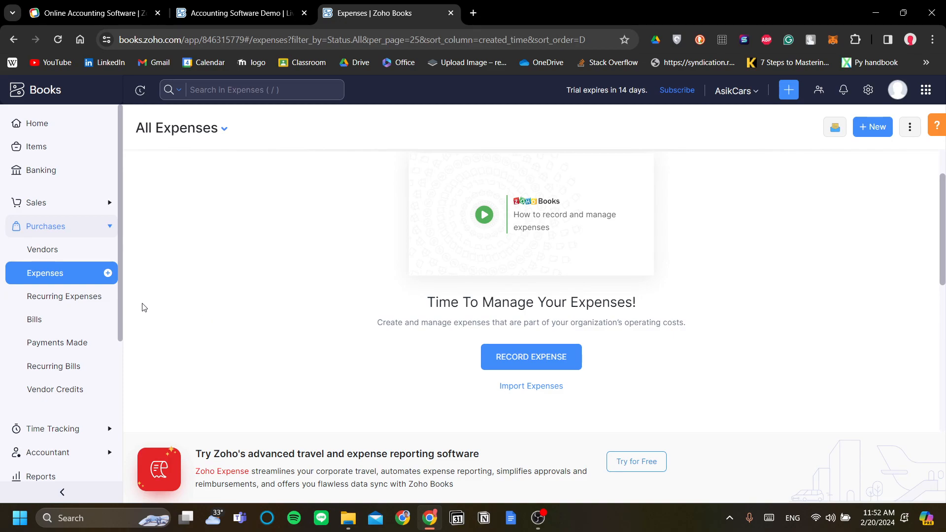
left_click(43, 250)
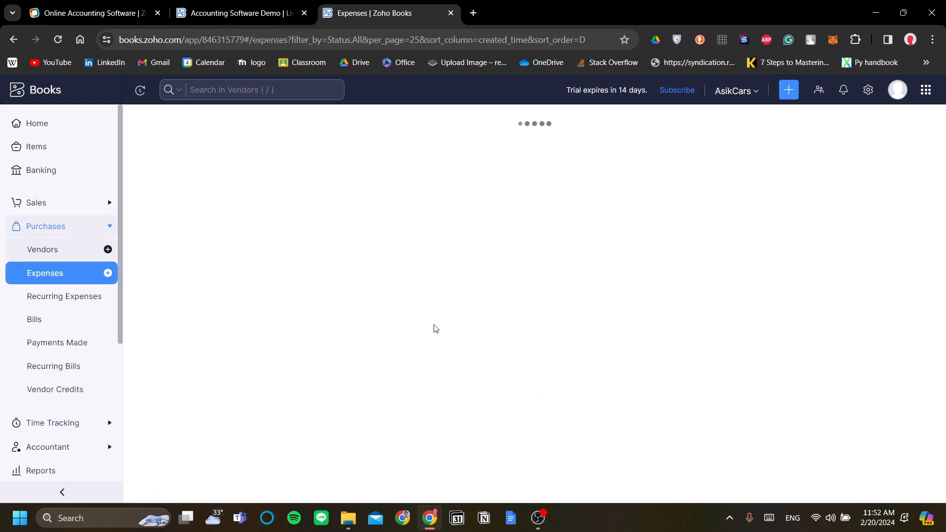
Enter vendor C supply with contact Mr. C, IDR currency and Due on Receipt, and save
left_click(42, 249)
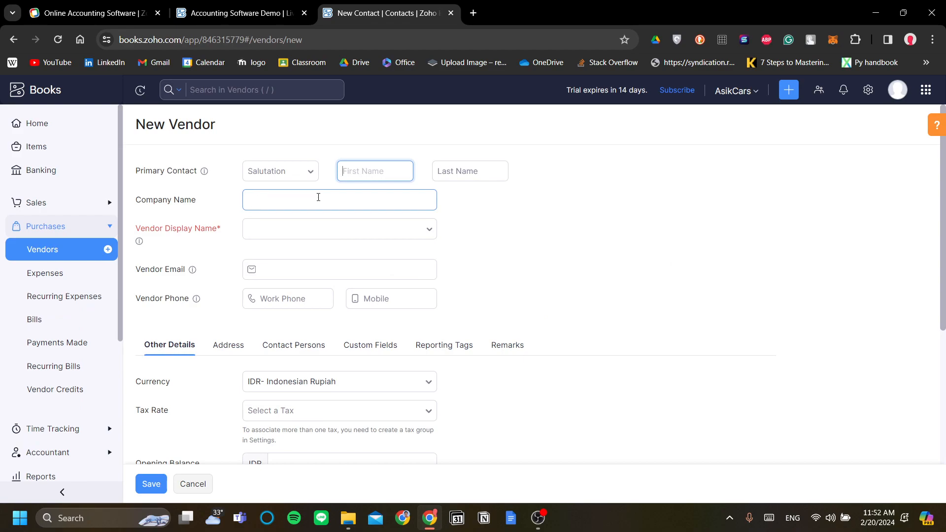
left_click(280, 171)
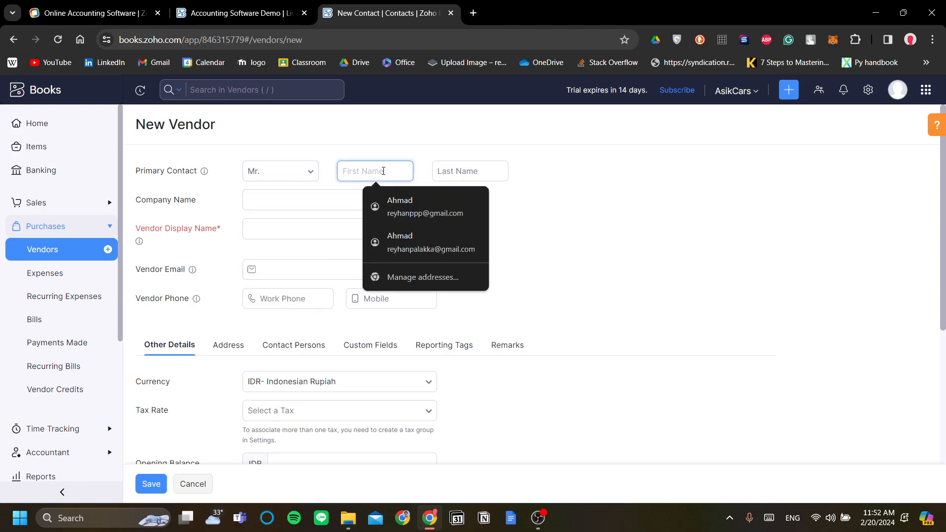
type("C")
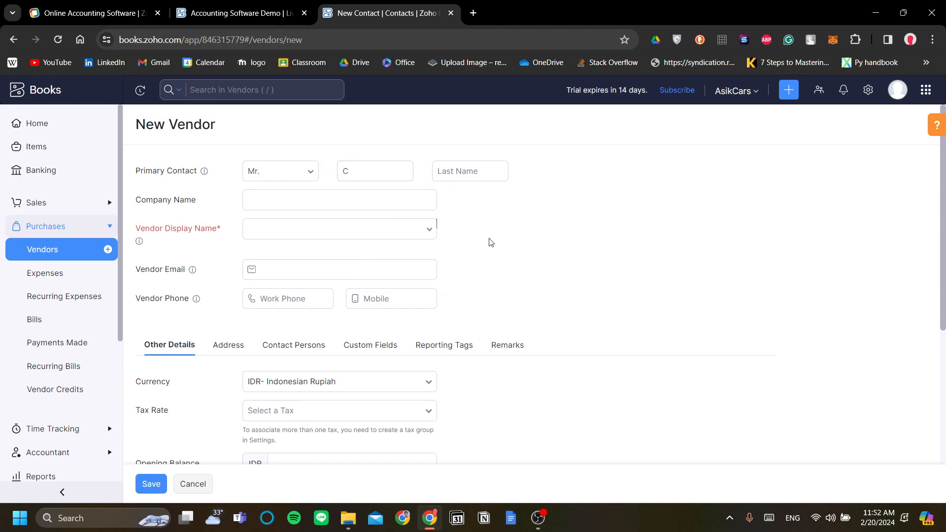
type("C supply")
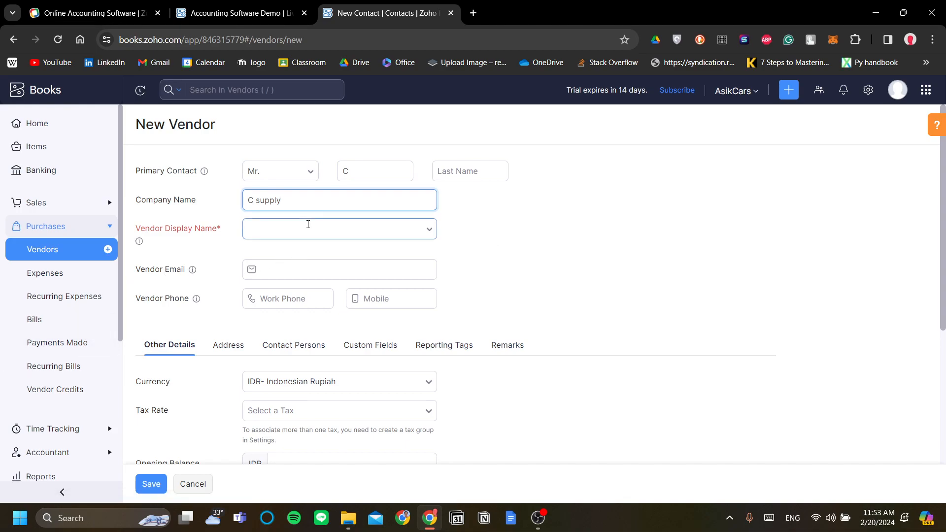
left_click(339, 229)
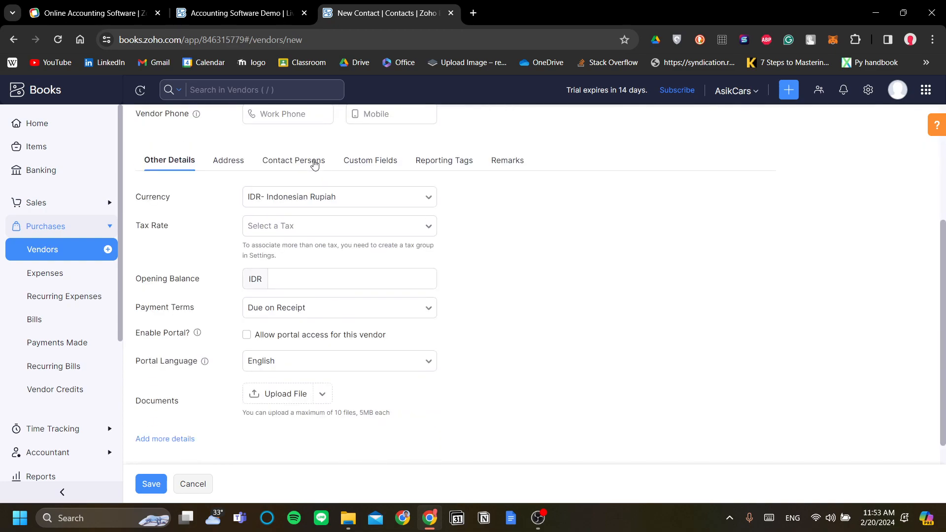
mouse_move(567, 338)
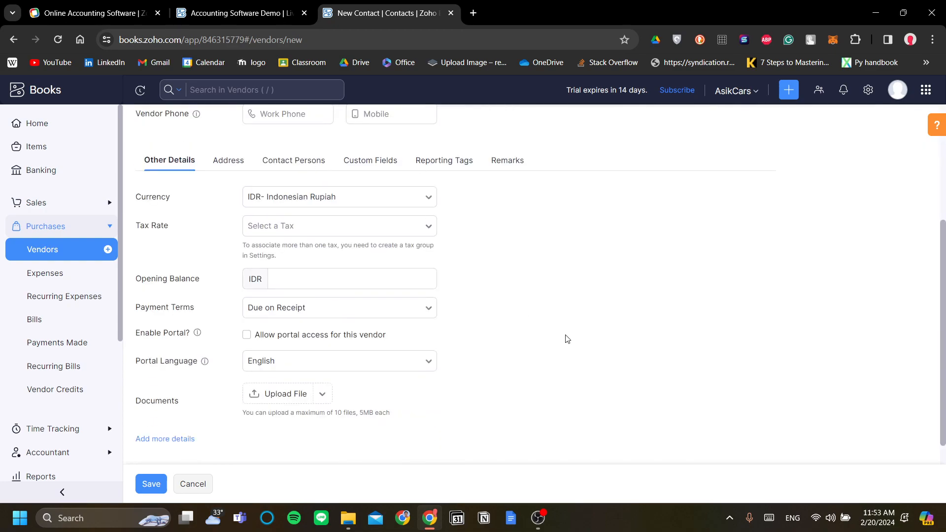
left_click(340, 197)
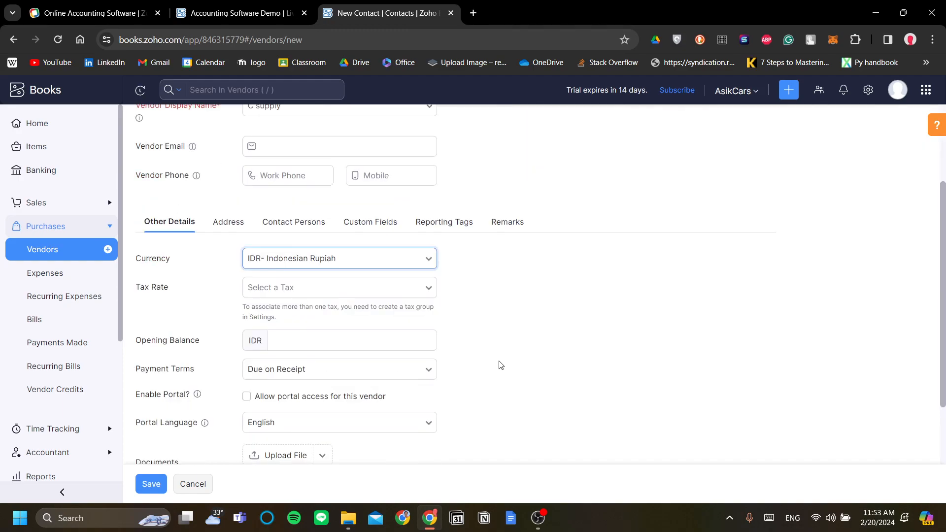
scroll("up", 3)
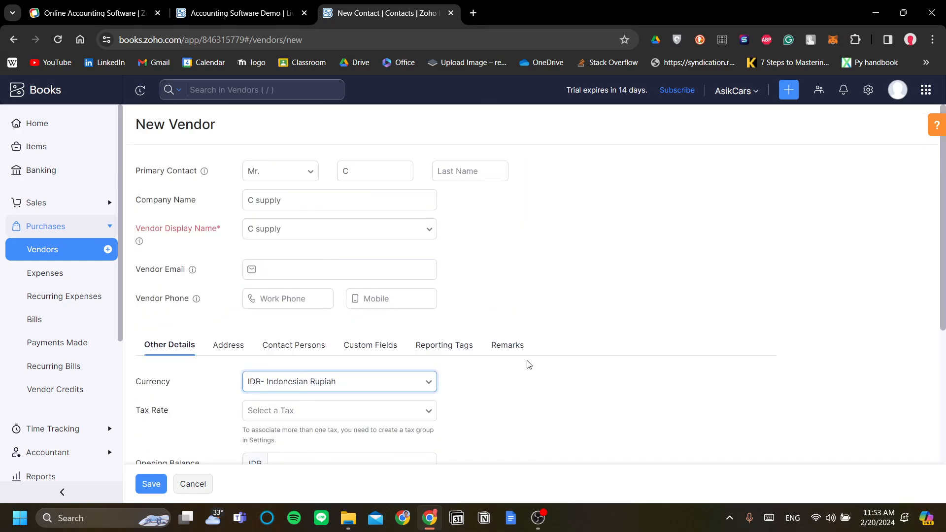
scroll("down", 3)
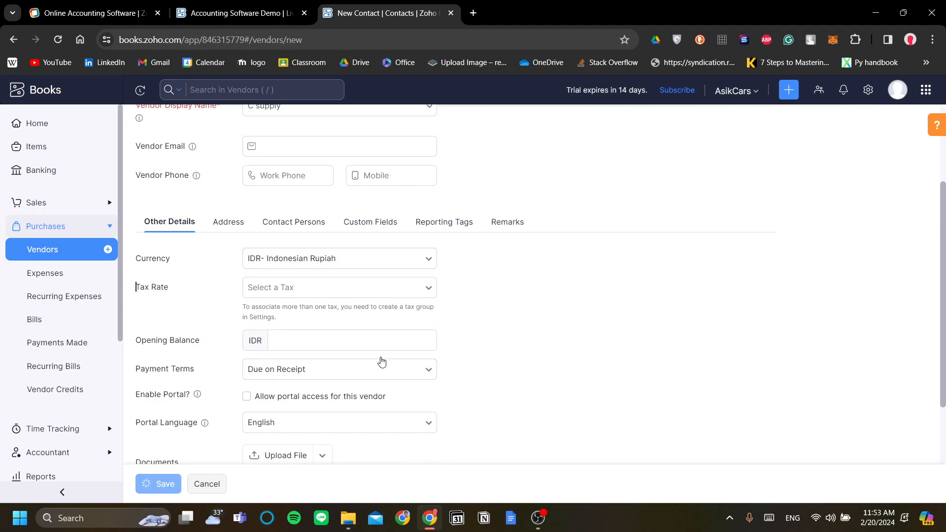
left_click(158, 484)
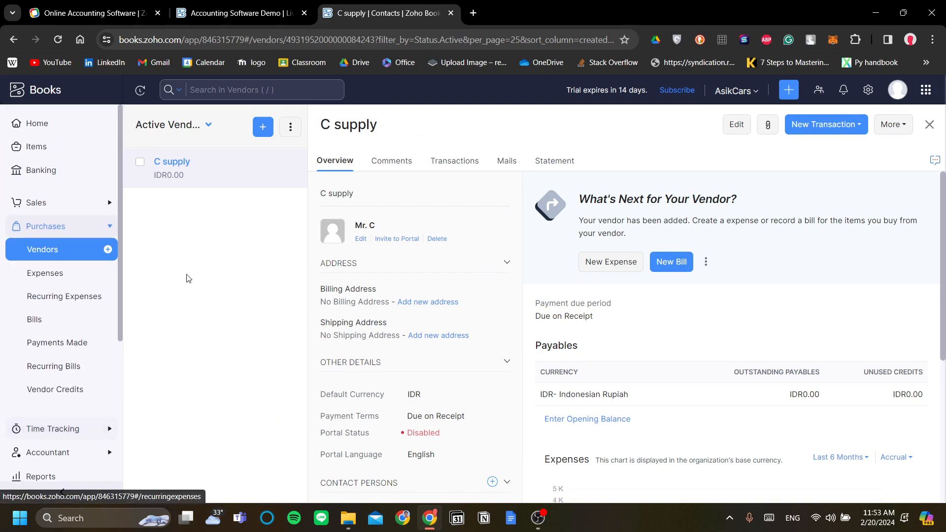
mouse_move(68, 172)
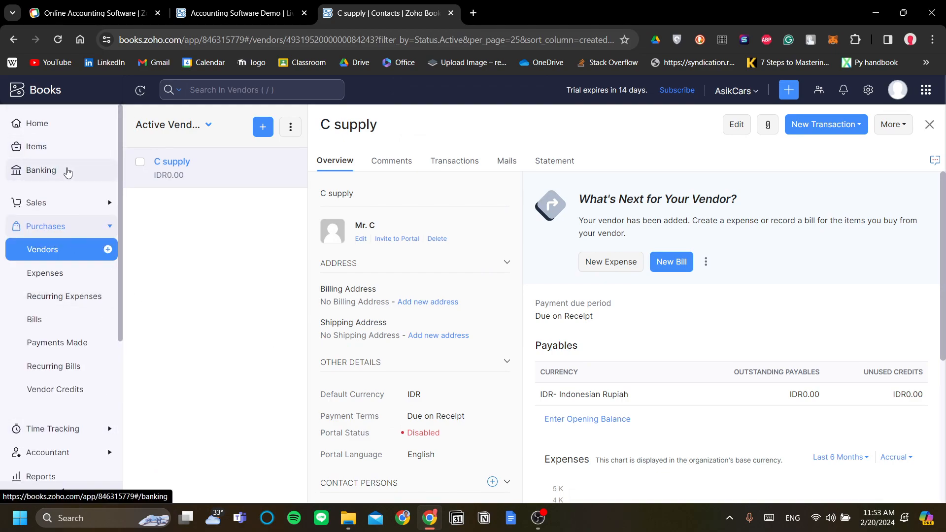
mouse_move(77, 215)
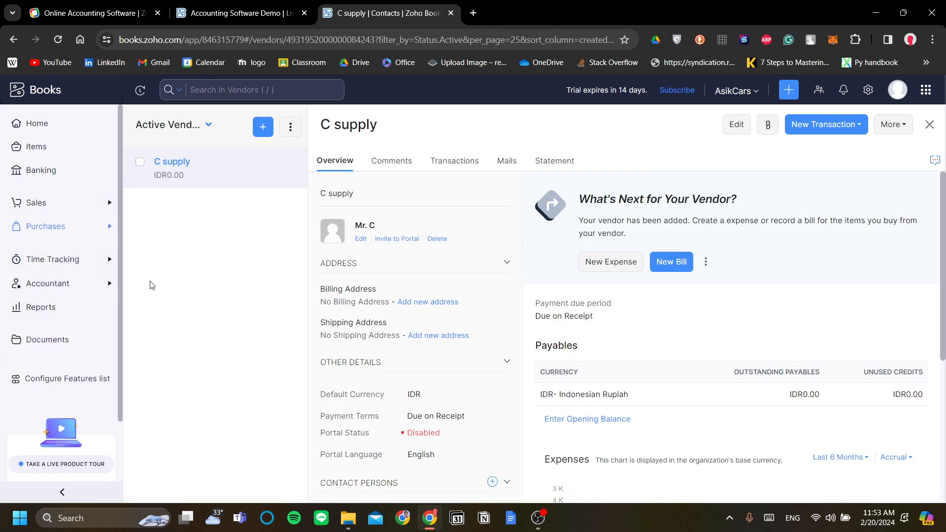
mouse_move(144, 353)
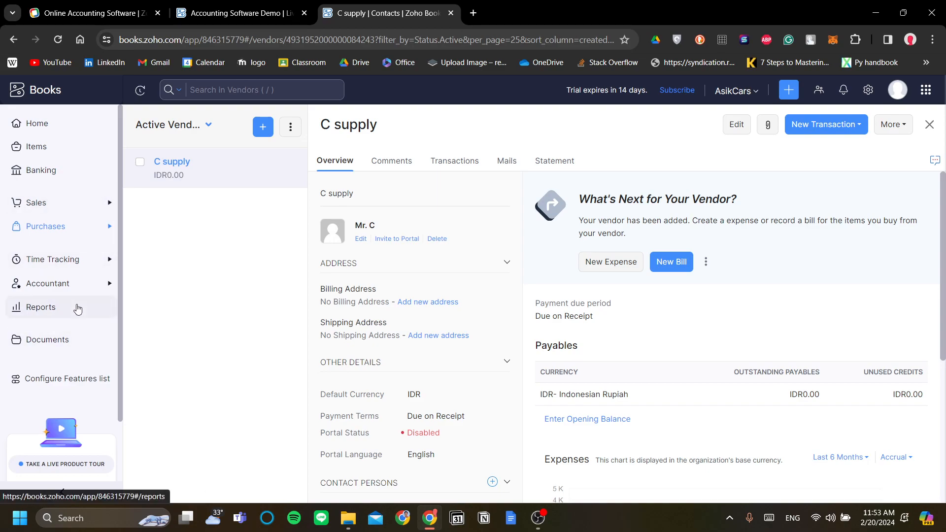
Open the Reports overview listing Business Overview, Sales, Receivables and Payables reports
left_click(41, 307)
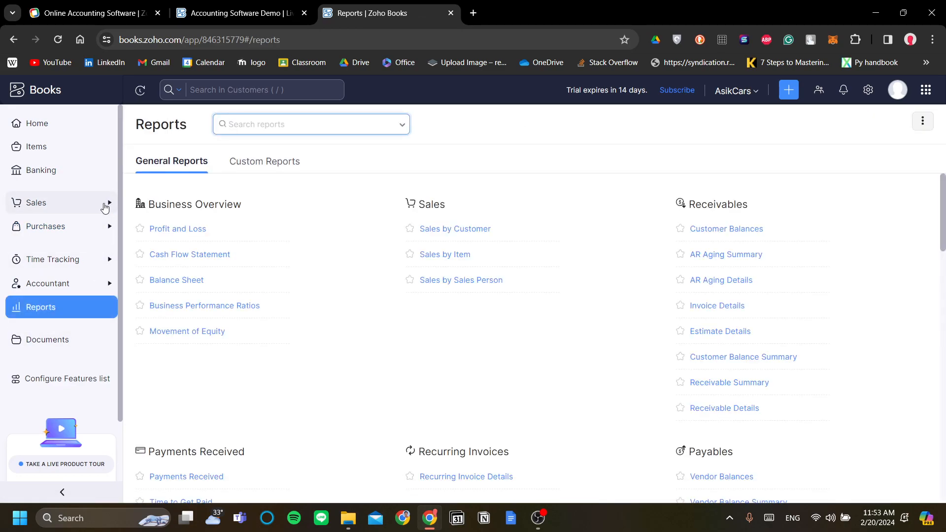
From the empty Sales > Invoices list, start a new invoice
left_click(36, 202)
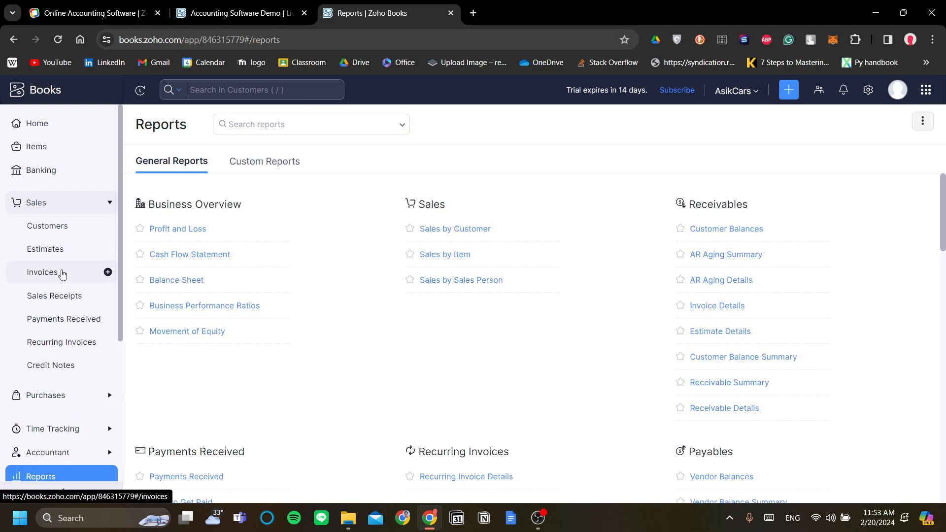
left_click(42, 272)
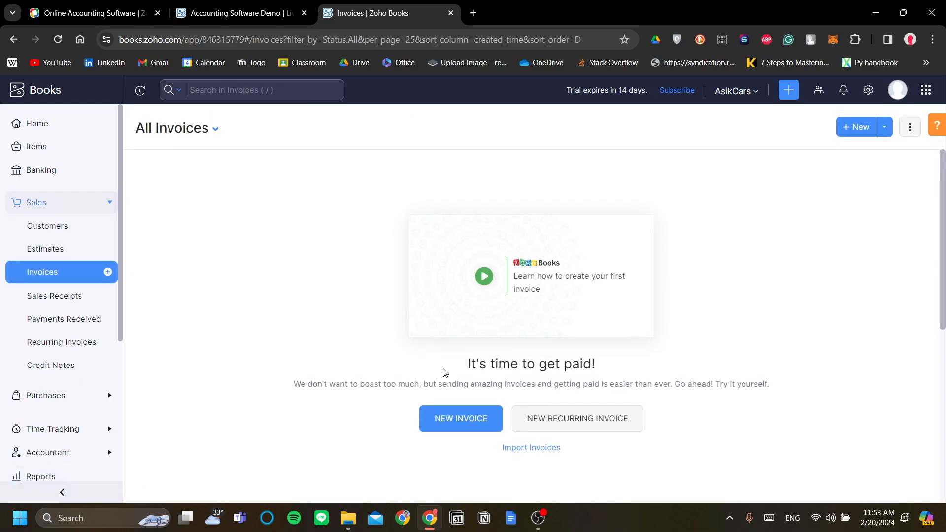
scroll("down", 3)
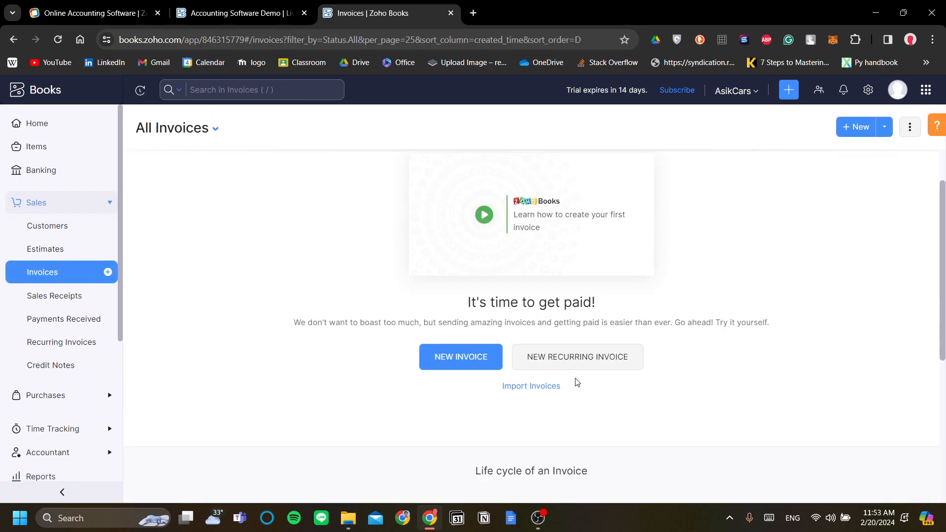
mouse_move(637, 364)
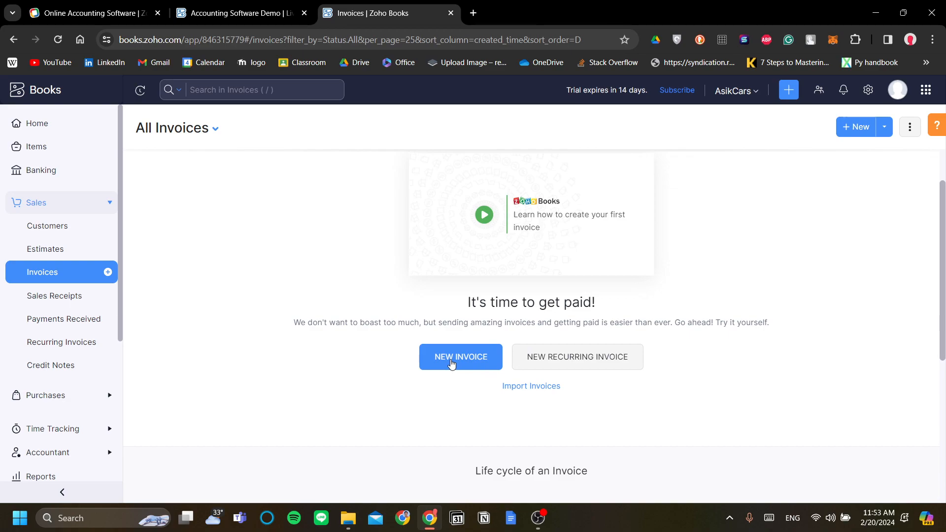
mouse_move(455, 369)
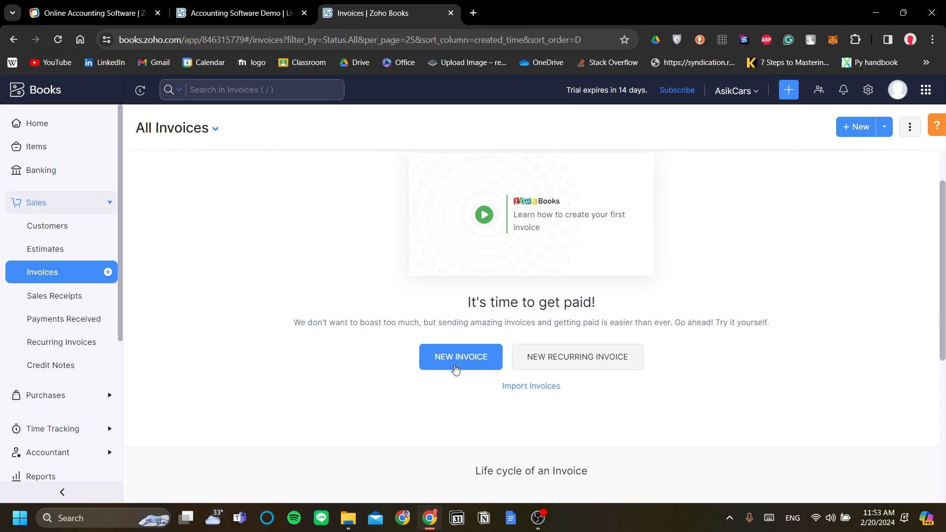
left_click(460, 357)
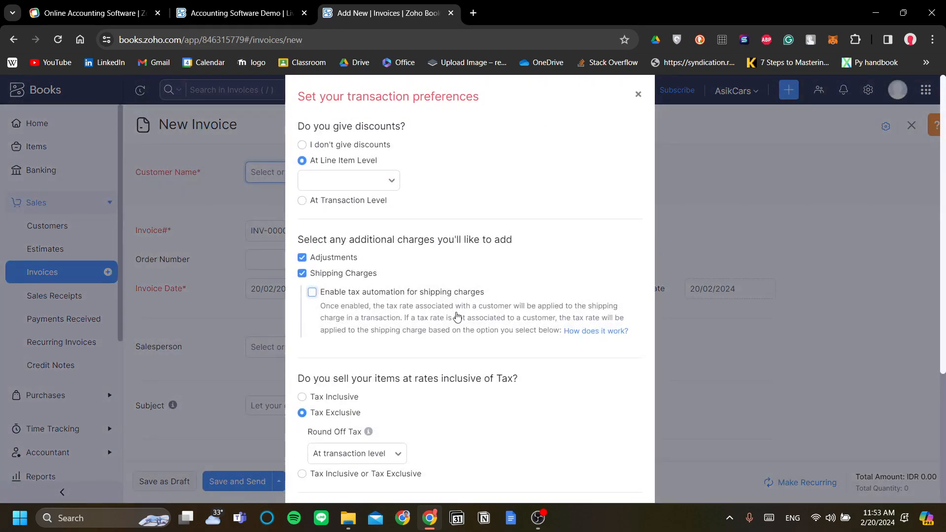
Scroll the new invoice form, then switch to the demo organization's dashboard
scroll("down", 3)
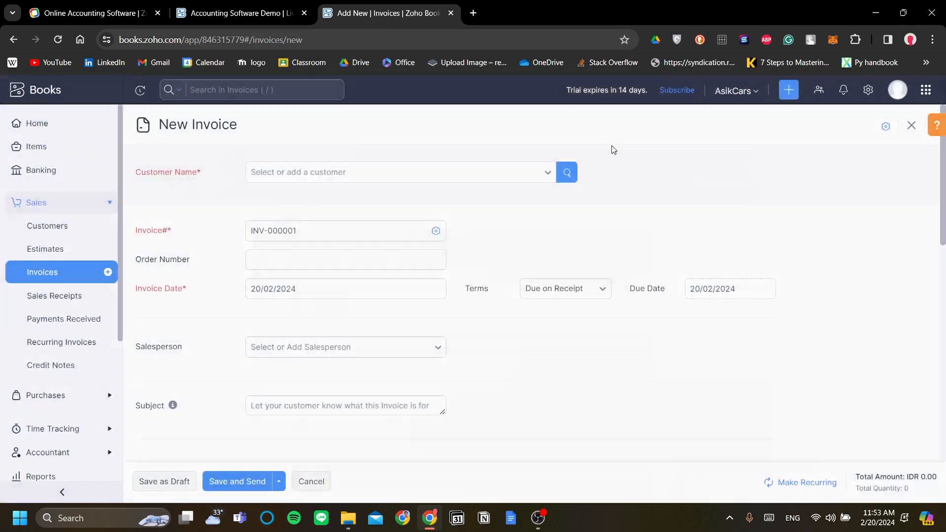
mouse_move(399, 325)
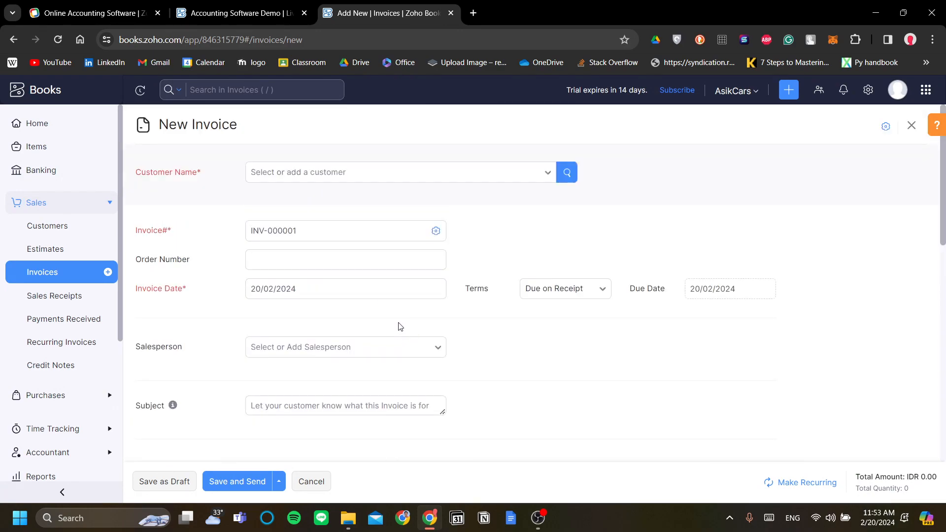
scroll("down", 3)
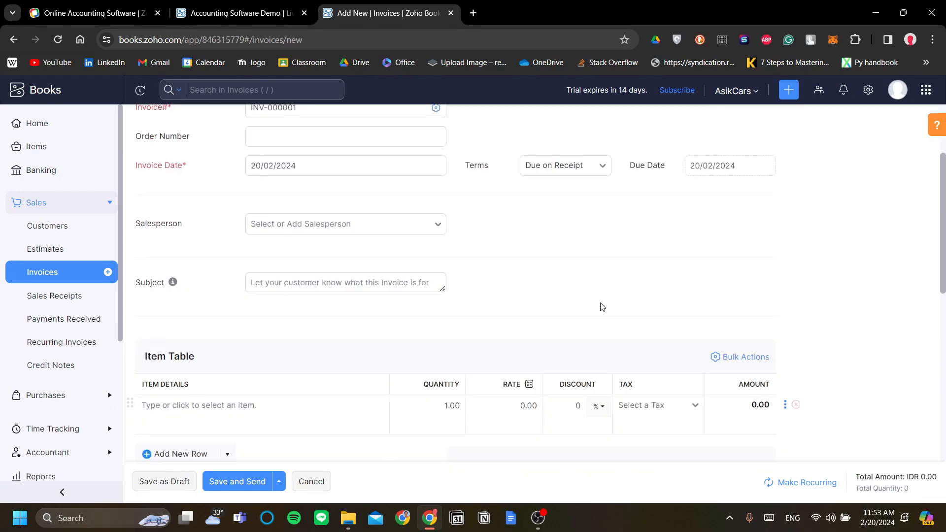
scroll("down", 3)
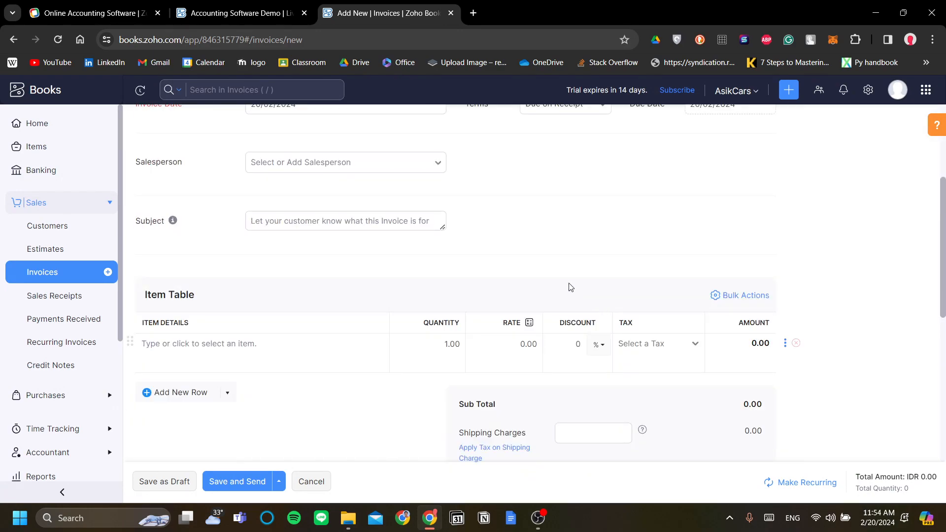
scroll("down", 3)
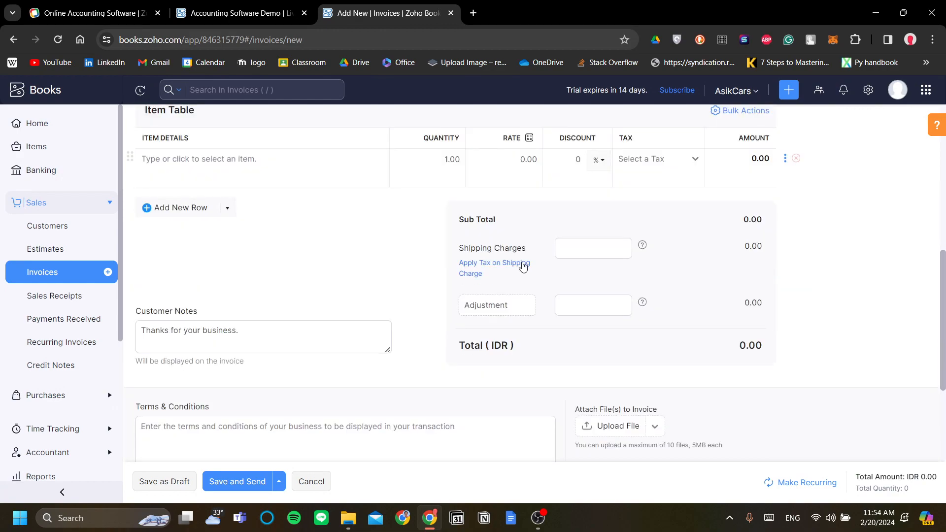
mouse_move(452, 271)
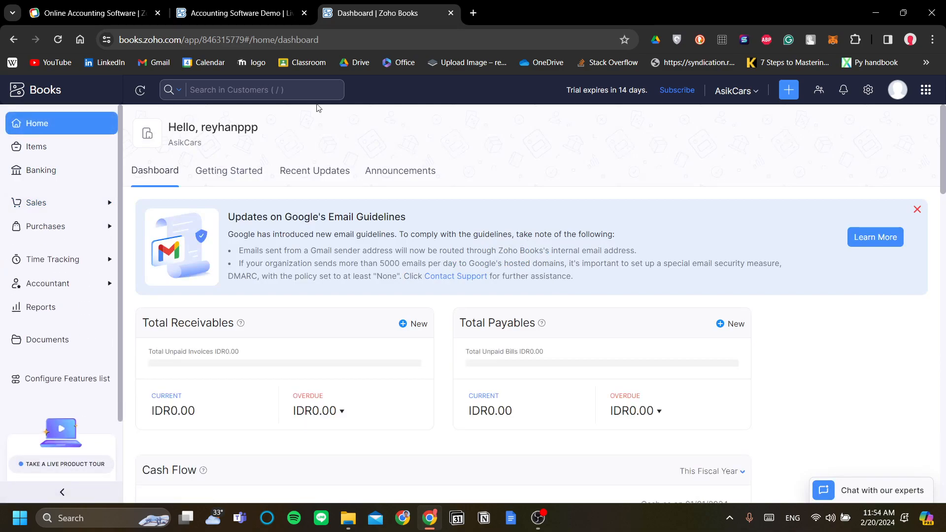
left_click(242, 13)
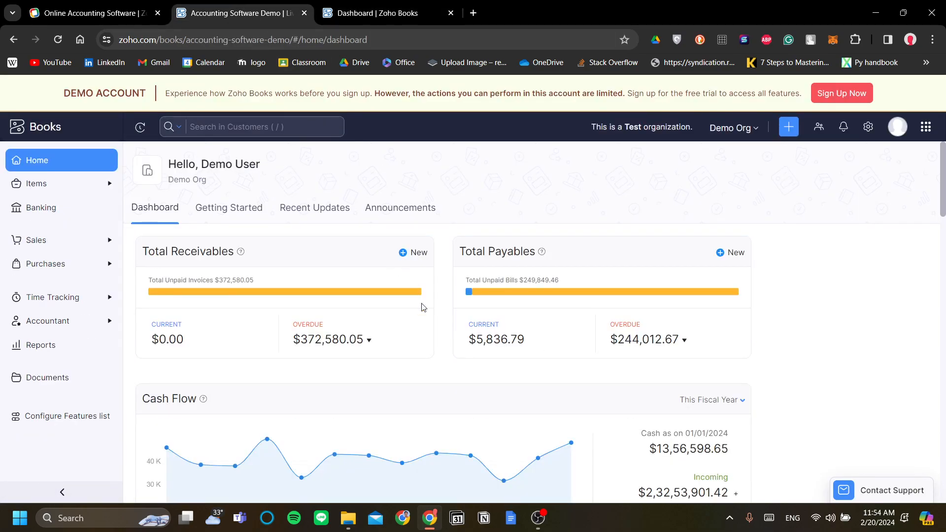
scroll("down", 3)
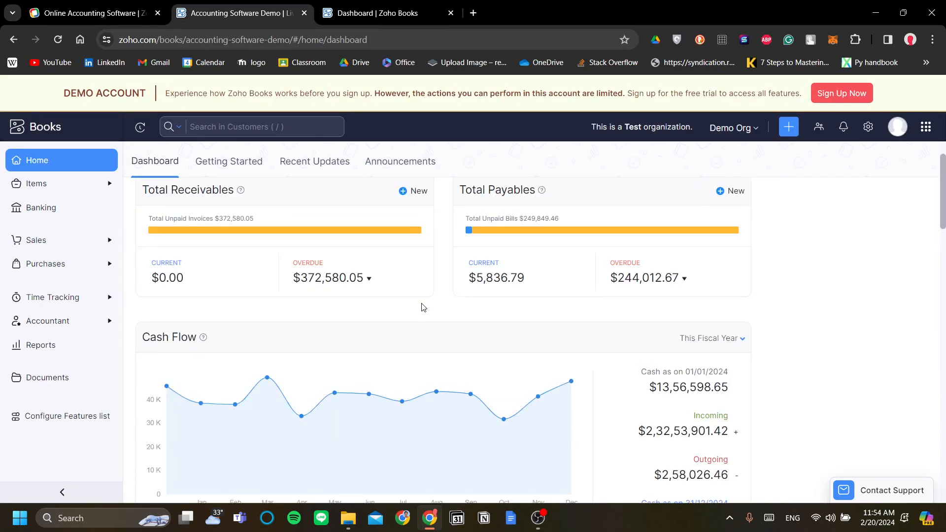